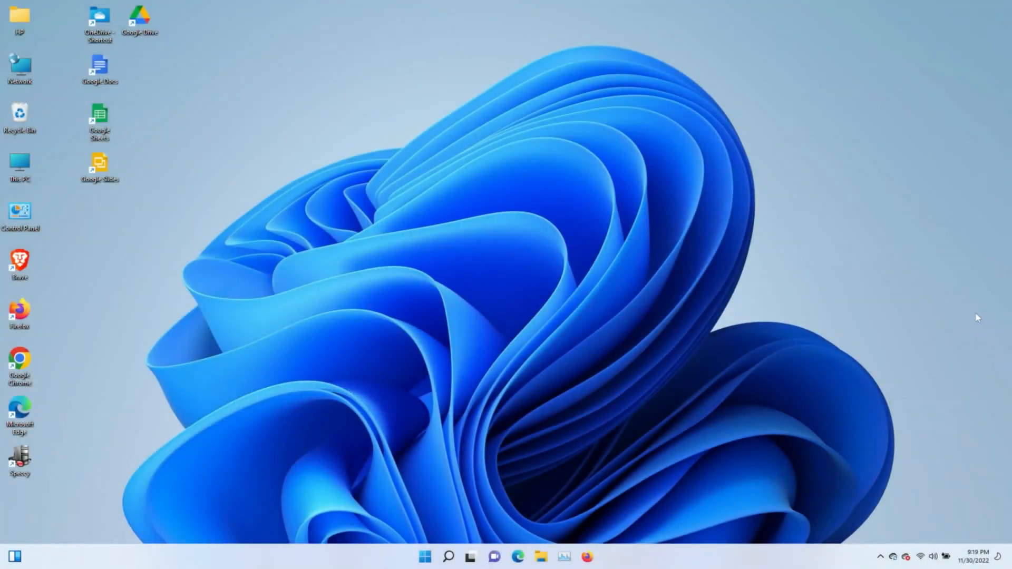
pyautogui.moveTo(315, 293)
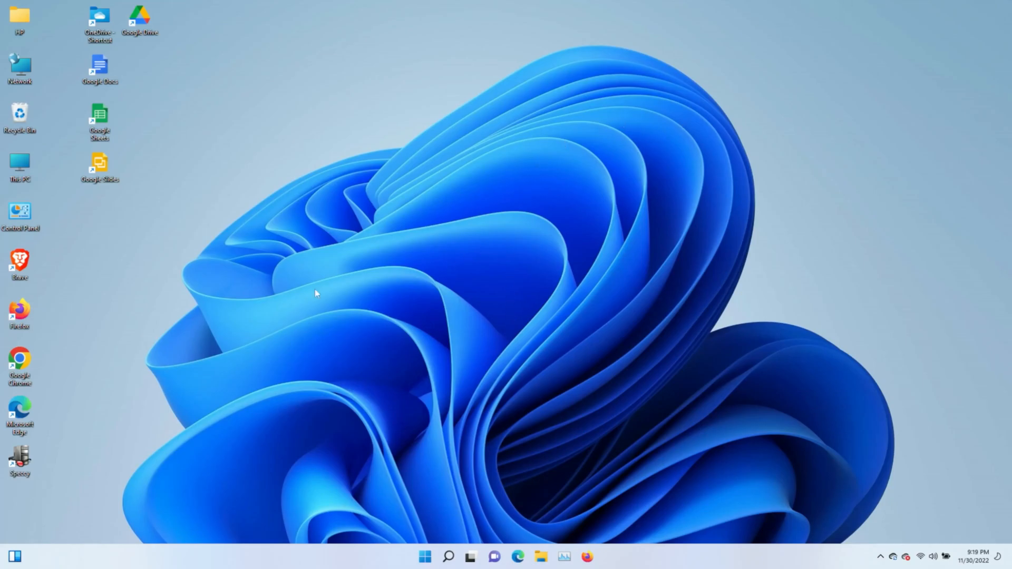
pyautogui.moveTo(126, 342)
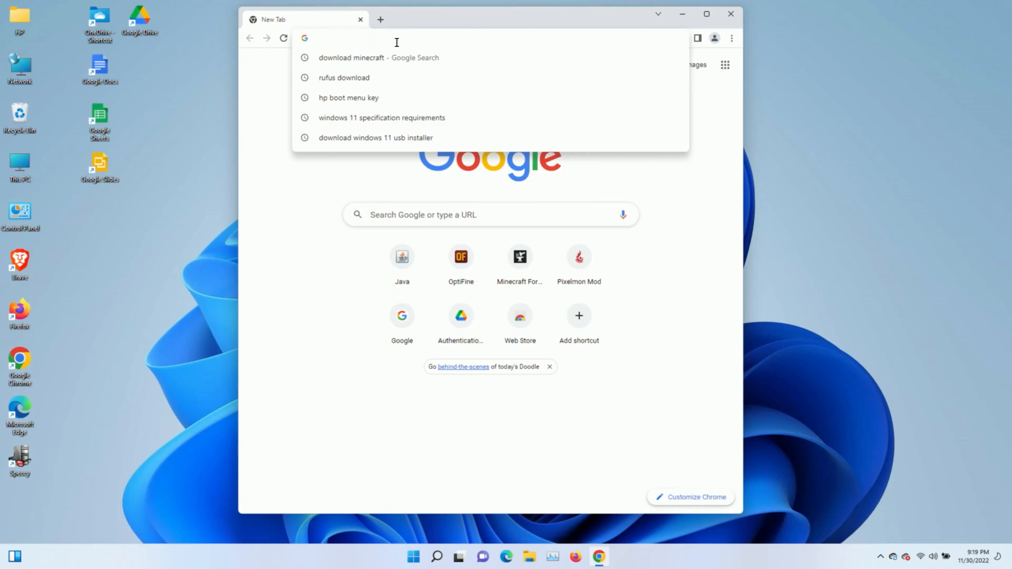
# Search Google for 'download minecraft' from the address bar suggestion
pyautogui.click(319, 38)
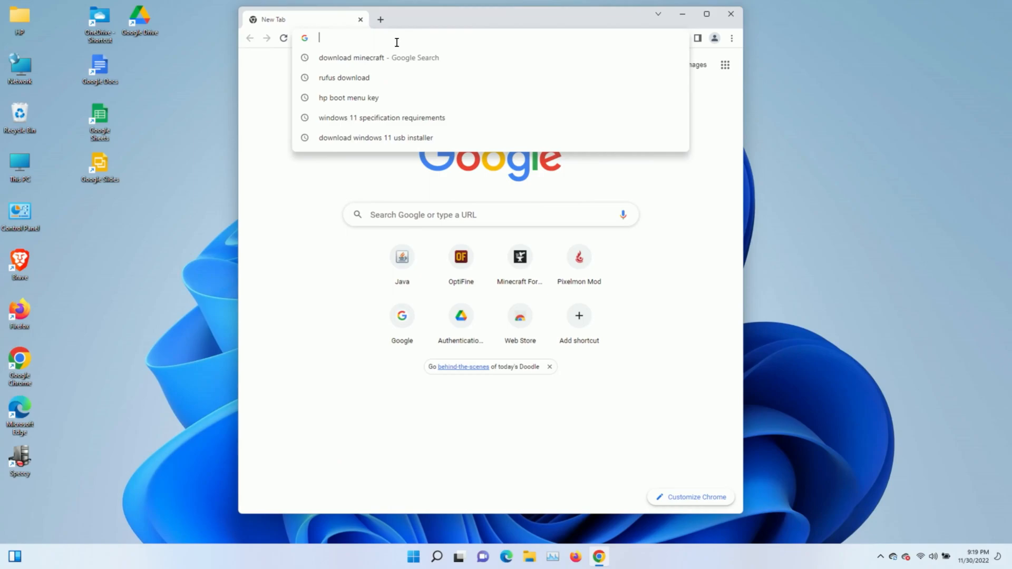
pyautogui.moveTo(397, 57)
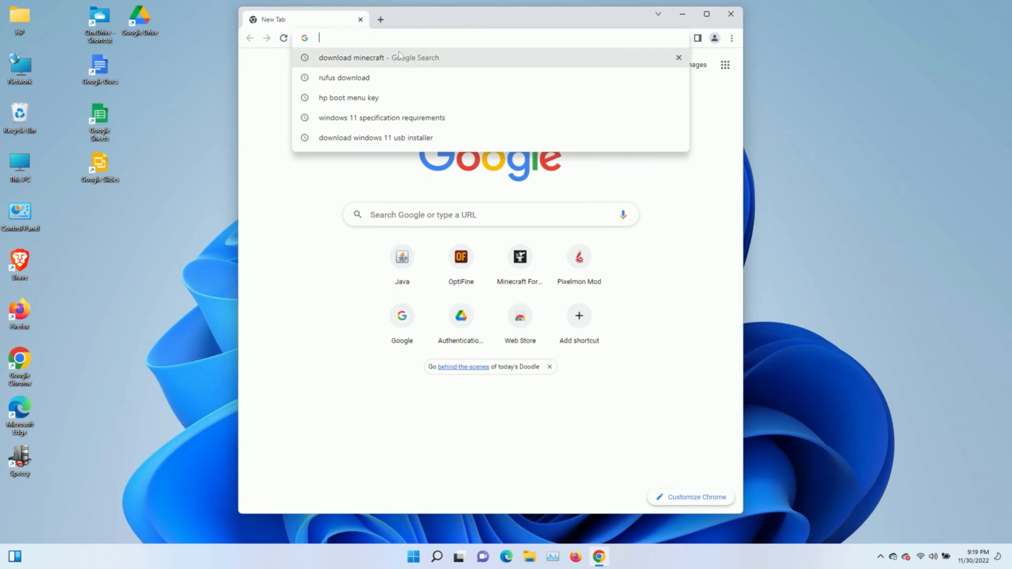
pyautogui.click(352, 57)
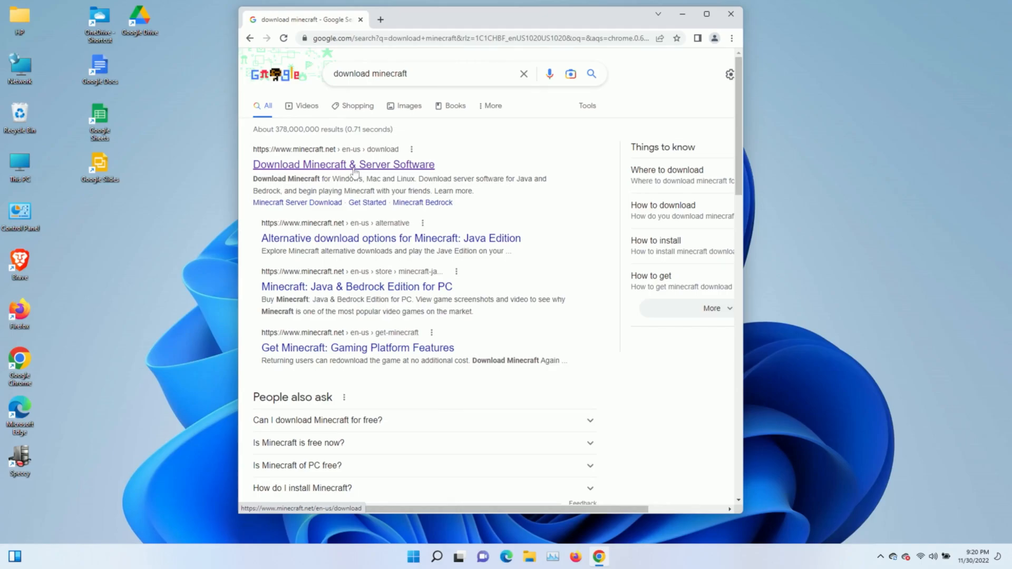
pyautogui.moveTo(383, 182)
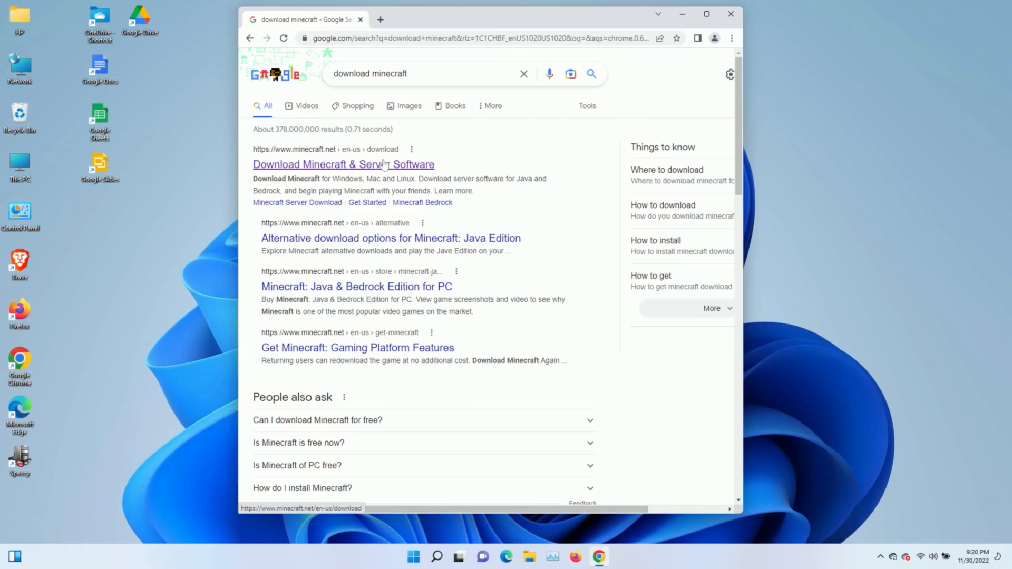
pyautogui.moveTo(384, 171)
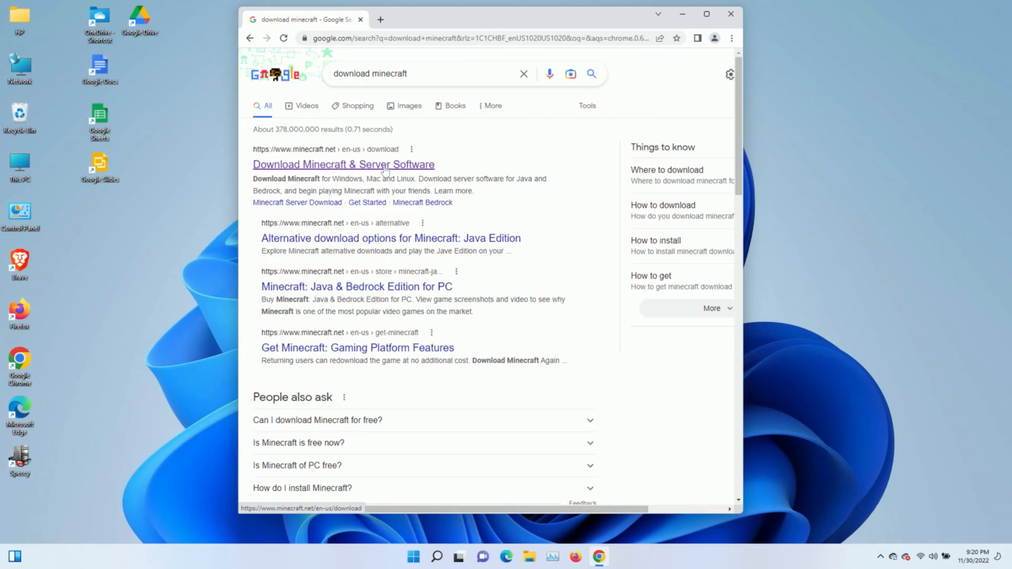
# Open the 'Download Minecraft & Server Software' result from the Google results
pyautogui.click(343, 164)
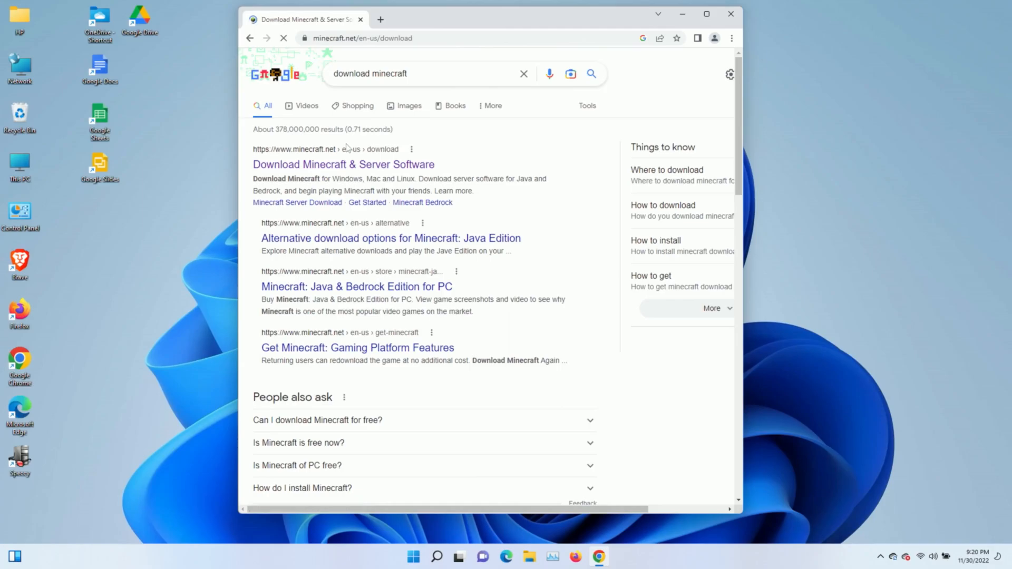
pyautogui.click(342, 165)
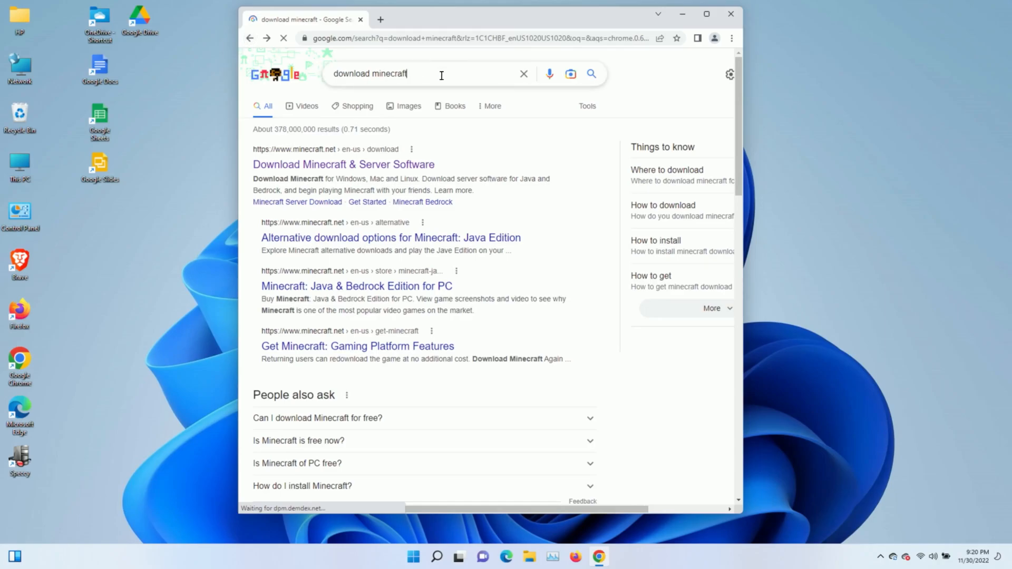
pyautogui.click(413, 73)
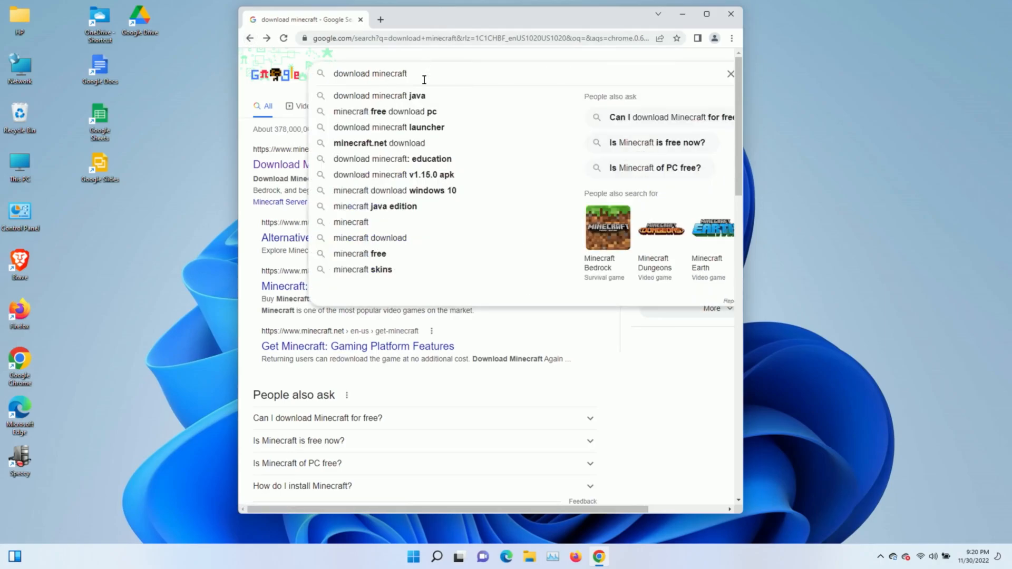
pyautogui.doubleClick(370, 73)
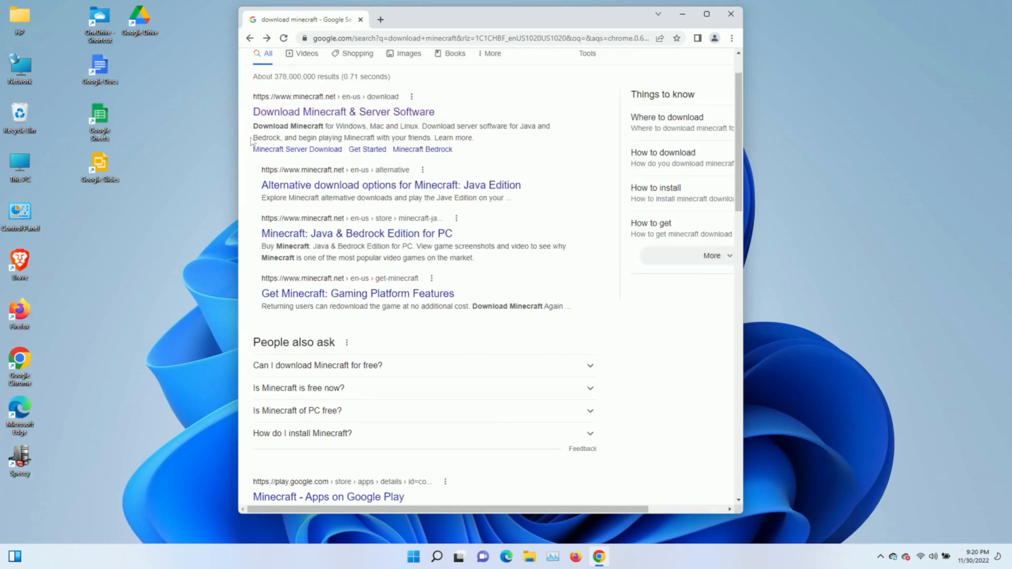
pyautogui.moveTo(326, 107)
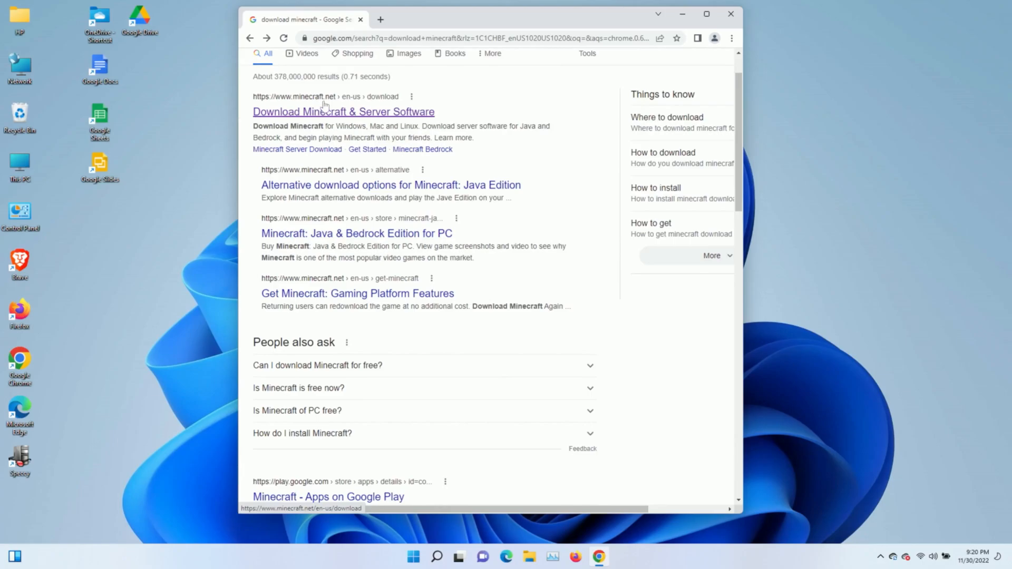
pyautogui.moveTo(401, 105)
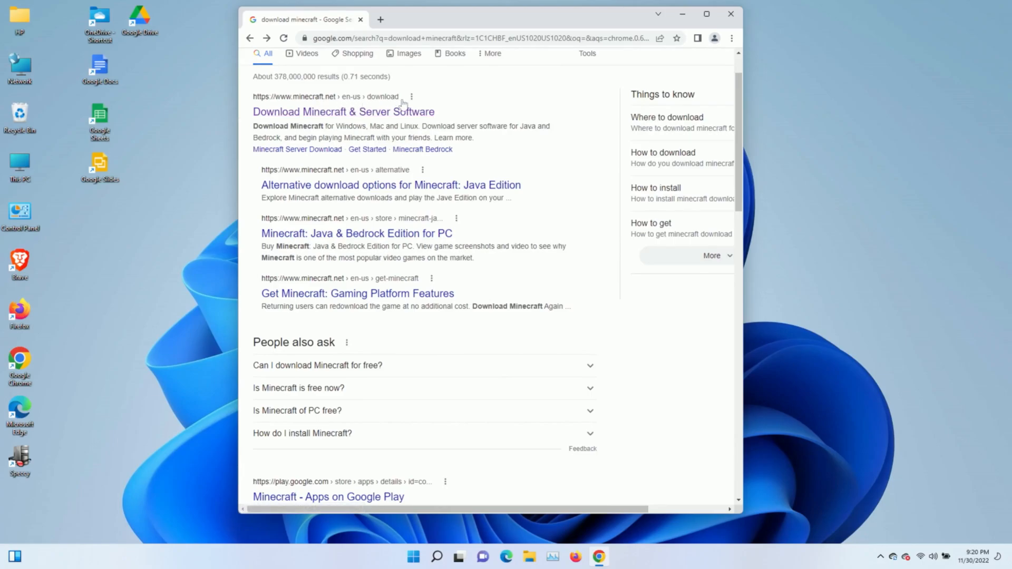
pyautogui.click(343, 111)
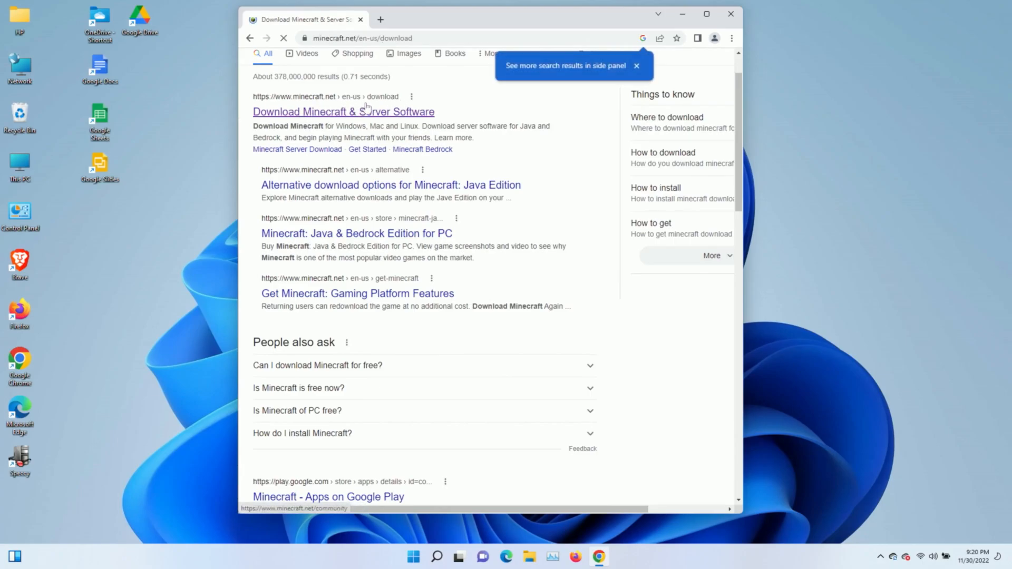
# Download the Windows 7/8 launcher installer as MinecraftInstaller (1).msi
pyautogui.click(343, 112)
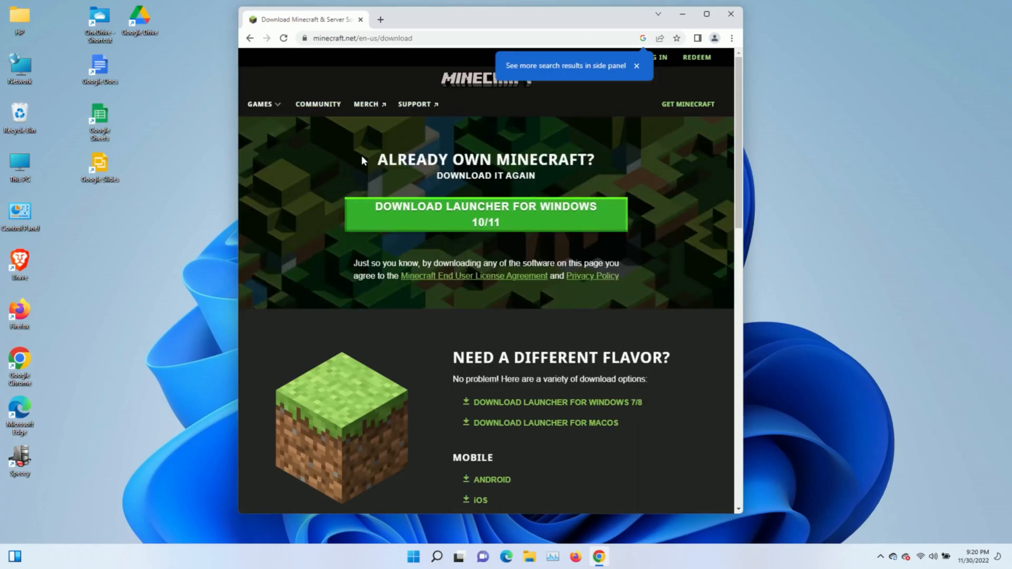
pyautogui.moveTo(373, 218)
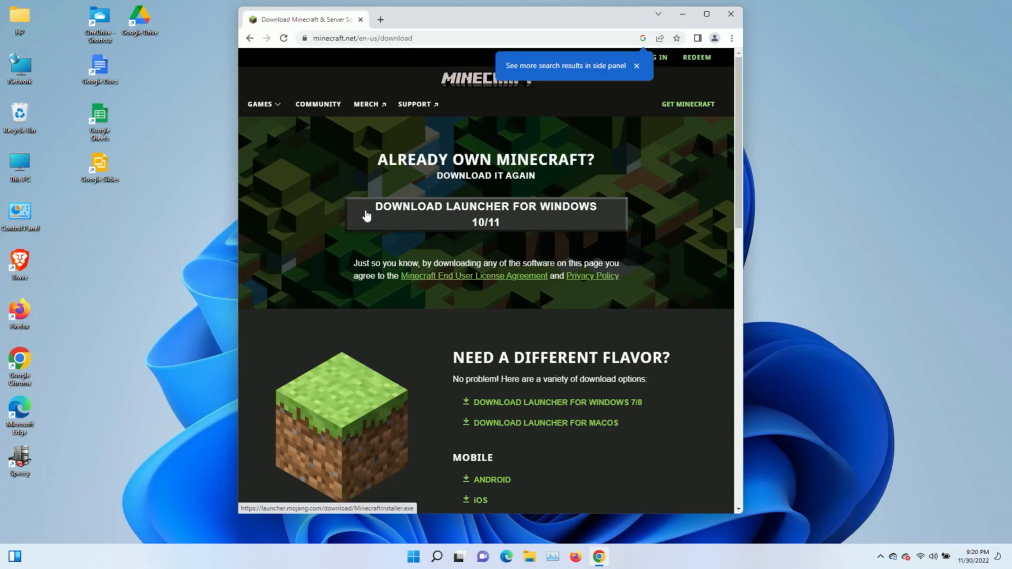
pyautogui.moveTo(364, 219)
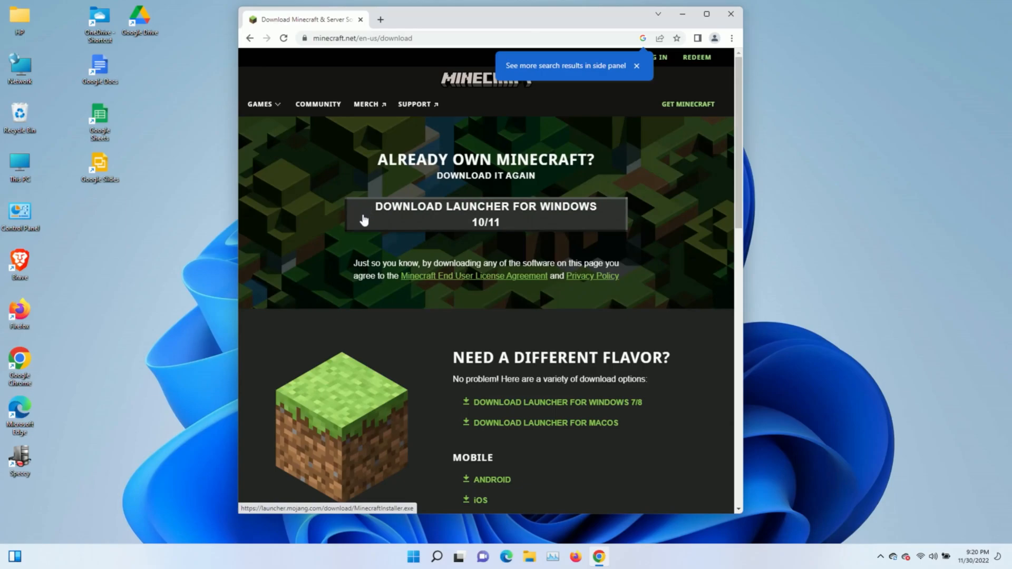
pyautogui.scroll(-3)
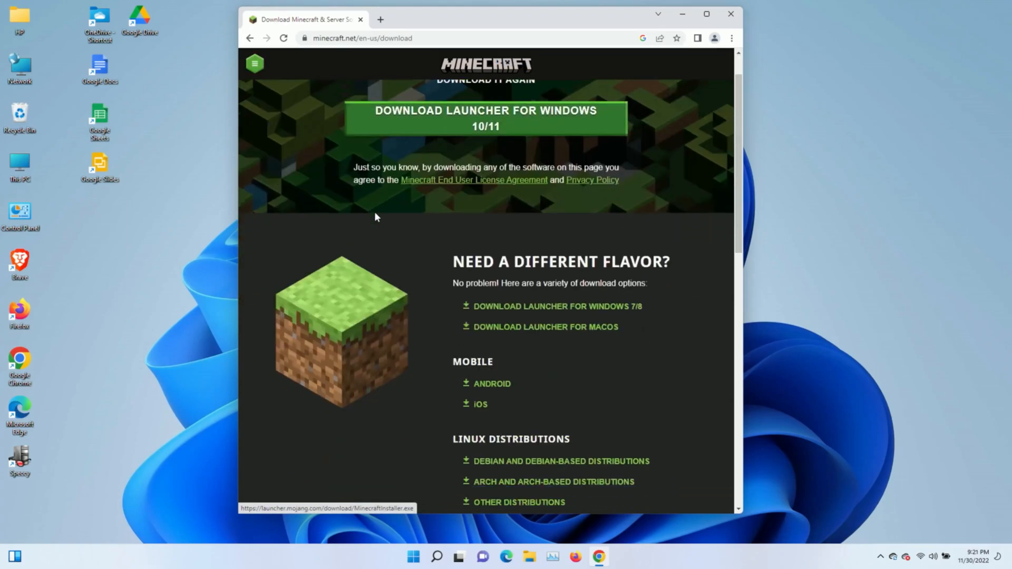
pyautogui.scroll(-3)
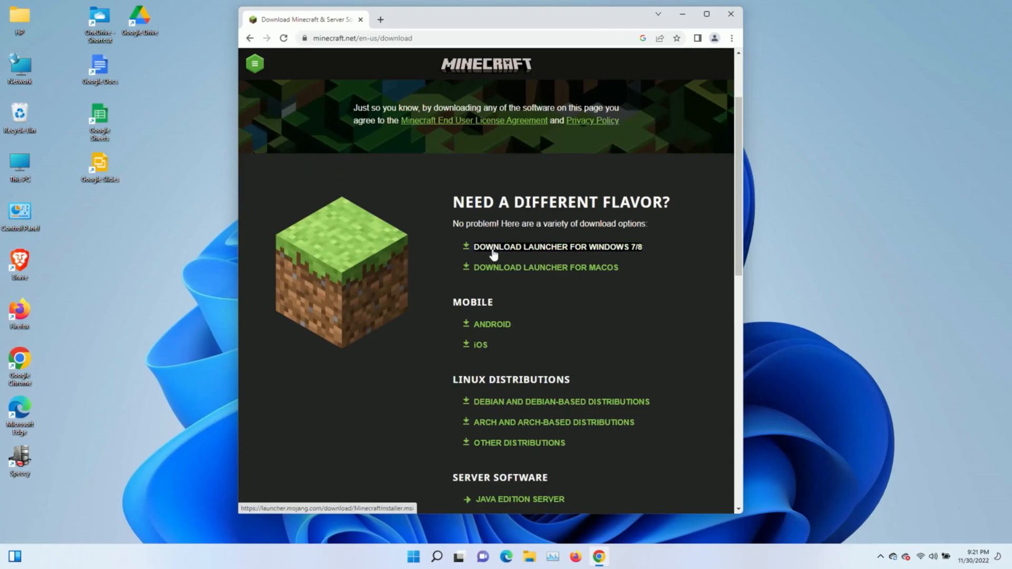
pyautogui.click(554, 247)
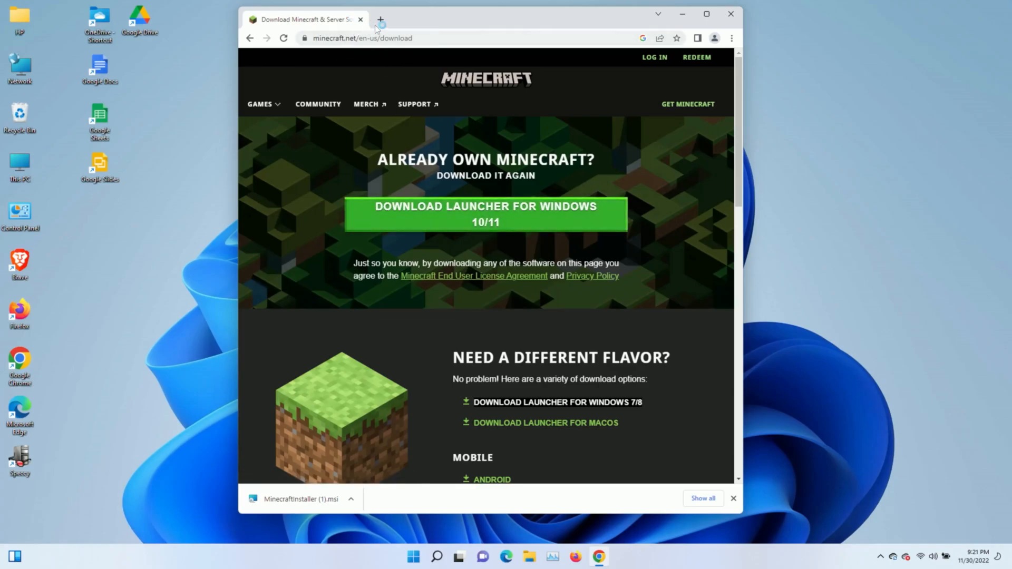
pyautogui.moveTo(380, 20)
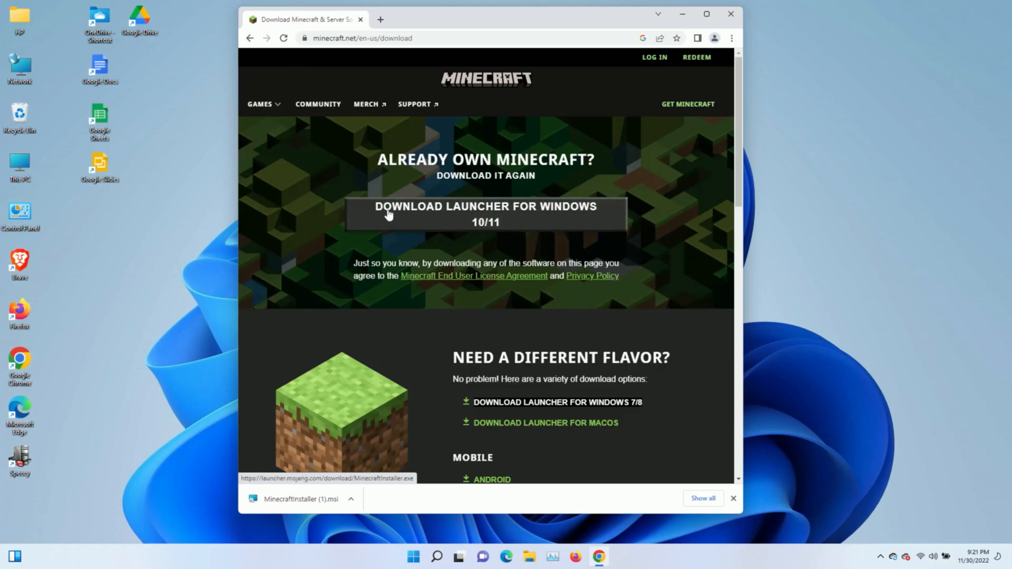
pyautogui.scroll(-3)
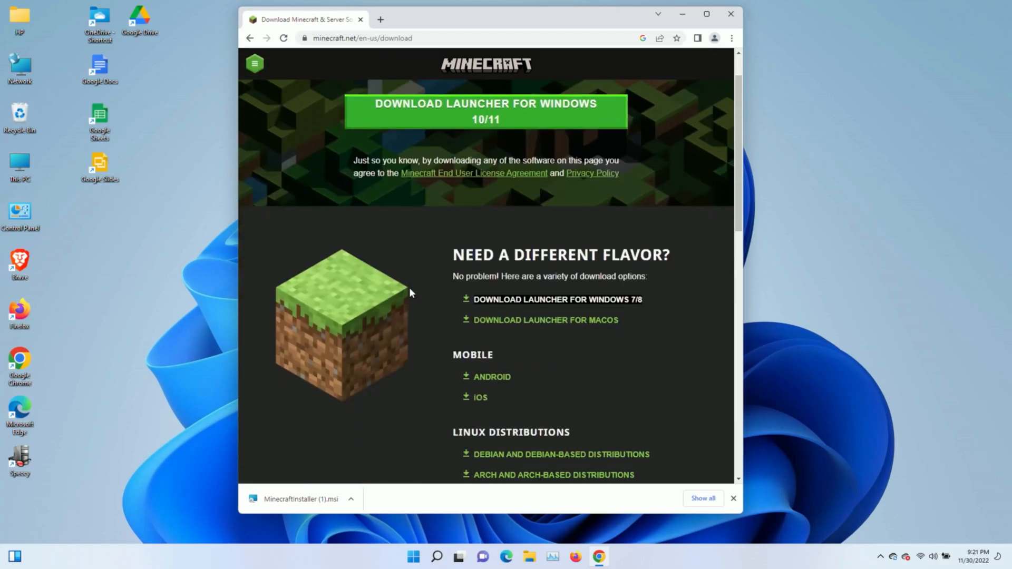
pyautogui.moveTo(506, 299)
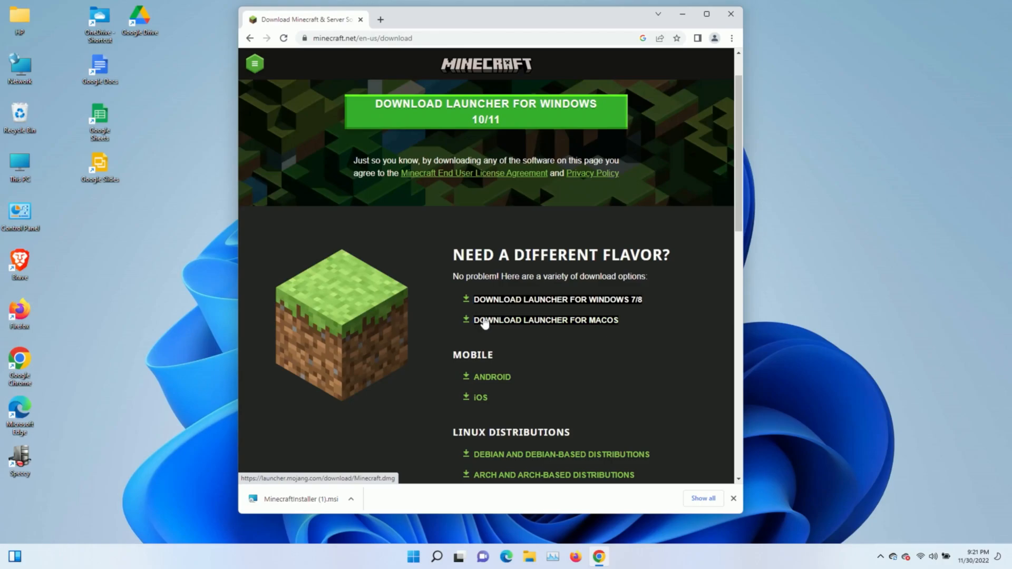
pyautogui.moveTo(490, 300)
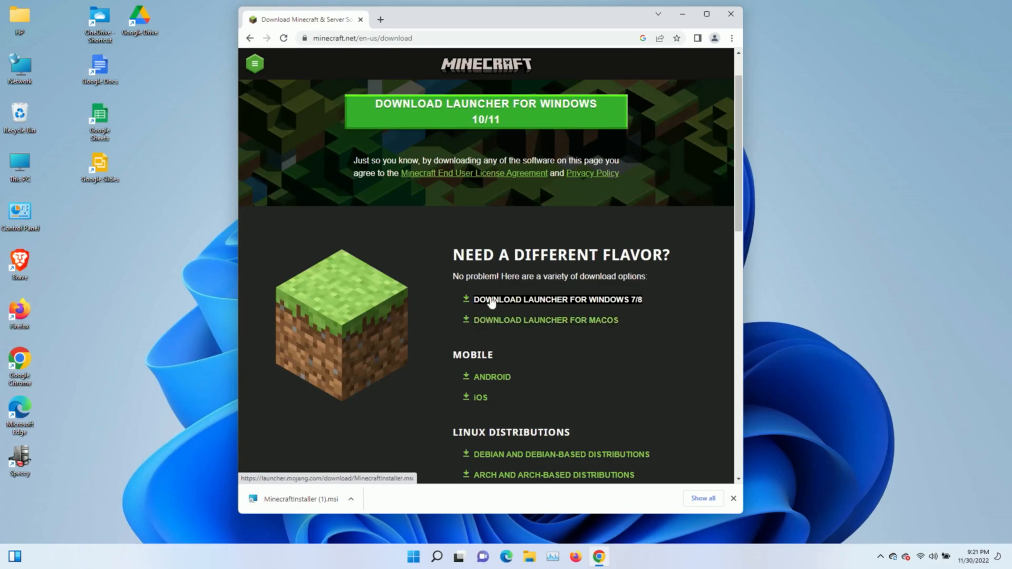
# Show MinecraftInstaller (1) in the Downloads folder and launch it
pyautogui.click(350, 498)
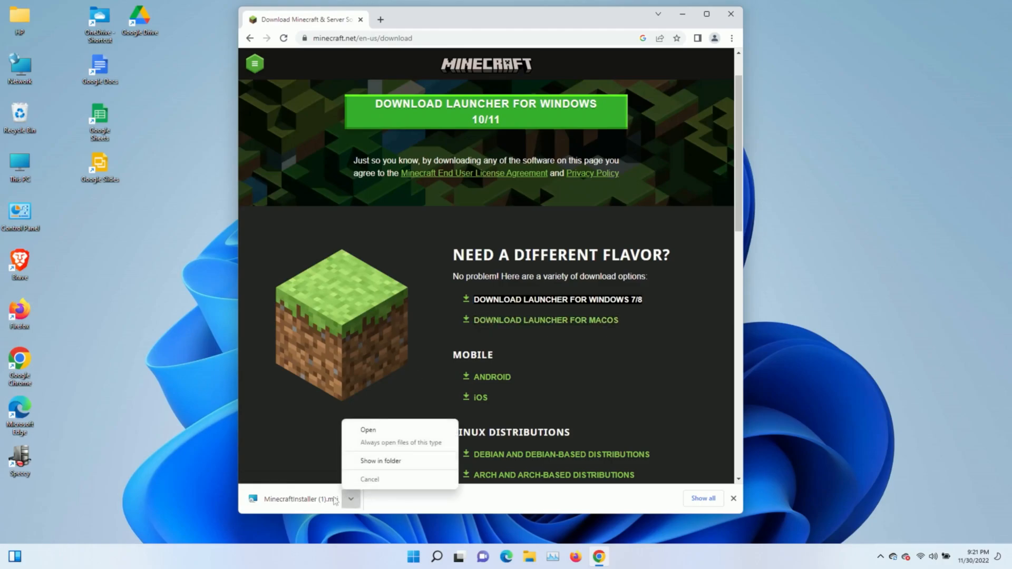
pyautogui.click(368, 428)
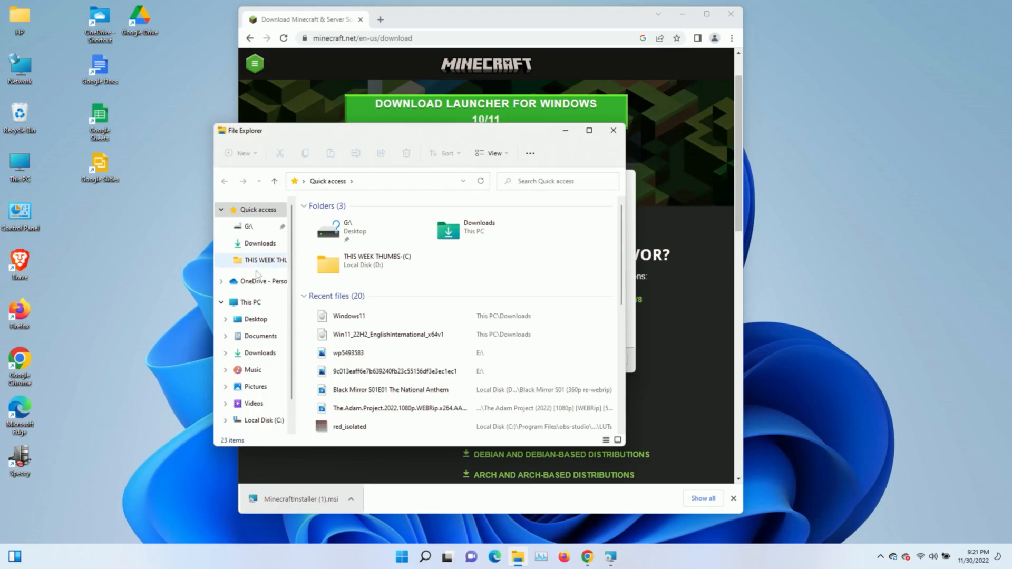
pyautogui.click(261, 244)
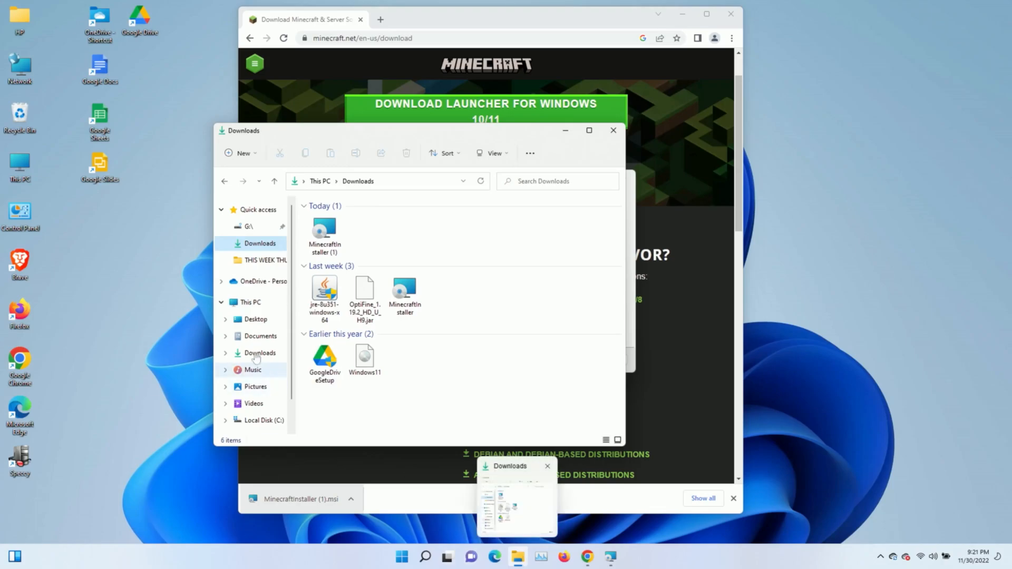
pyautogui.click(250, 302)
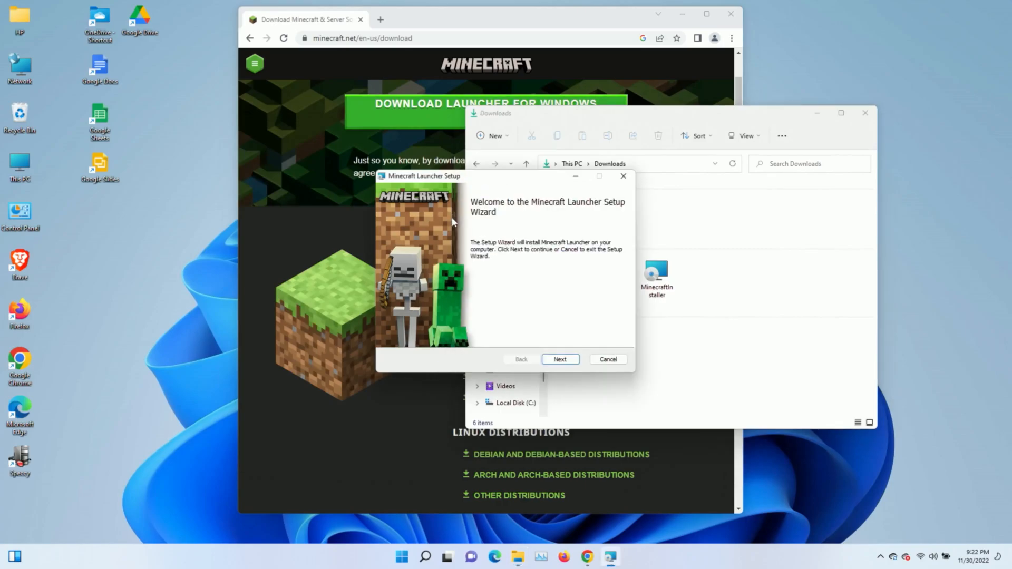
# Install the Minecraft Launcher, allow the UAC prompt, and finish with the launcher set to start
pyautogui.click(560, 358)
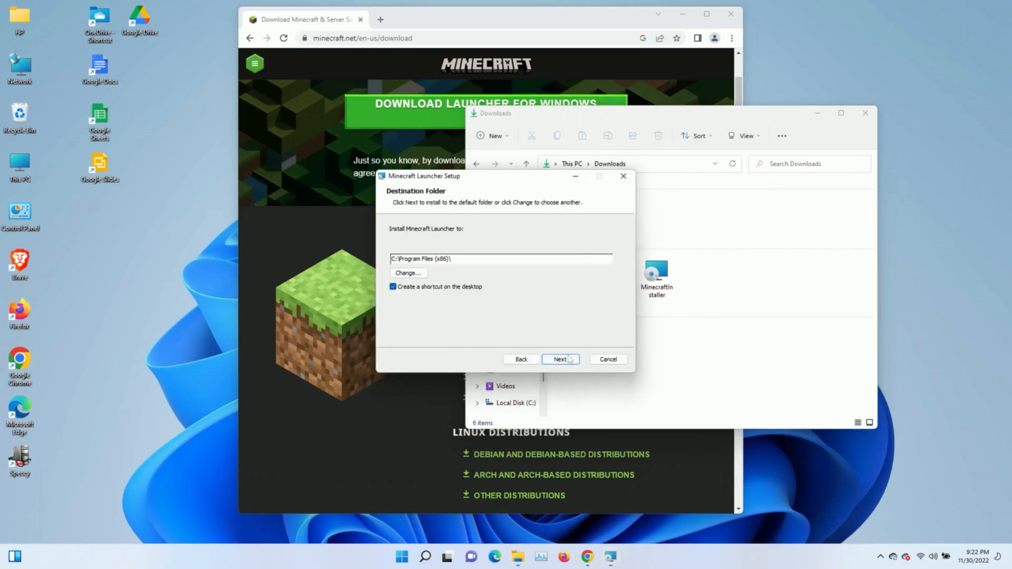
pyautogui.click(559, 360)
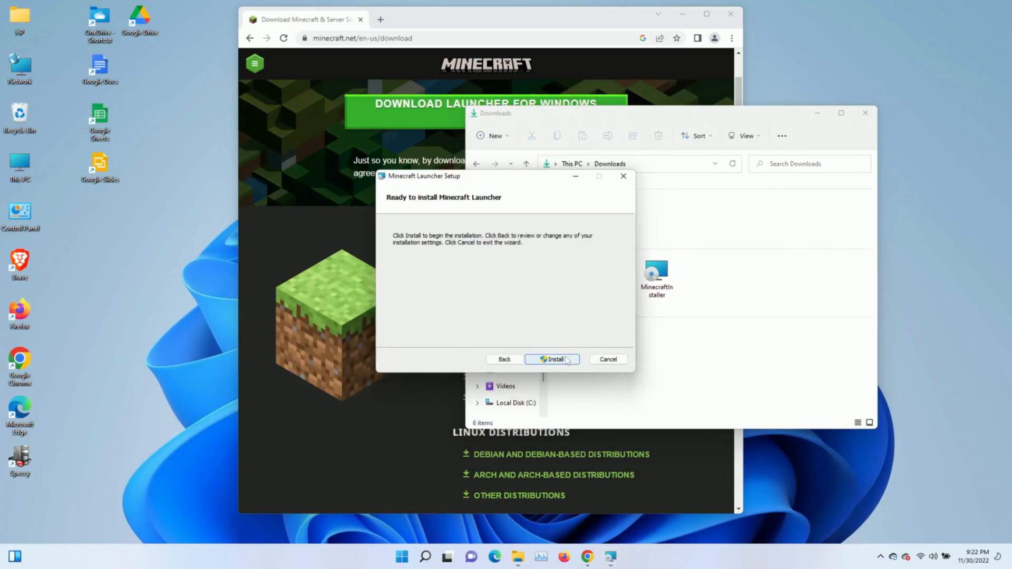
pyautogui.click(552, 359)
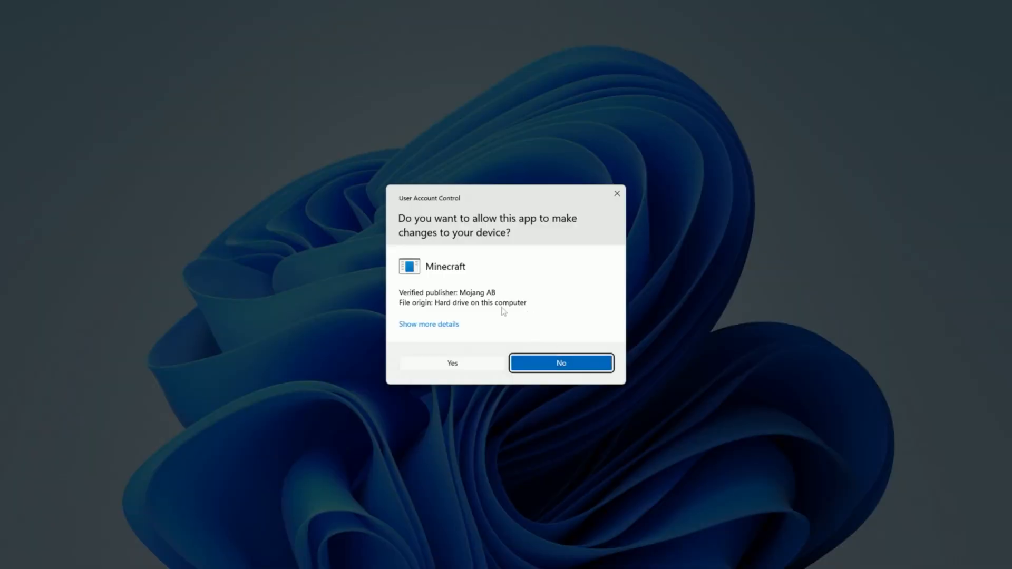
pyautogui.moveTo(452, 368)
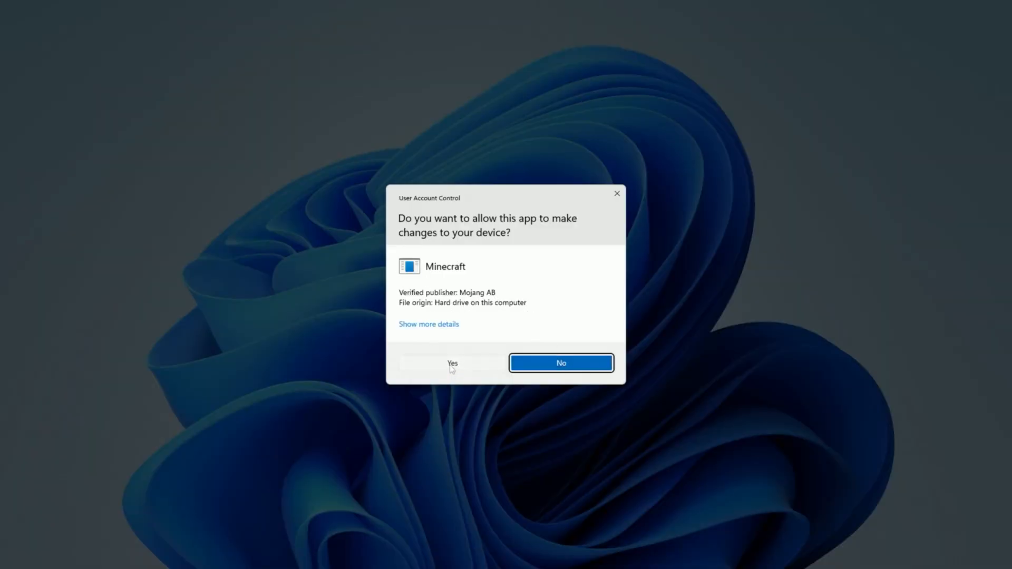
pyautogui.click(452, 362)
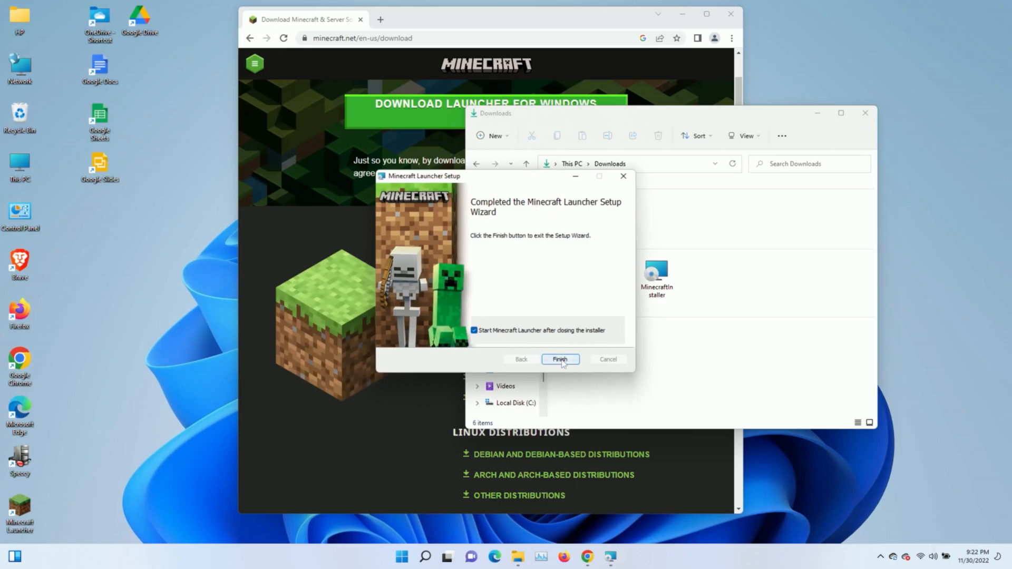
pyautogui.click(559, 359)
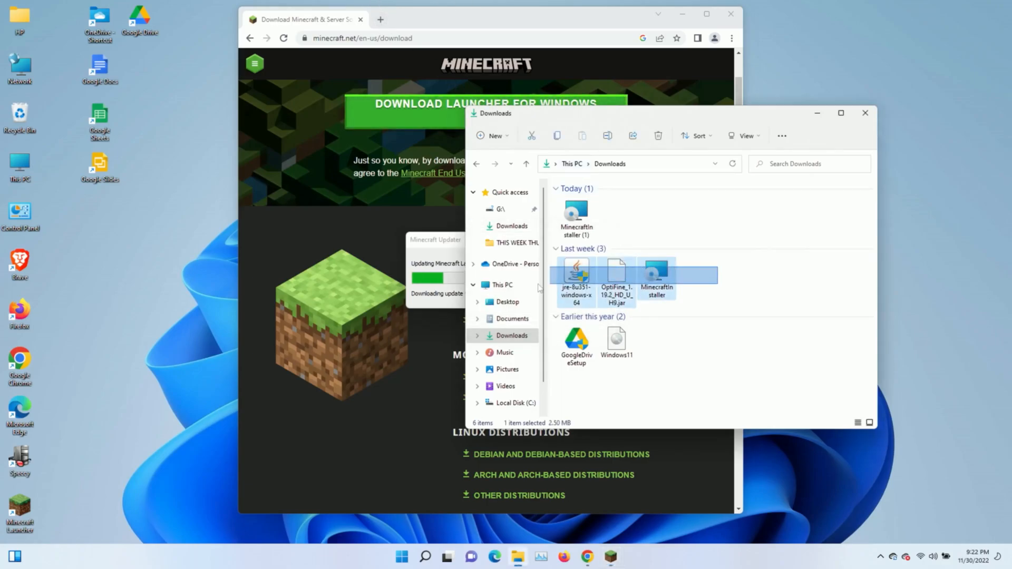
# Delete last week's old Java, OptiFine and Minecraft installer files from Downloads
pyautogui.rightClick(617, 277)
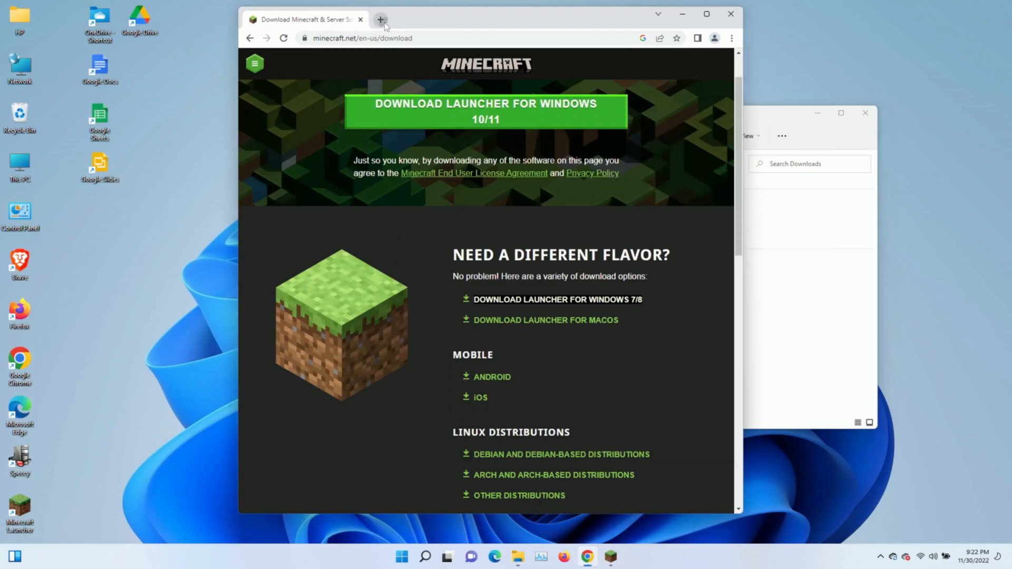
# Open java.com in a new browser tab
pyautogui.click(381, 19)
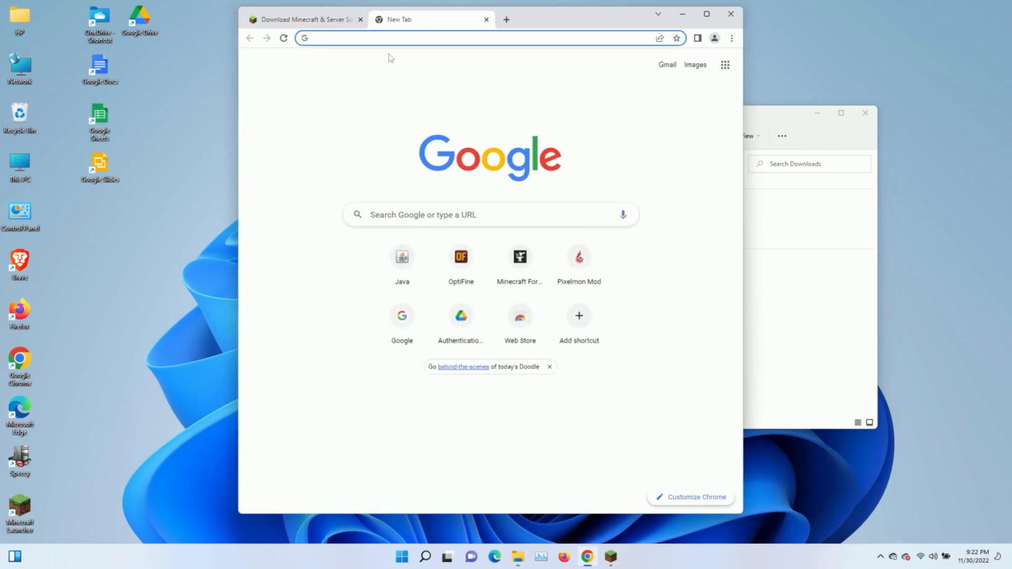
pyautogui.write('java.com')
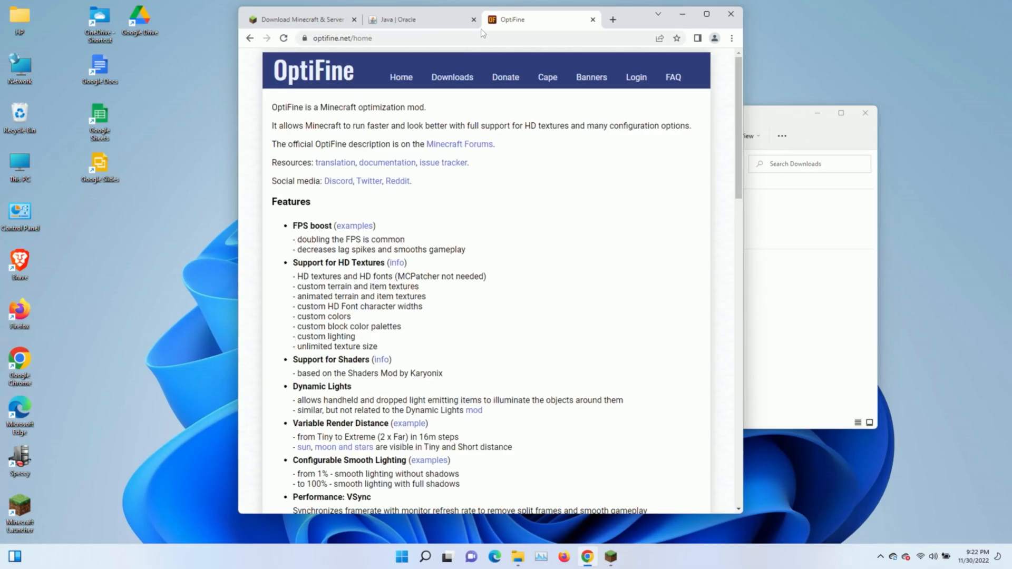
pyautogui.click(419, 19)
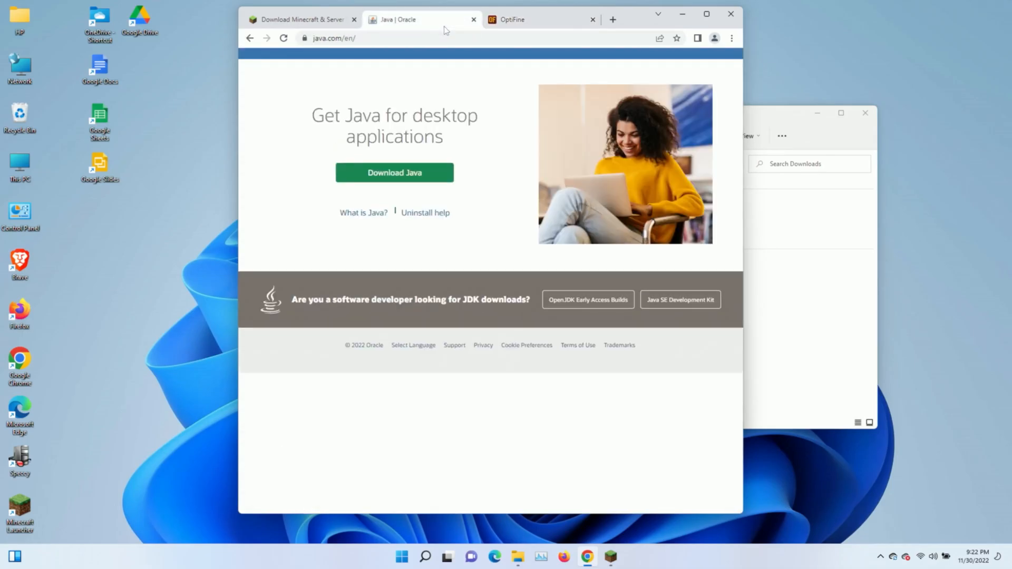
# Start downloading the 64-bit Java installer from the Java download page
pyautogui.click(394, 203)
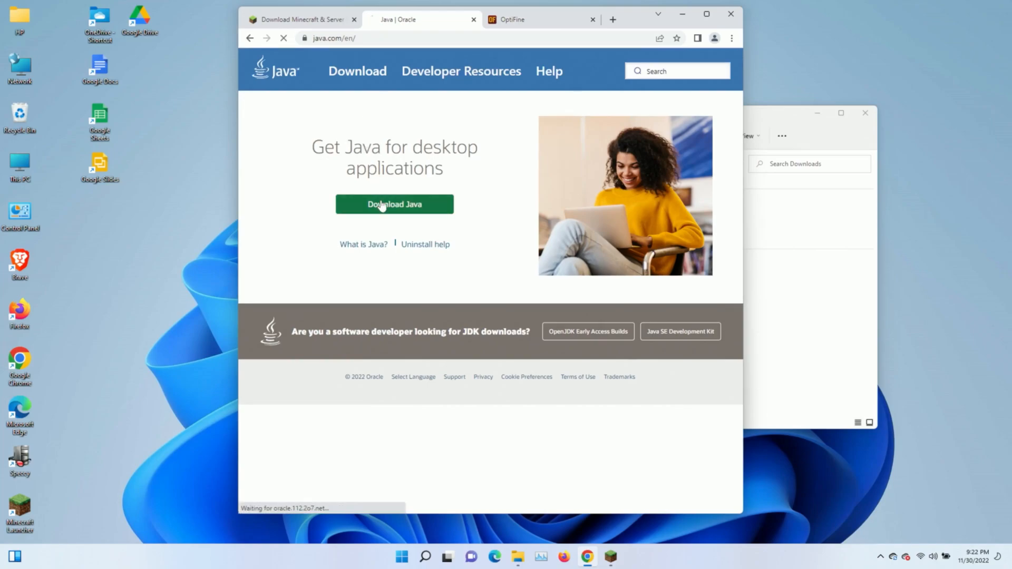
pyautogui.click(393, 203)
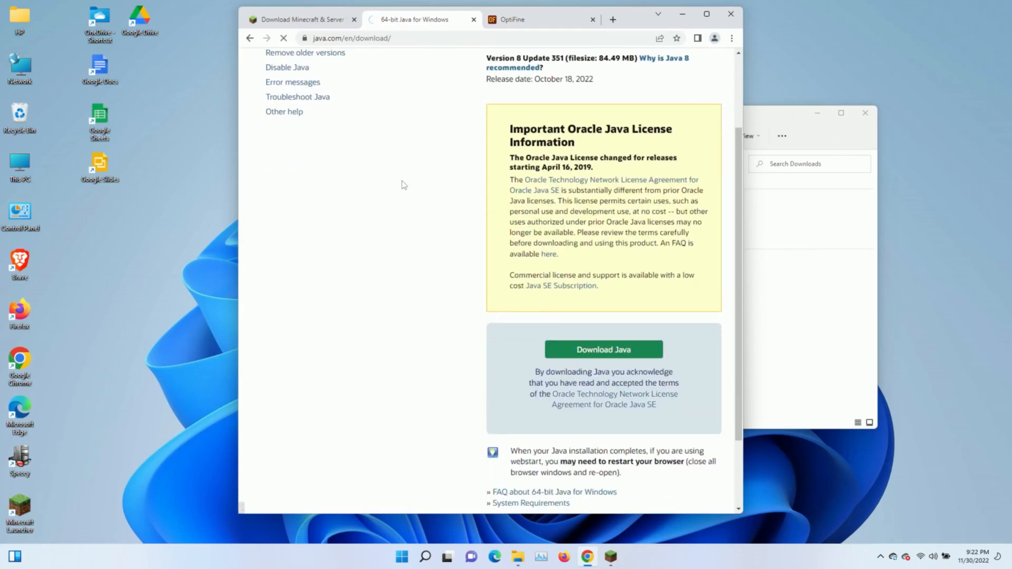
pyautogui.click(603, 349)
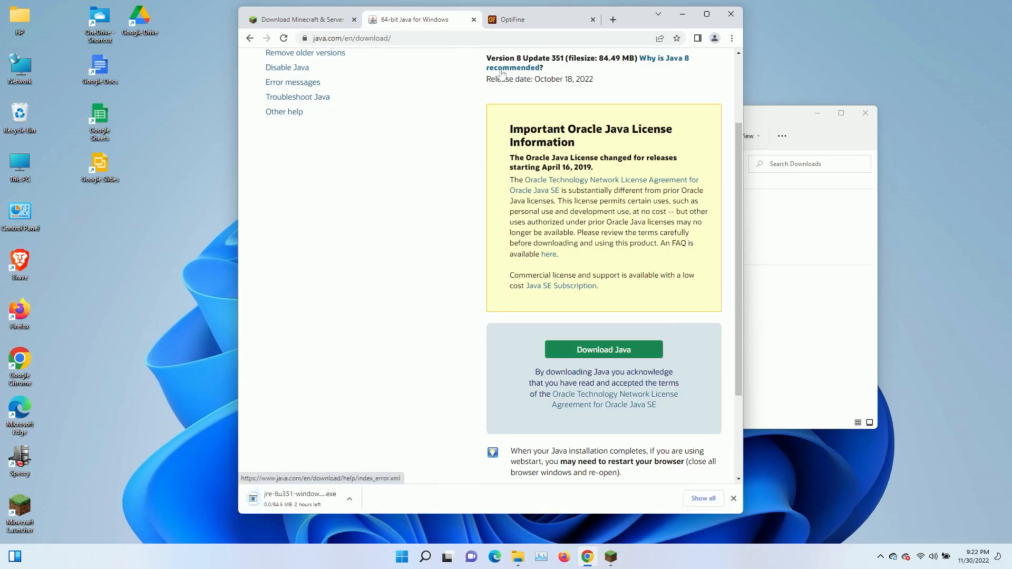
pyautogui.click(542, 19)
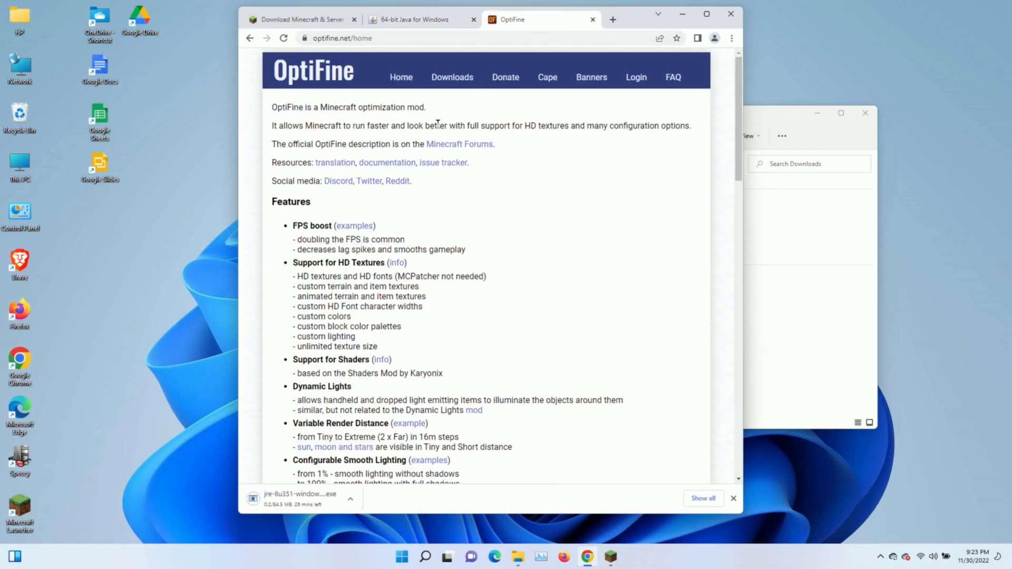
# Download the OptiFine HD U H9 jar for Minecraft 1.19.2 from optifine.net
pyautogui.click(452, 77)
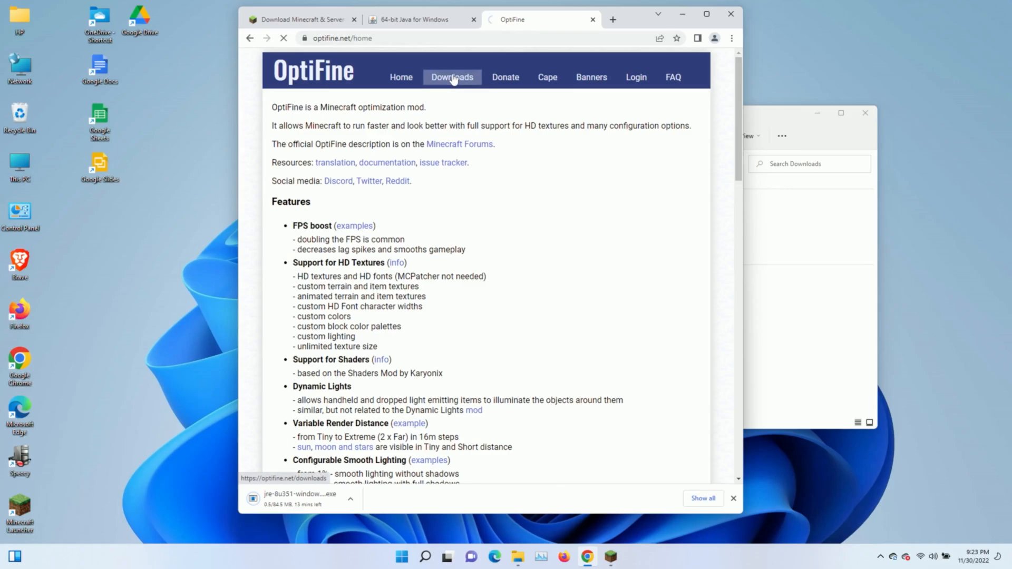
pyautogui.click(452, 77)
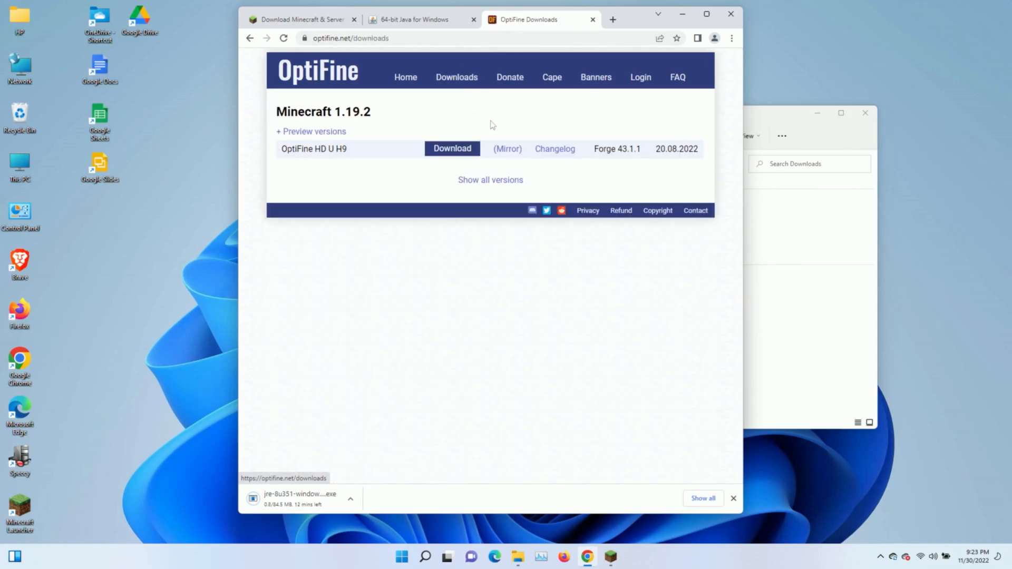
pyautogui.click(452, 149)
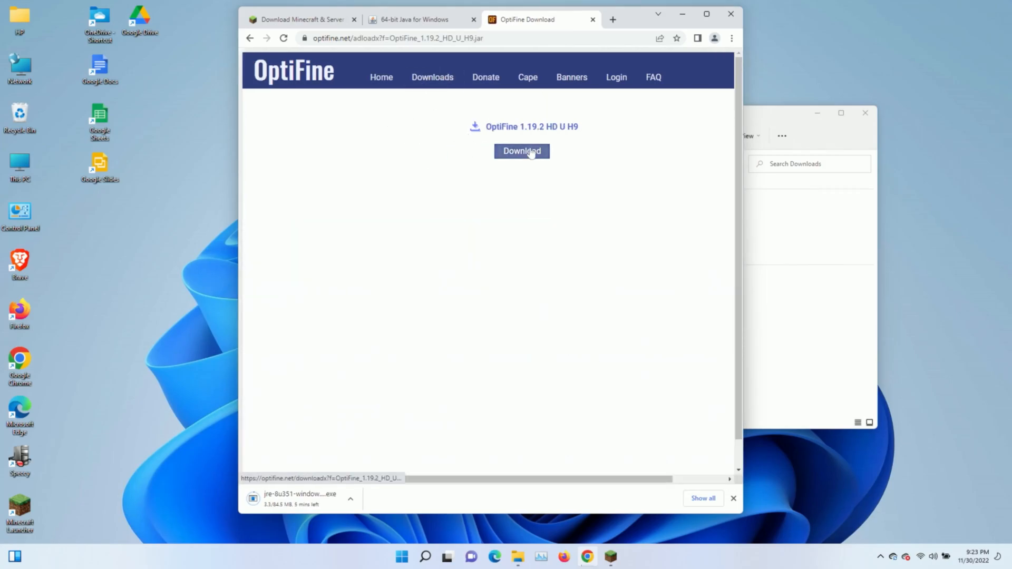
pyautogui.click(522, 151)
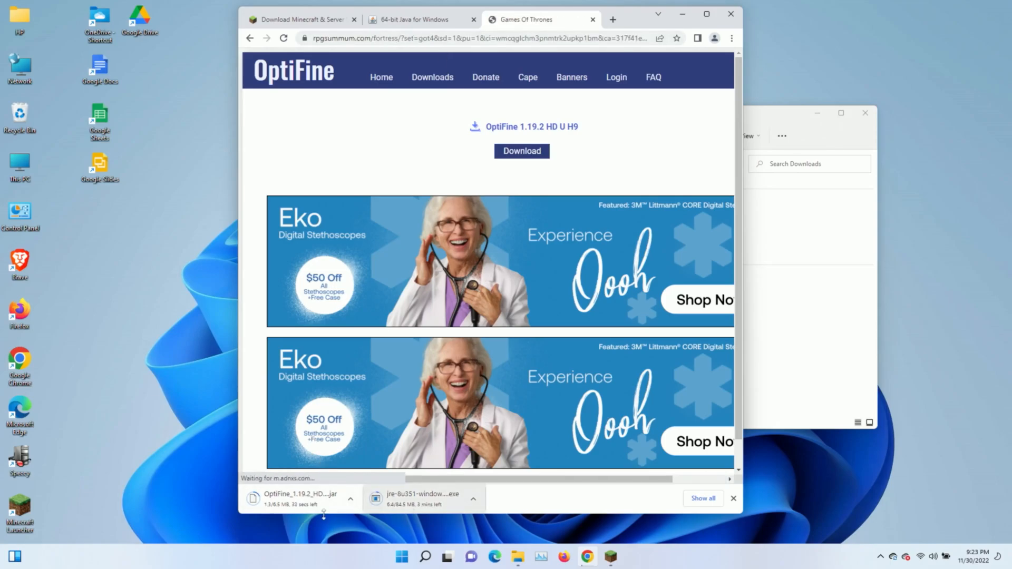
pyautogui.click(417, 19)
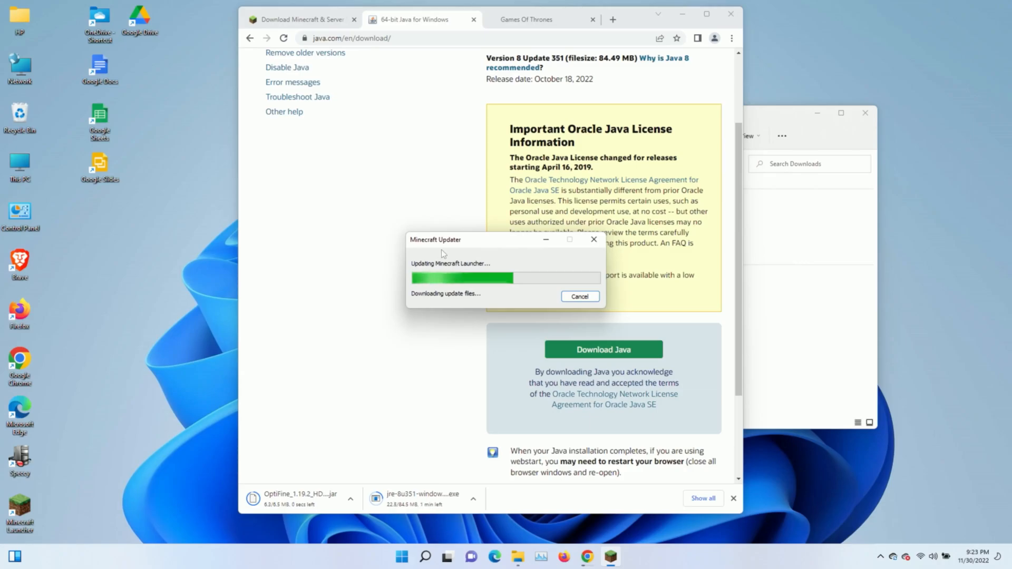
pyautogui.moveTo(484, 253)
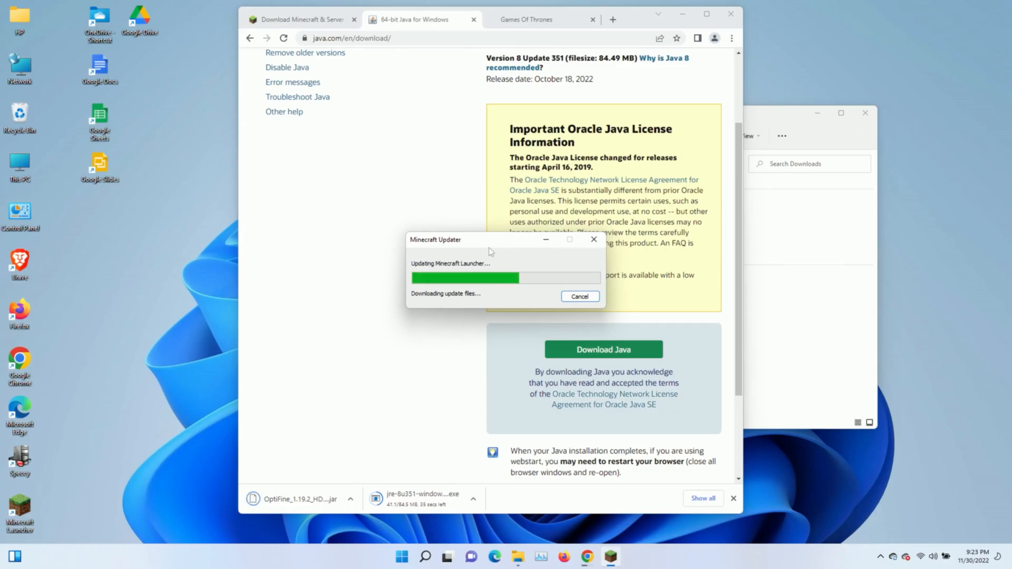
pyautogui.moveTo(498, 290)
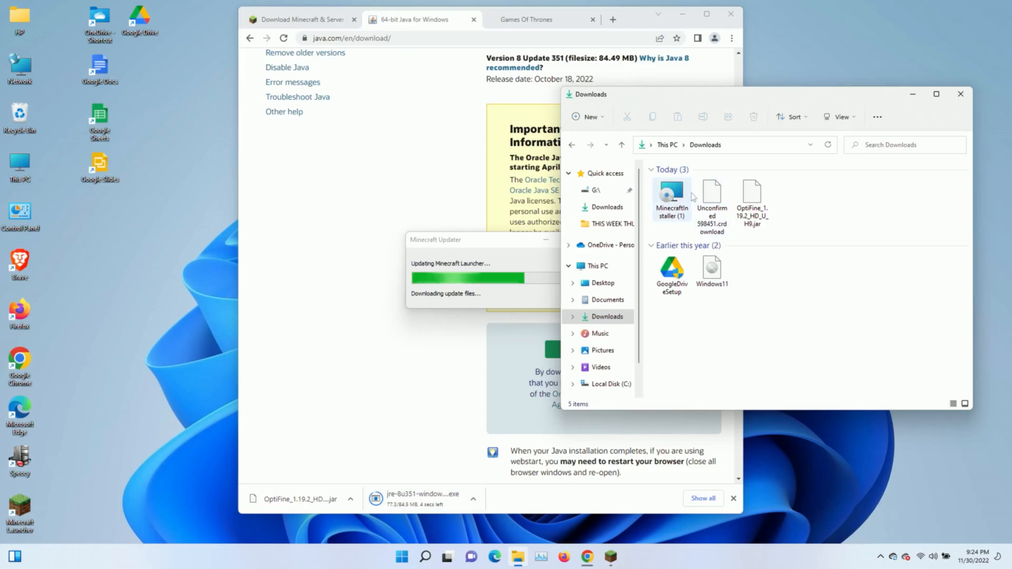
pyautogui.moveTo(712, 197)
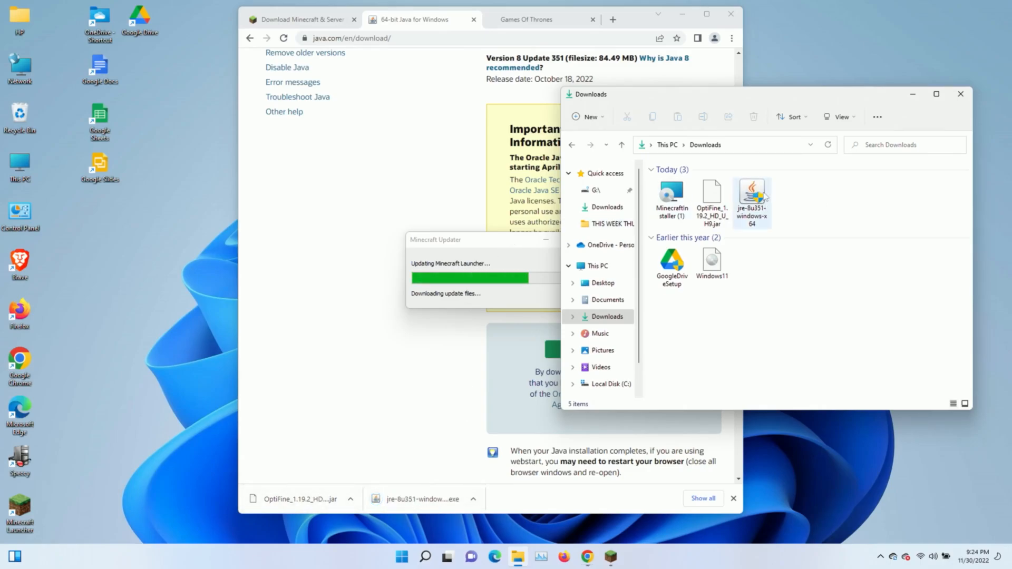
# Run the jre-8u351-windows-x64 installer from Downloads
pyautogui.click(751, 200)
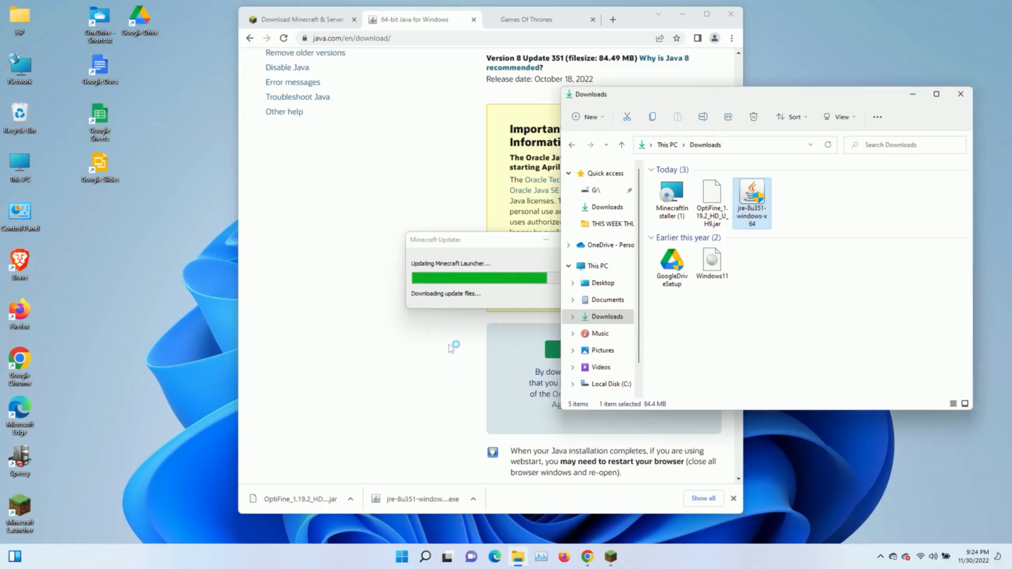
pyautogui.moveTo(471, 251)
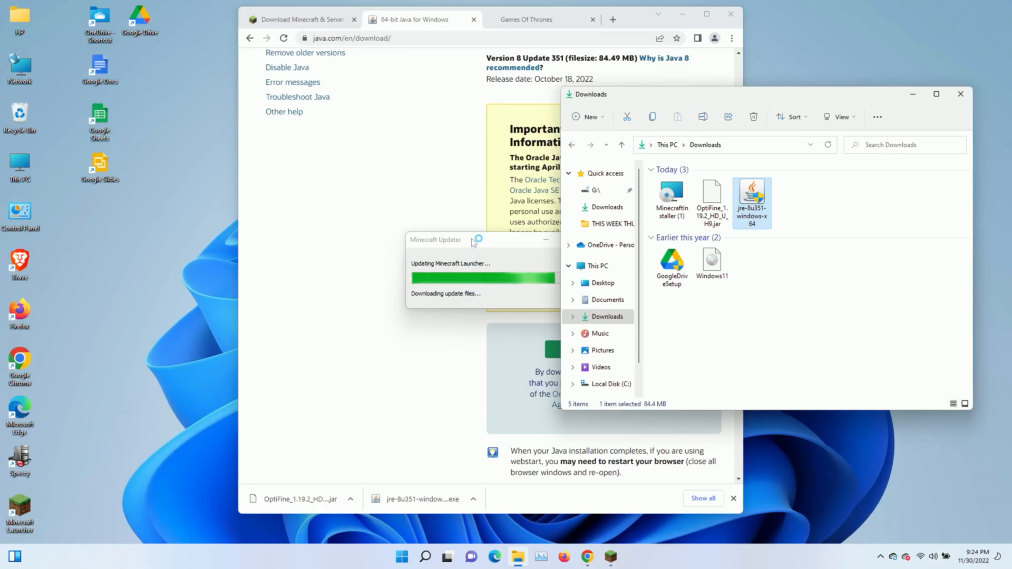
pyautogui.click(452, 239)
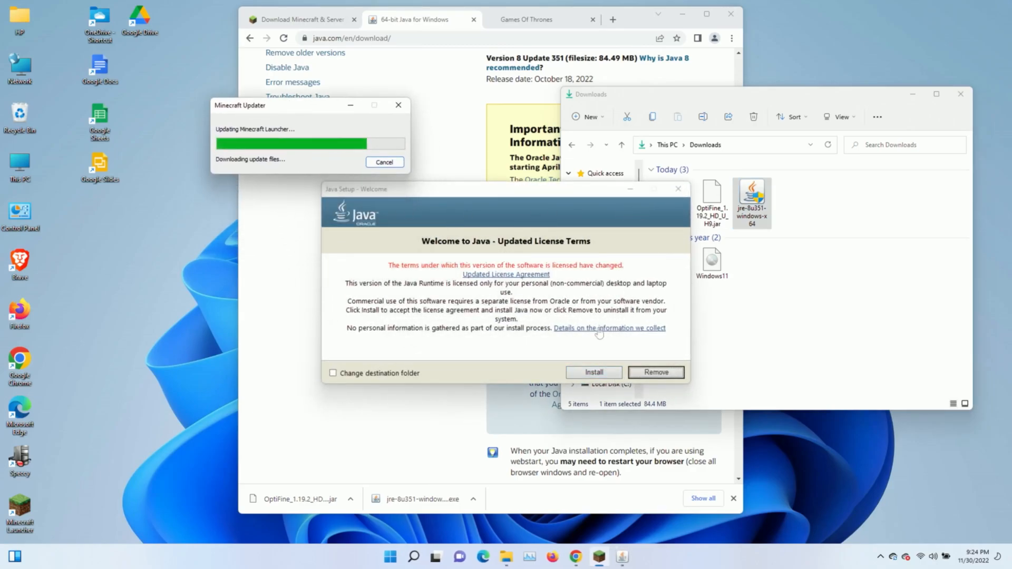
pyautogui.moveTo(594, 386)
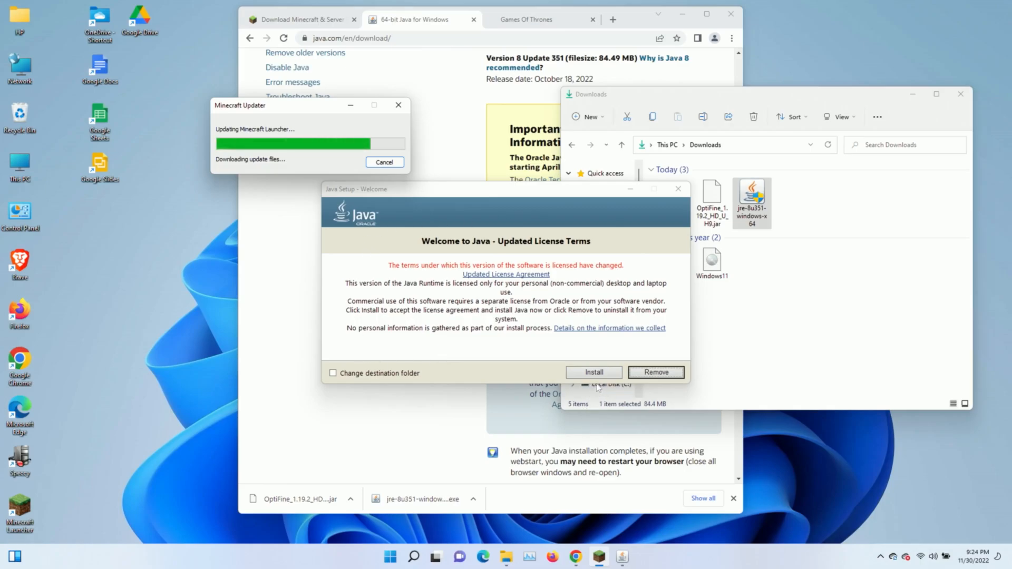
# Install Java and close the setup after it reports success
pyautogui.click(592, 372)
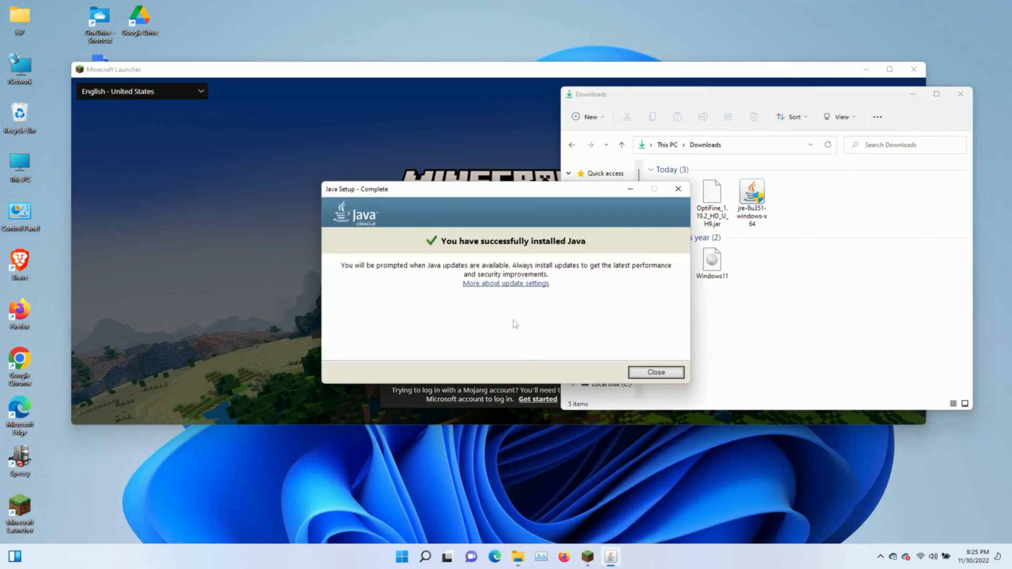
pyautogui.moveTo(515, 205)
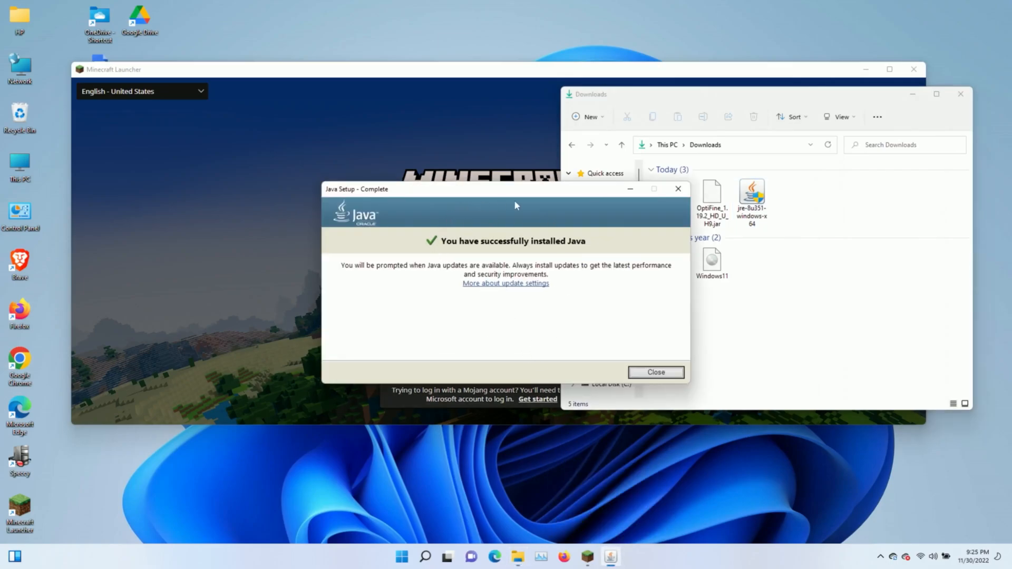
pyautogui.click(655, 372)
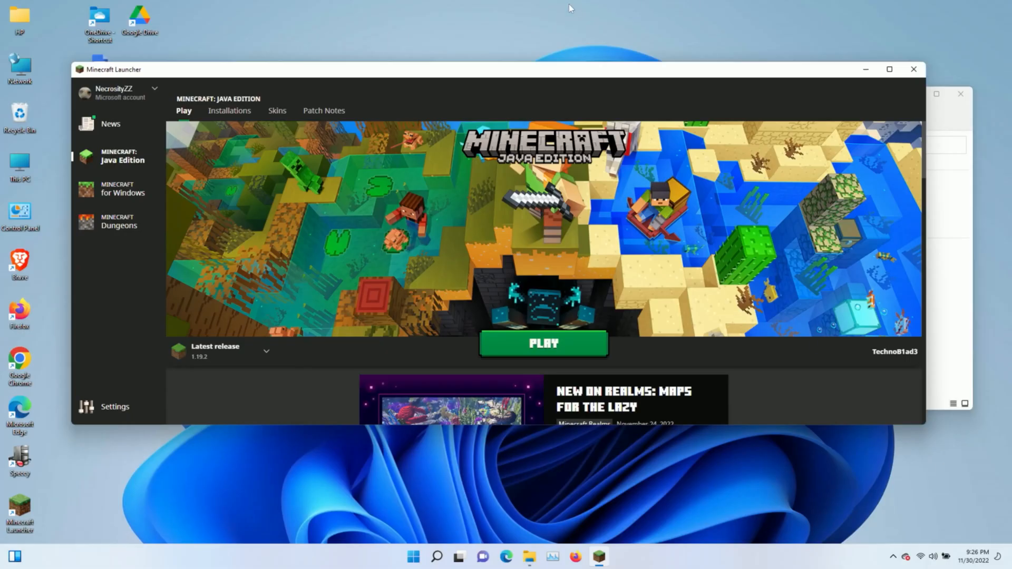
pyautogui.moveTo(586, 277)
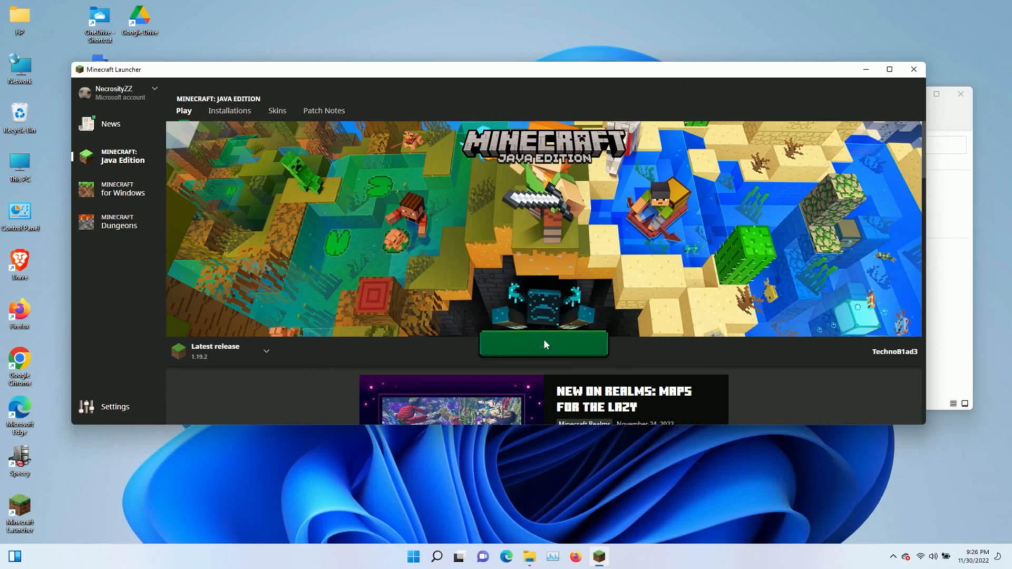
# Launch the Latest release 1.19.2 so its game files start downloading
pyautogui.click(543, 343)
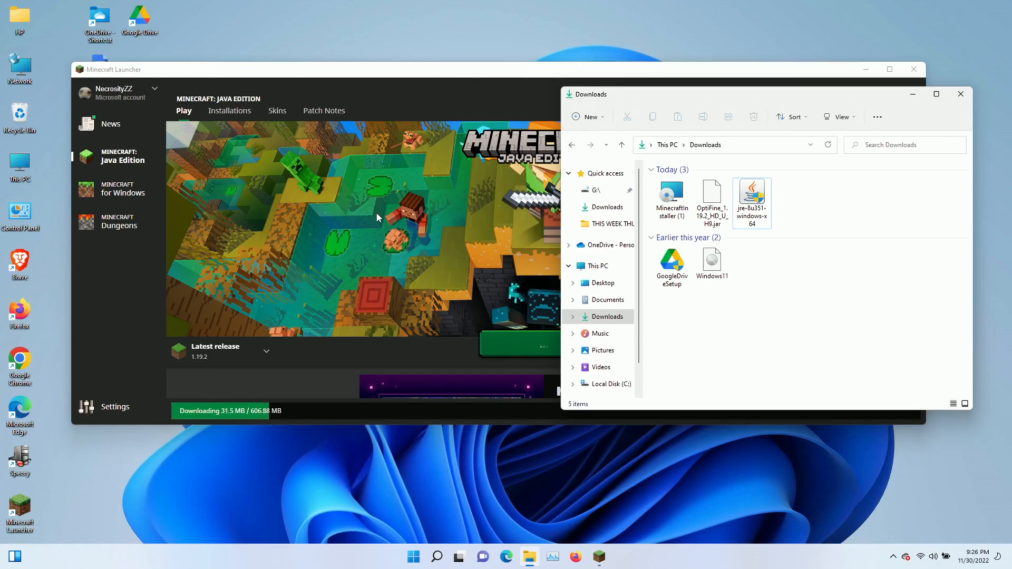
pyautogui.moveTo(477, 207)
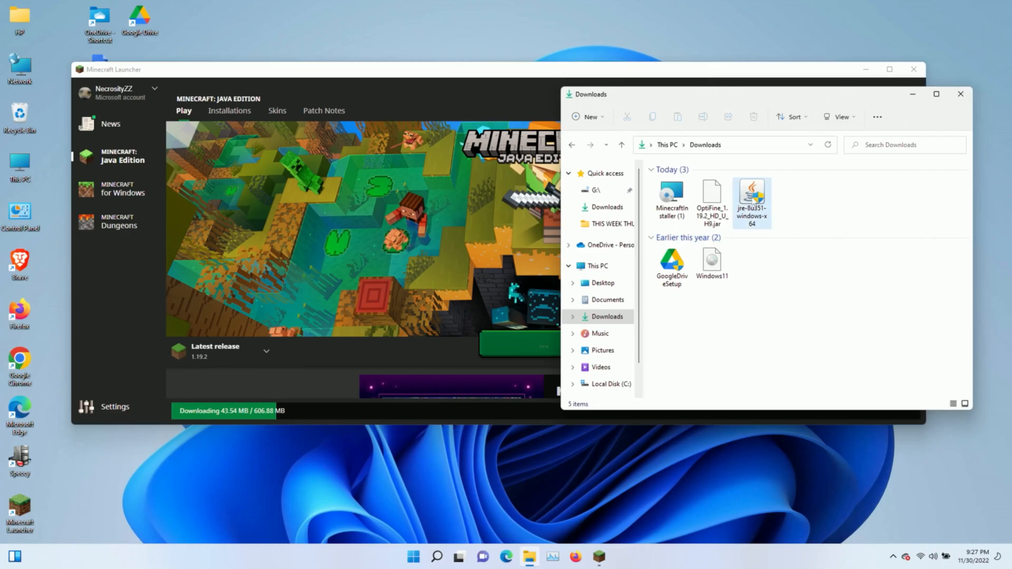
pyautogui.click(710, 200)
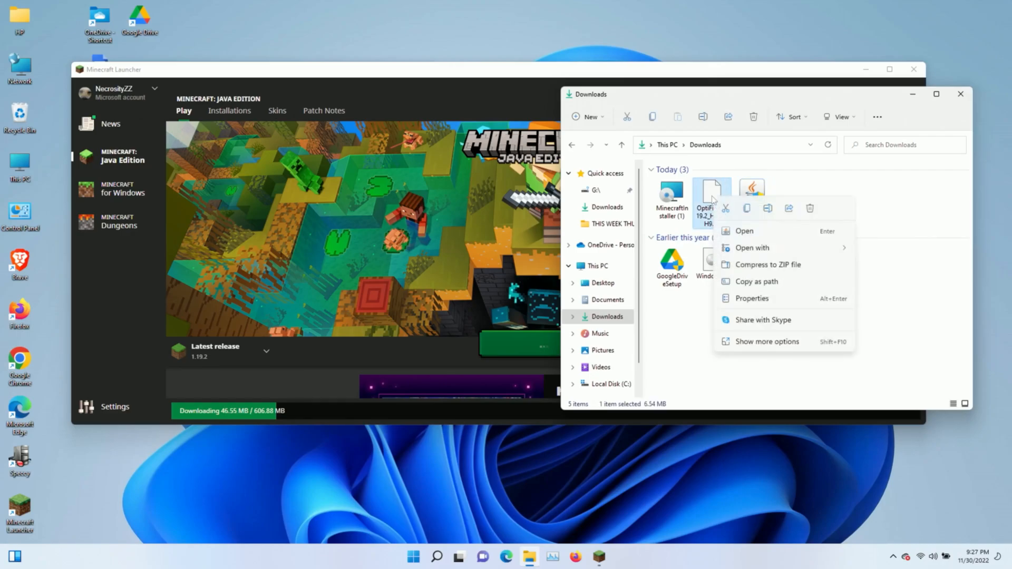
pyautogui.click(751, 247)
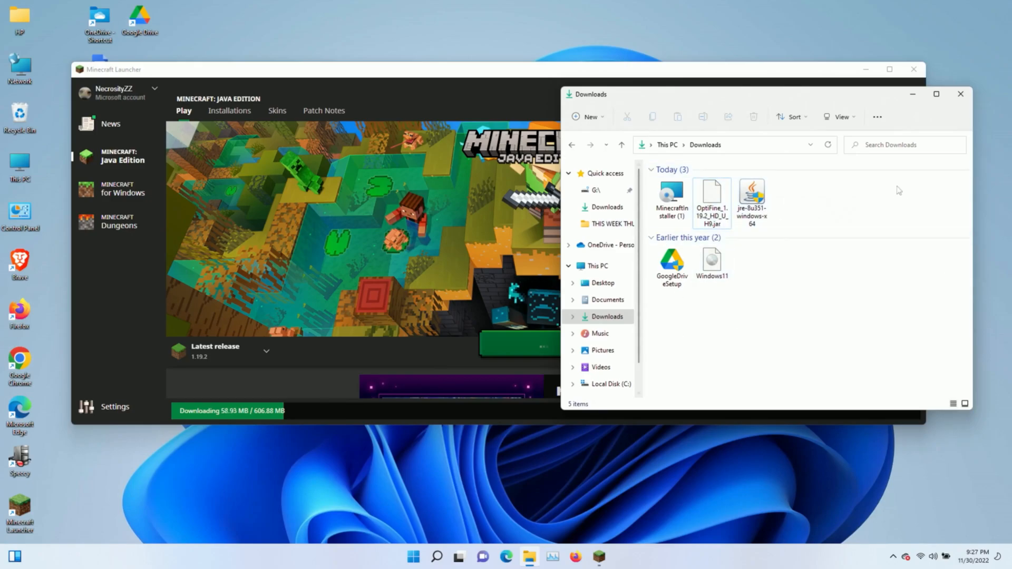
pyautogui.moveTo(792, 200)
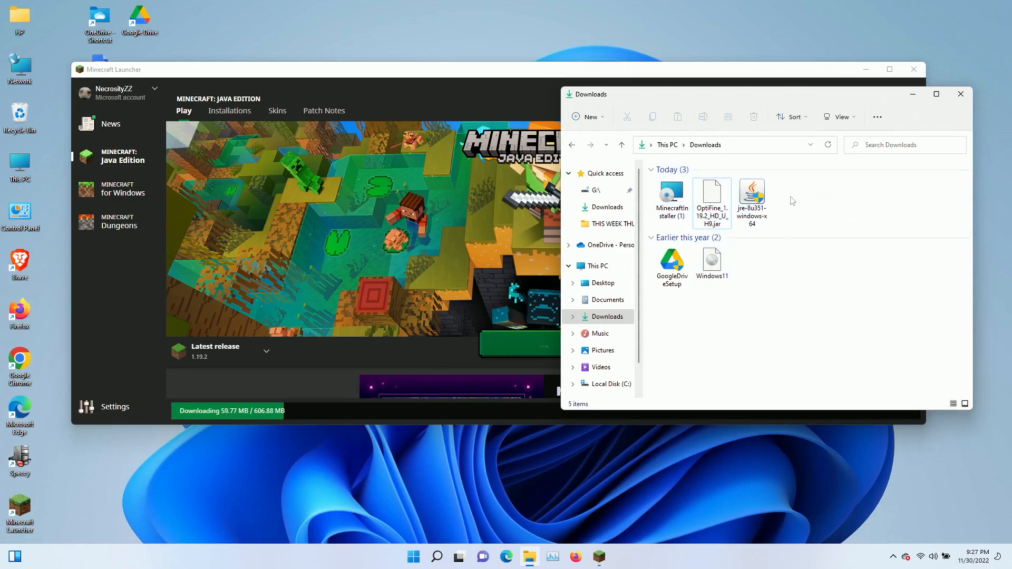
pyautogui.moveTo(485, 316)
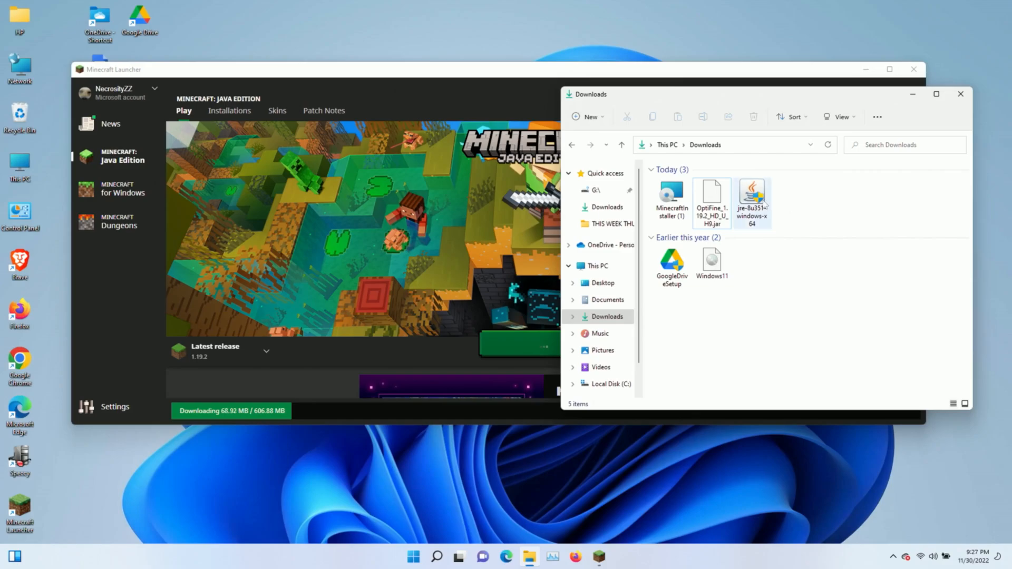
pyautogui.click(711, 200)
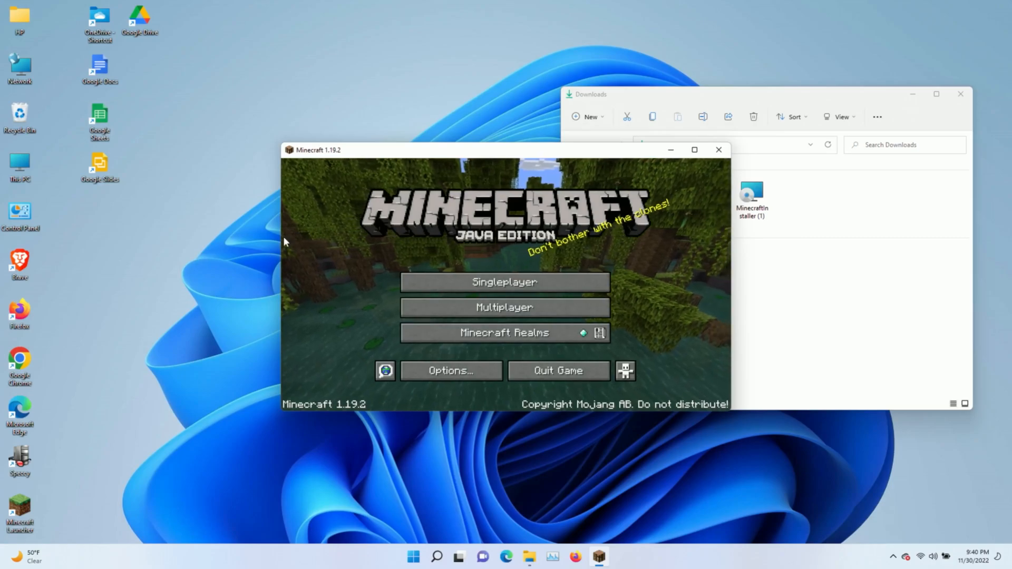
# Enter Multiplayer, accept the warning, allow the game on private networks, and go to Direct Connection
pyautogui.click(504, 306)
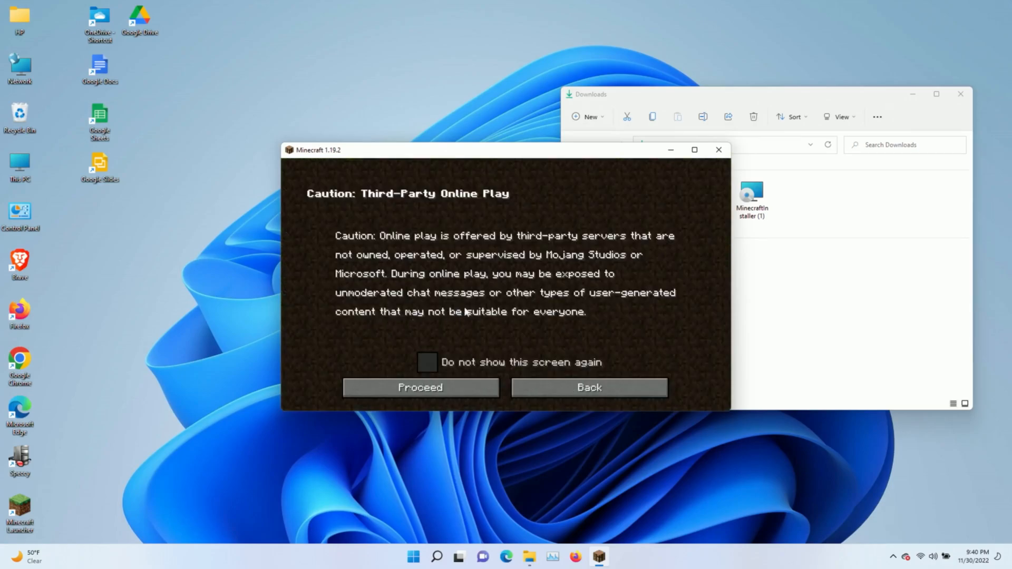
pyautogui.click(419, 387)
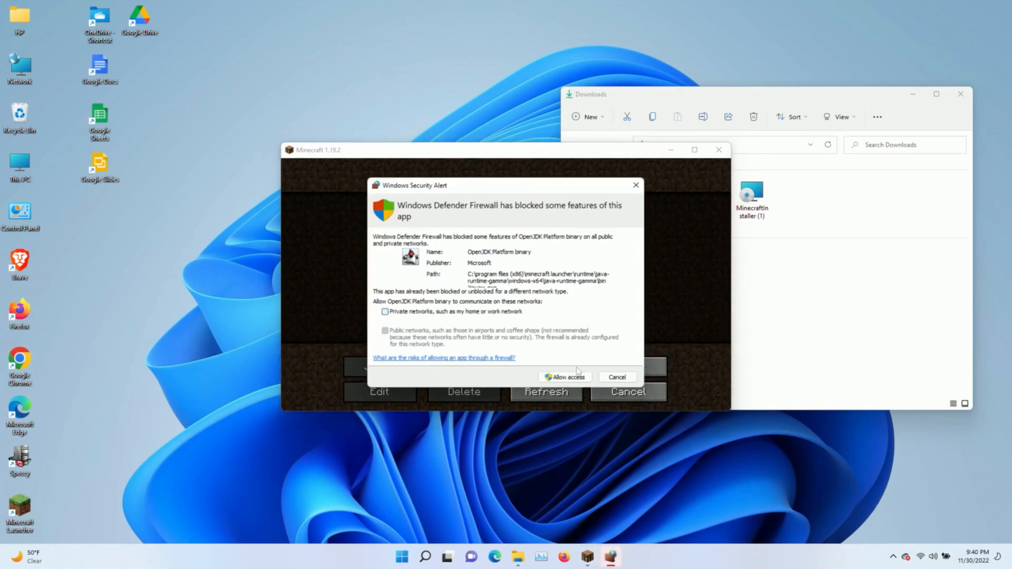
pyautogui.click(385, 311)
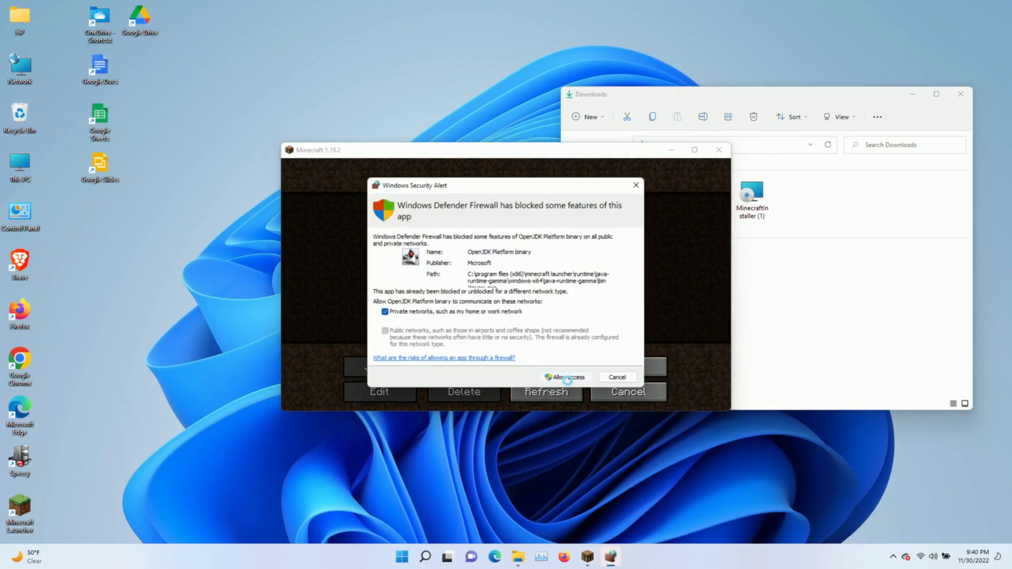
pyautogui.click(562, 377)
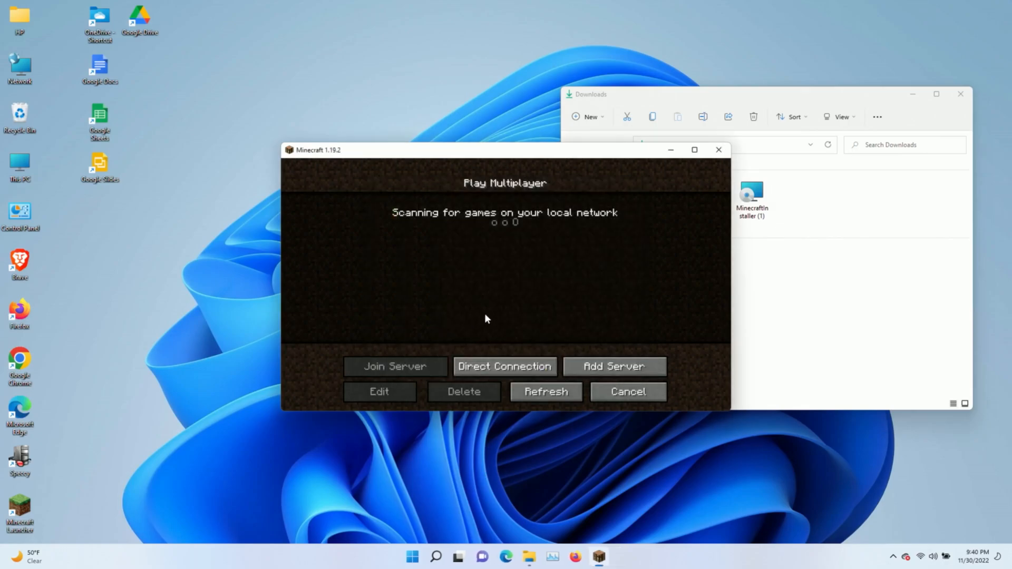
pyautogui.moveTo(510, 309)
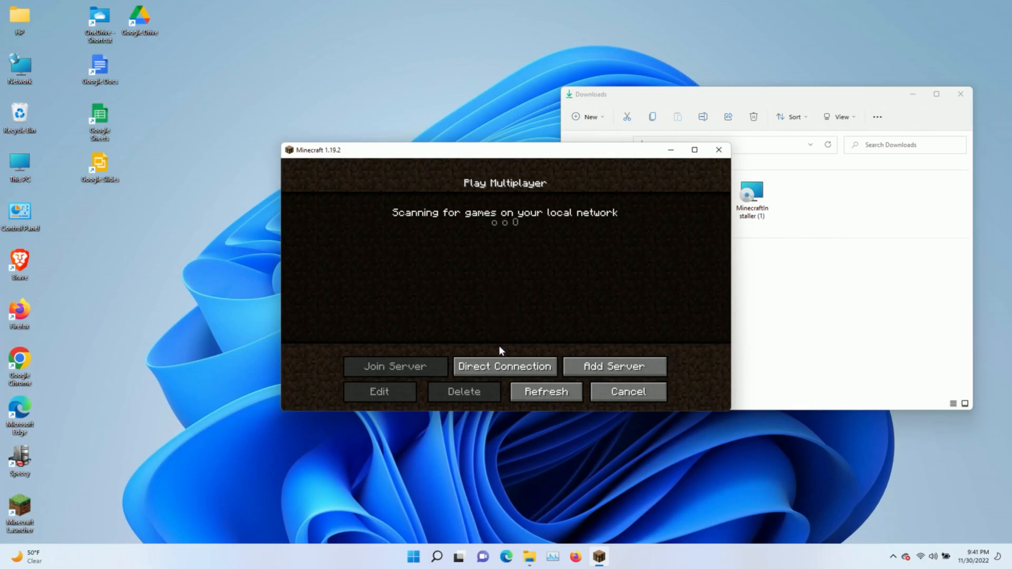
pyautogui.click(504, 366)
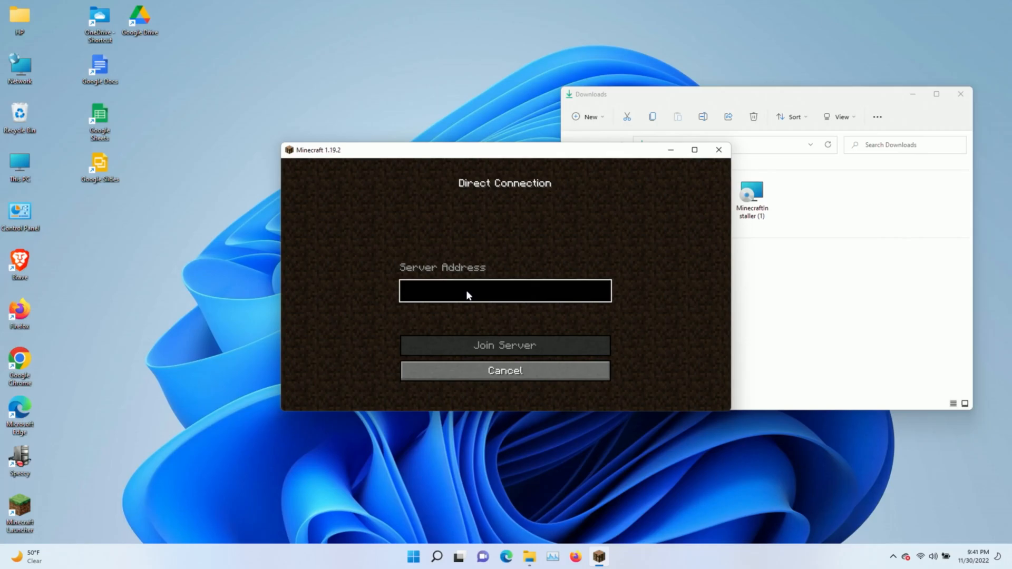
# Join the server at 31.220.50.220 by direct address, then disconnect back to the server list
pyautogui.write('-')
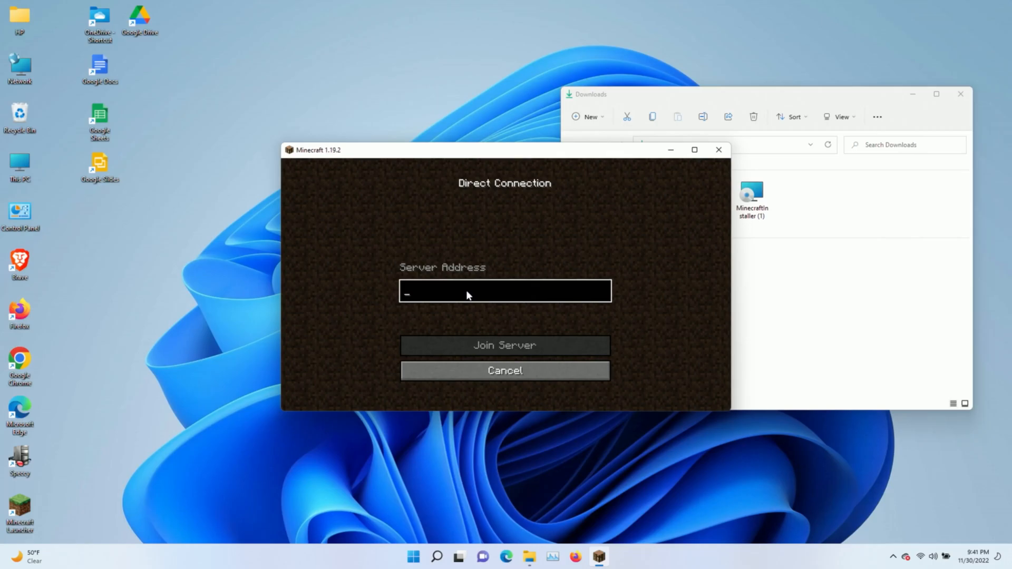
pyautogui.write('341')
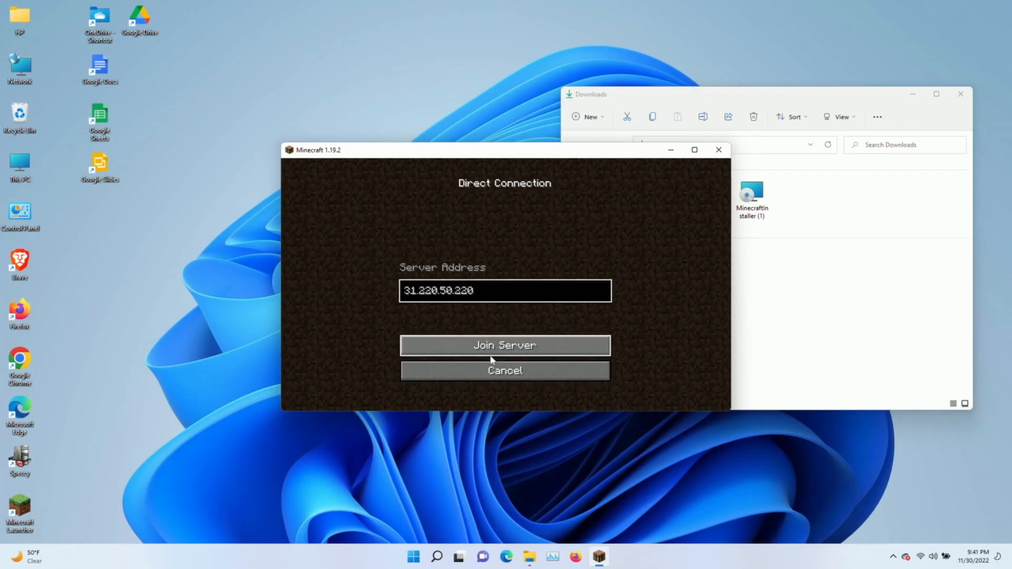
pyautogui.click(503, 346)
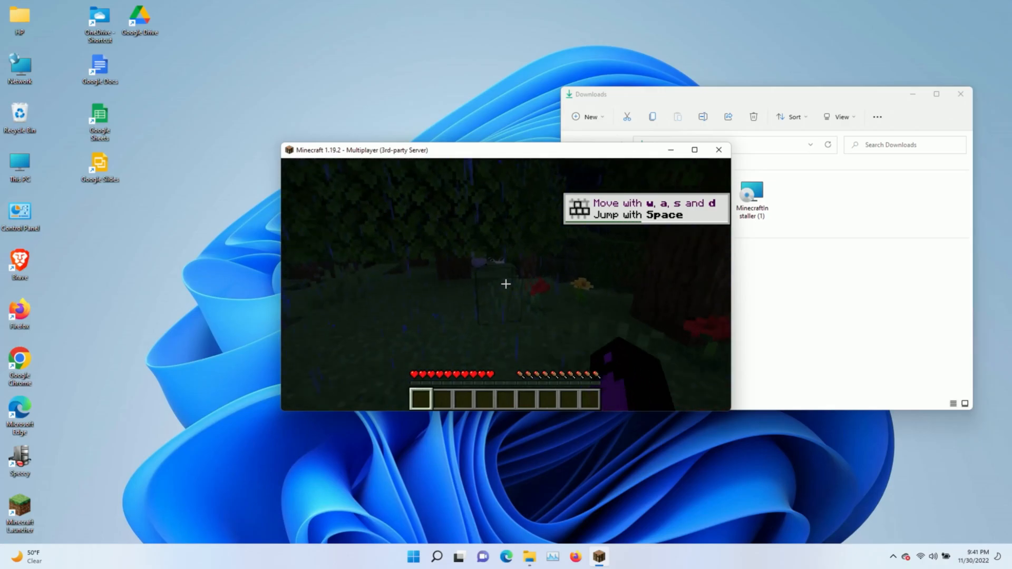
pyautogui.press('Escape')
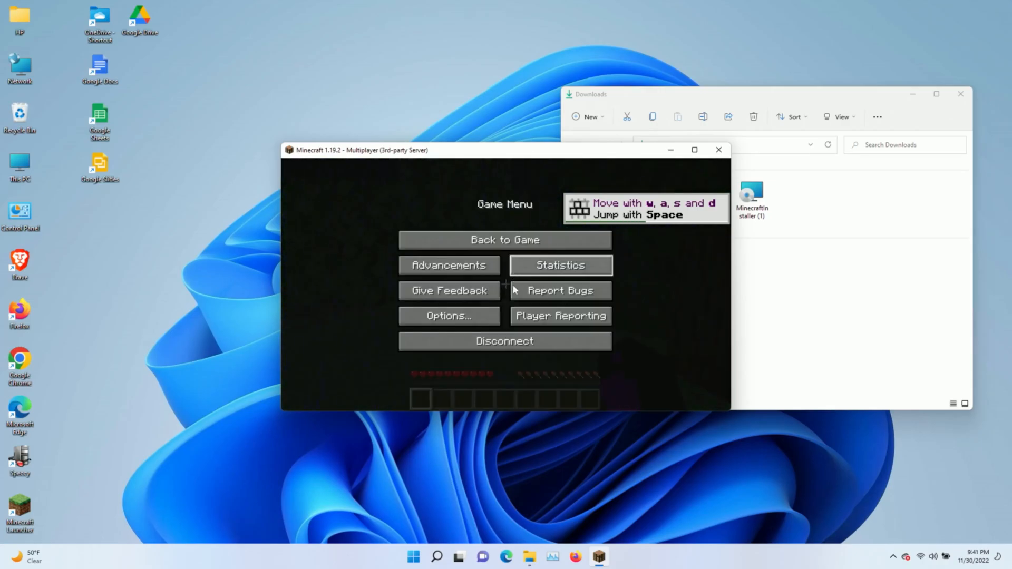
pyautogui.click(503, 341)
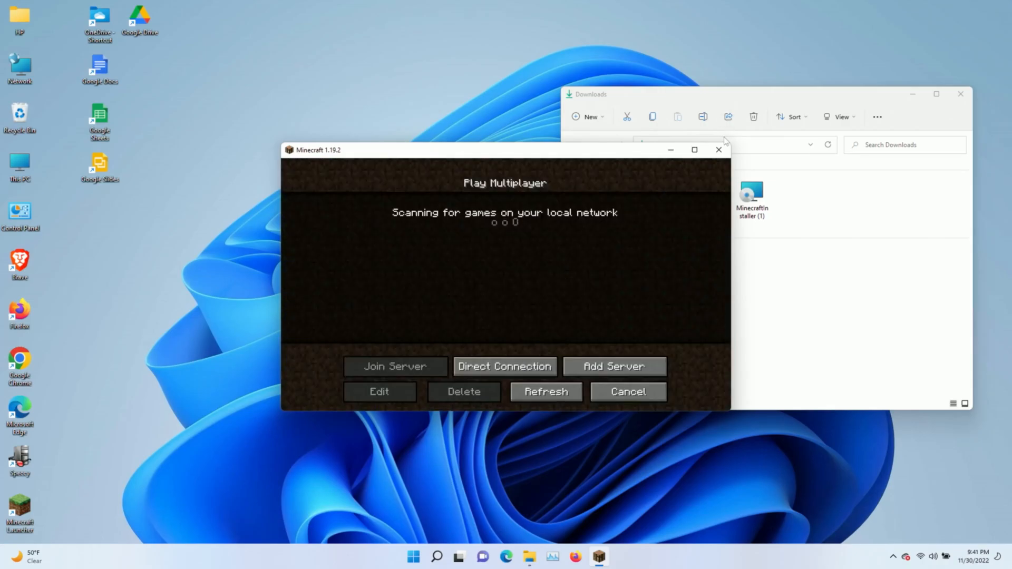
# Quit Minecraft and bring up the Open with choices for the OptiFine jar in Downloads
pyautogui.click(718, 150)
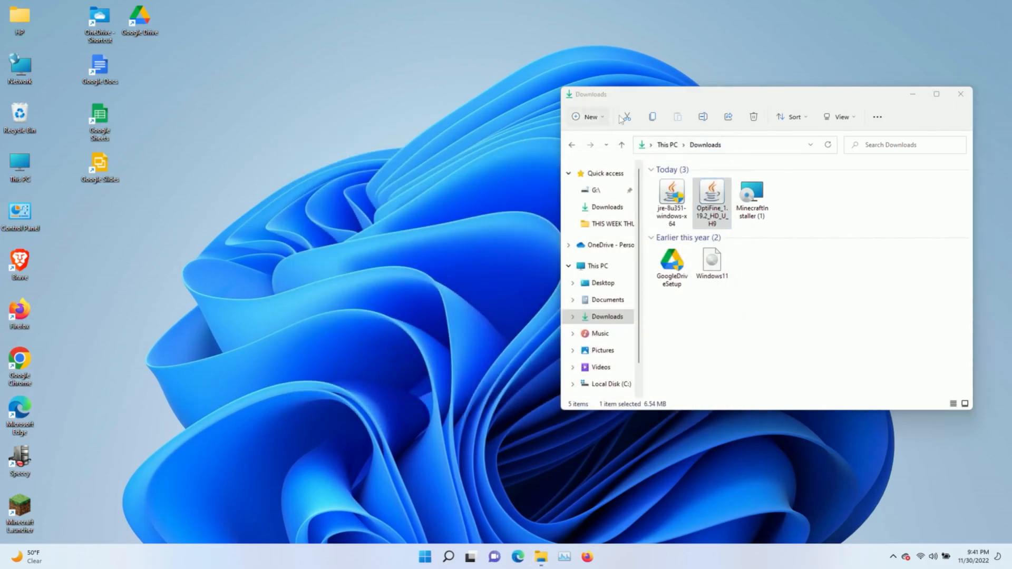
pyautogui.click(712, 197)
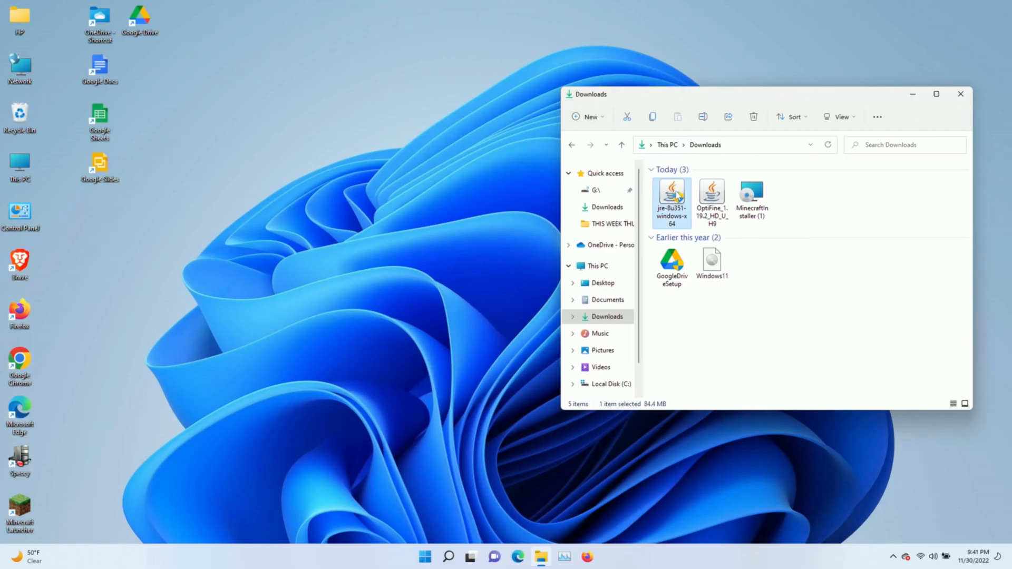
pyautogui.click(711, 200)
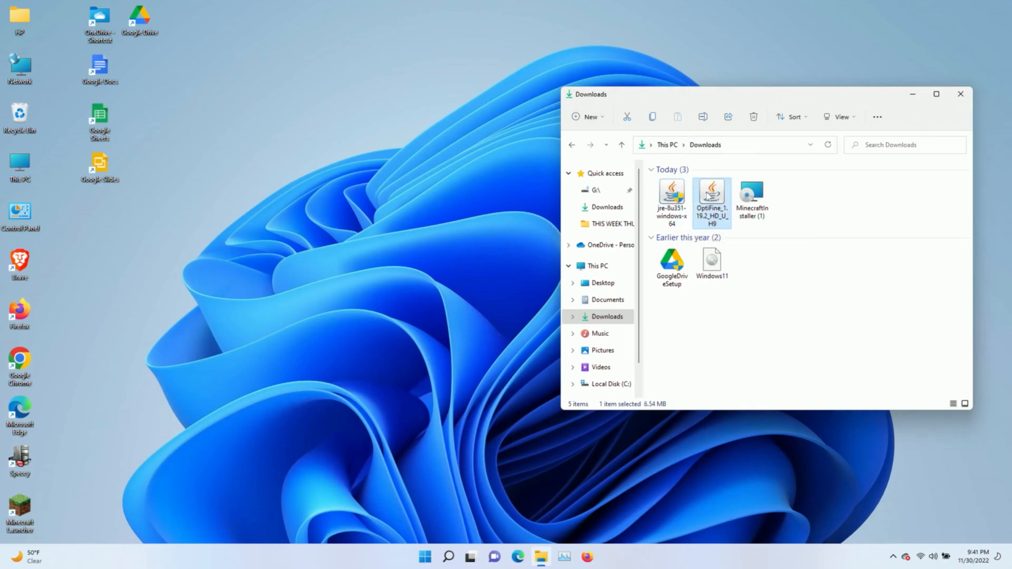
pyautogui.rightClick(711, 197)
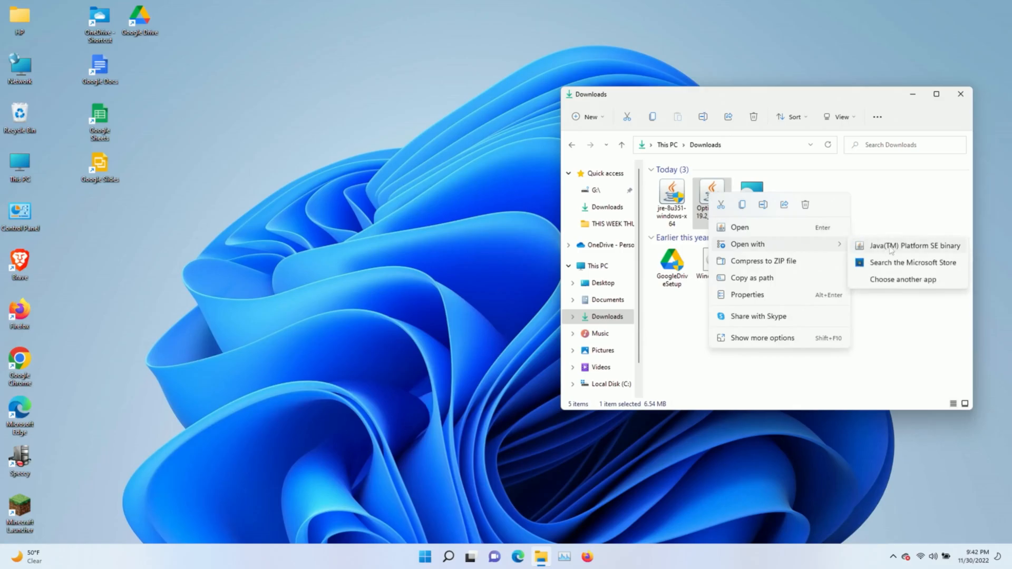
# Run the OptiFine jar with Java, install OptiFine HD U H9 for 1.19.2, and acknowledge success
pyautogui.click(892, 245)
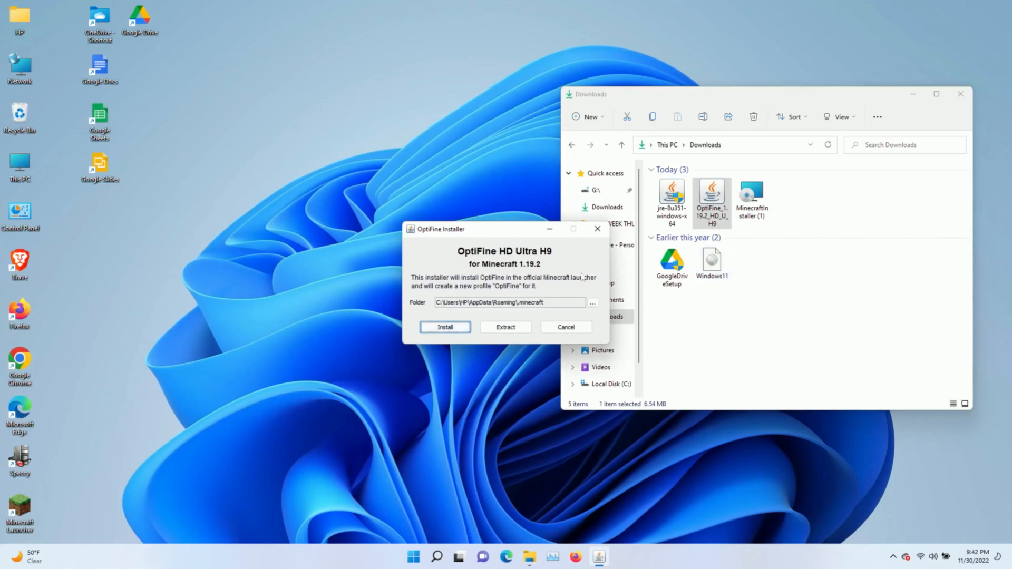
pyautogui.moveTo(455, 254)
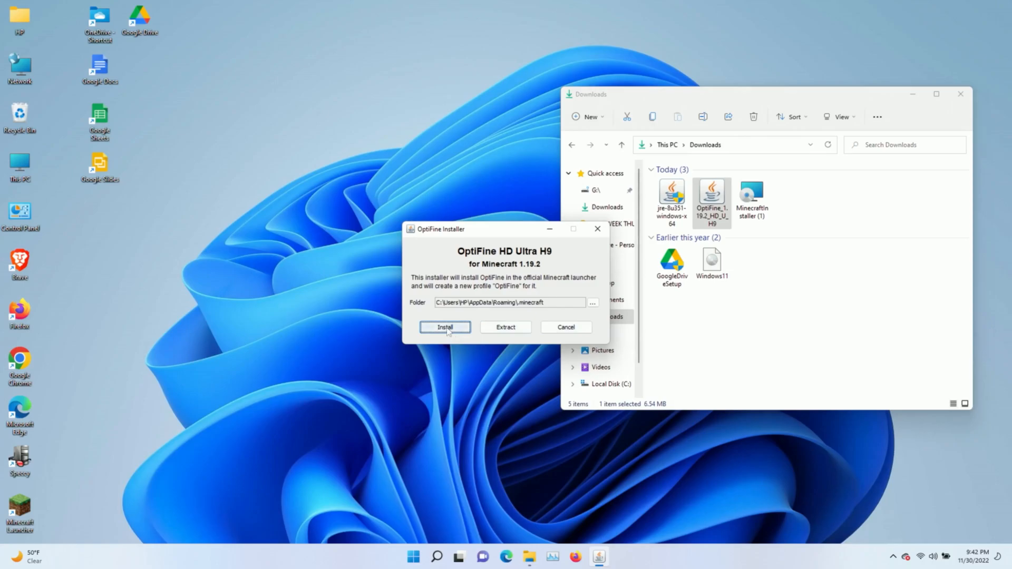
pyautogui.click(445, 327)
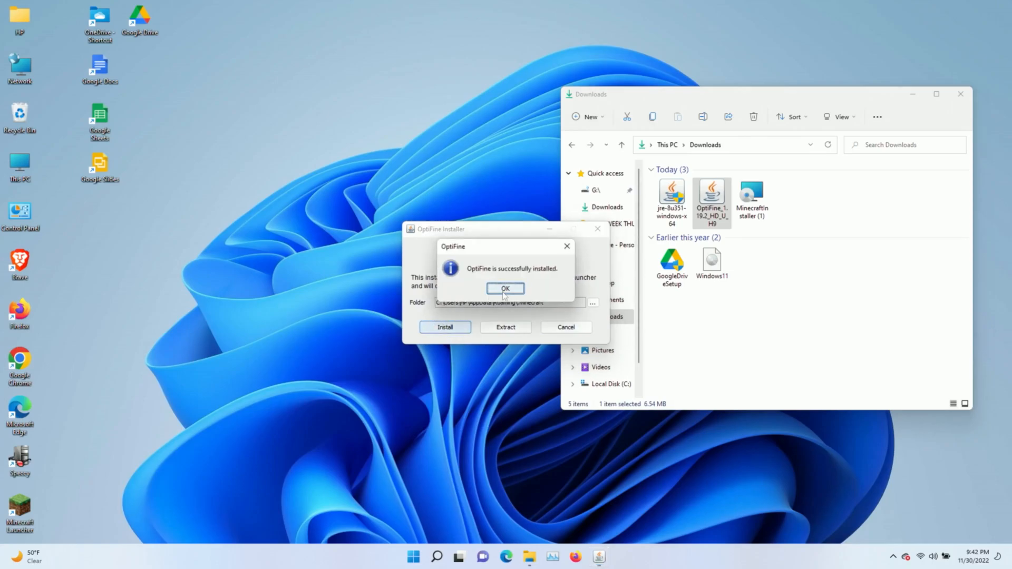
pyautogui.click(505, 288)
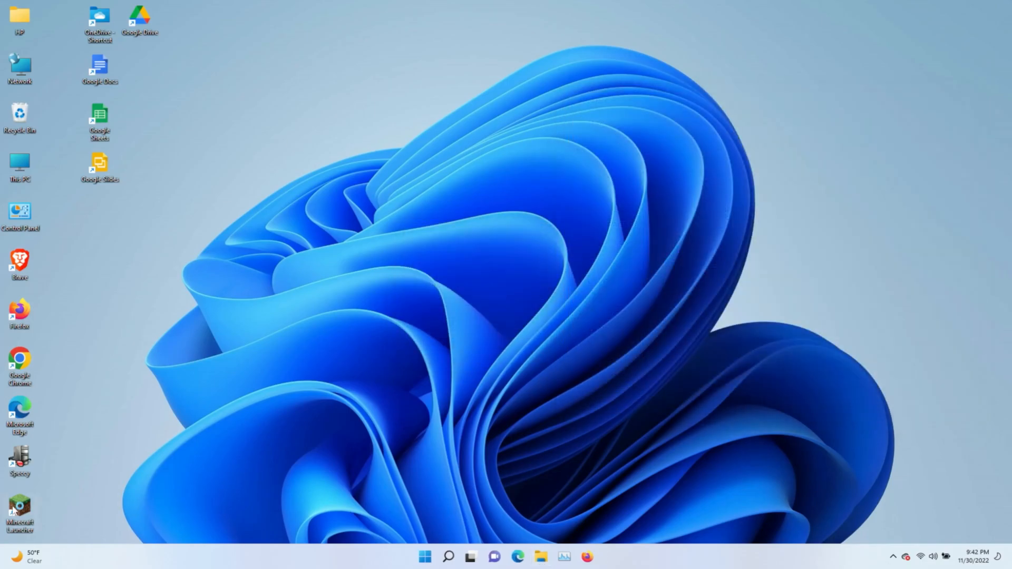
# Start the Minecraft Launcher from the desktop and let its updater download
pyautogui.doubleClick(19, 509)
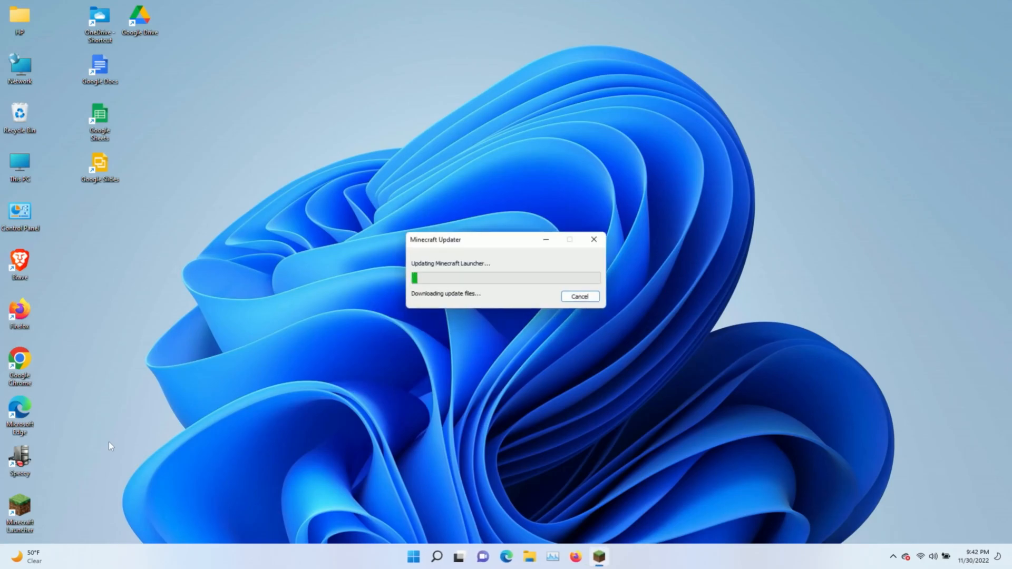
pyautogui.moveTo(155, 424)
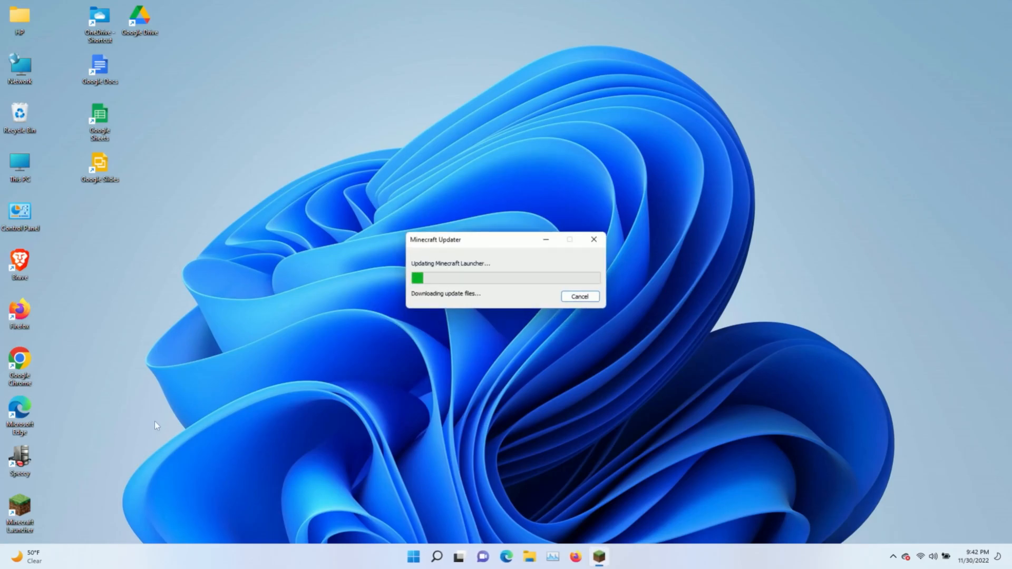
pyautogui.moveTo(192, 429)
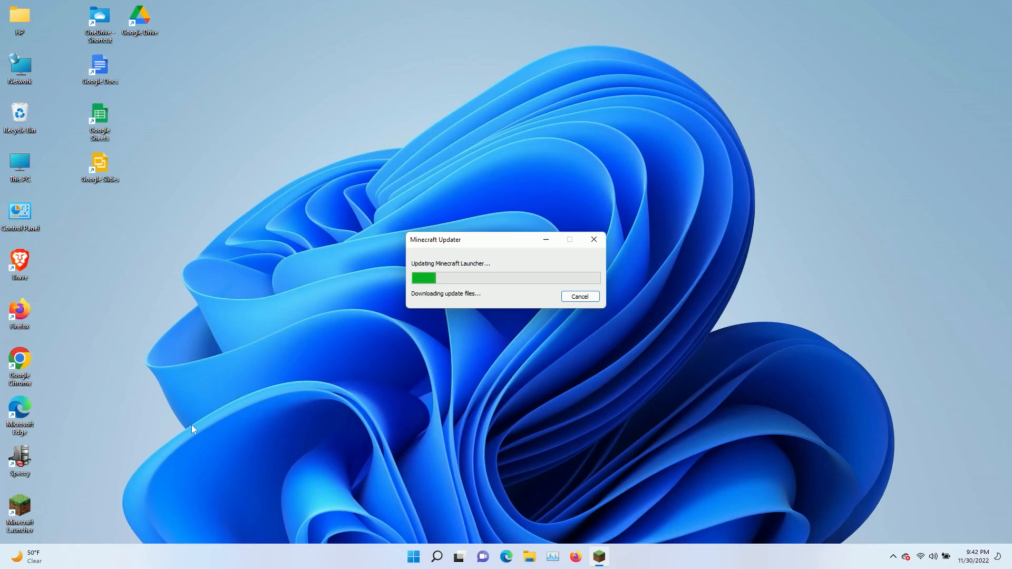
pyautogui.moveTo(490, 282)
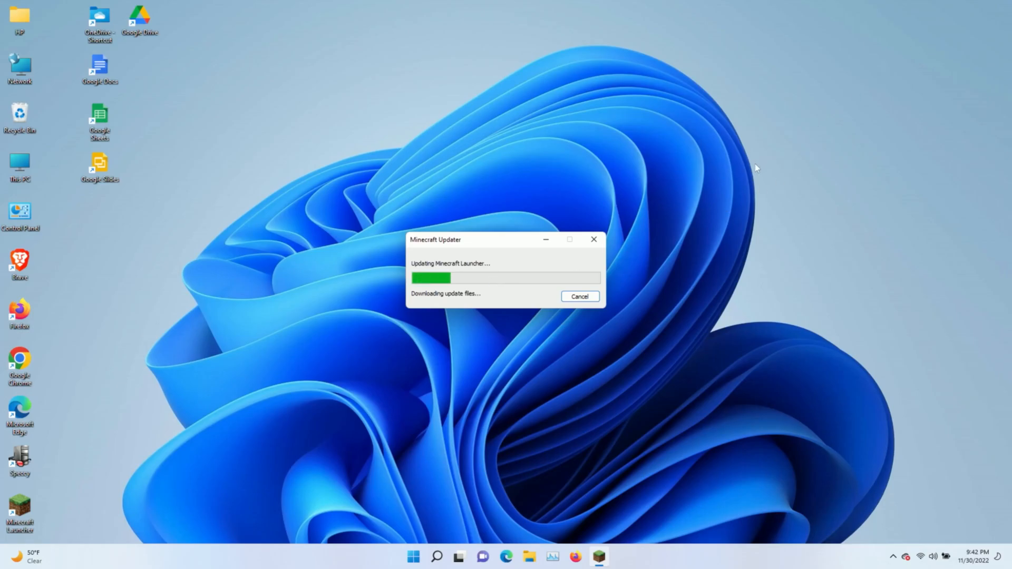
pyautogui.moveTo(732, 197)
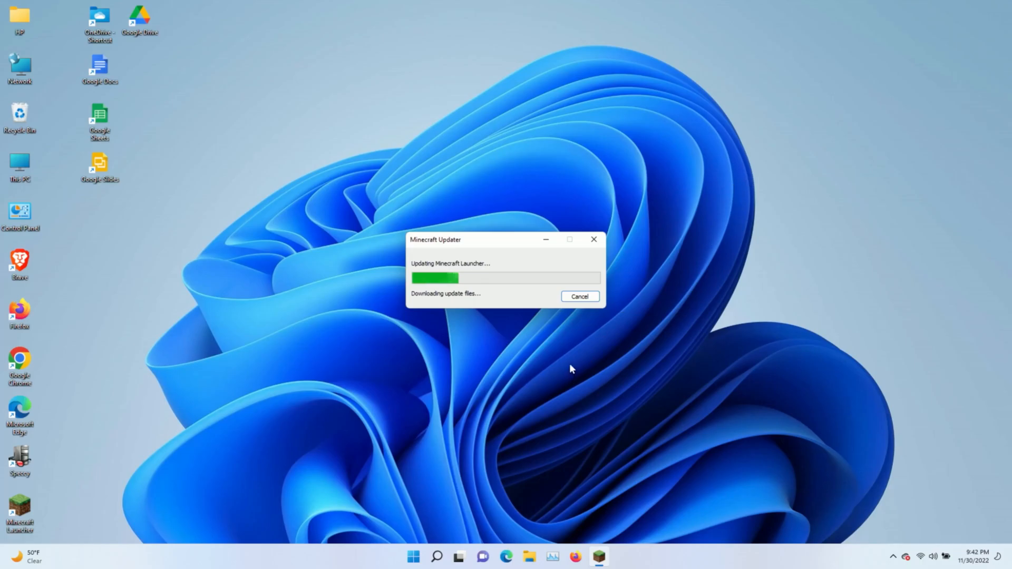
pyautogui.moveTo(576, 358)
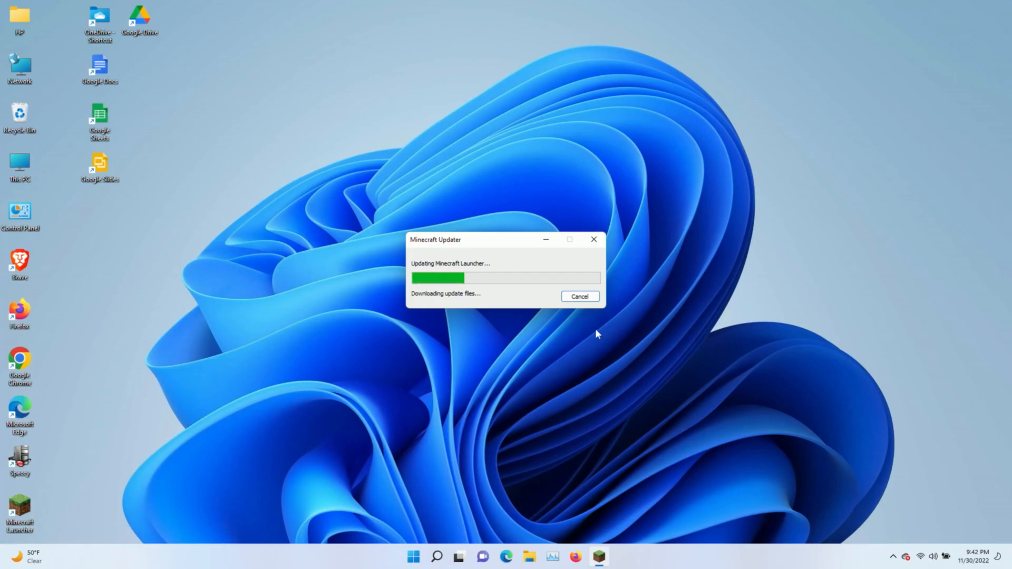
pyautogui.moveTo(570, 334)
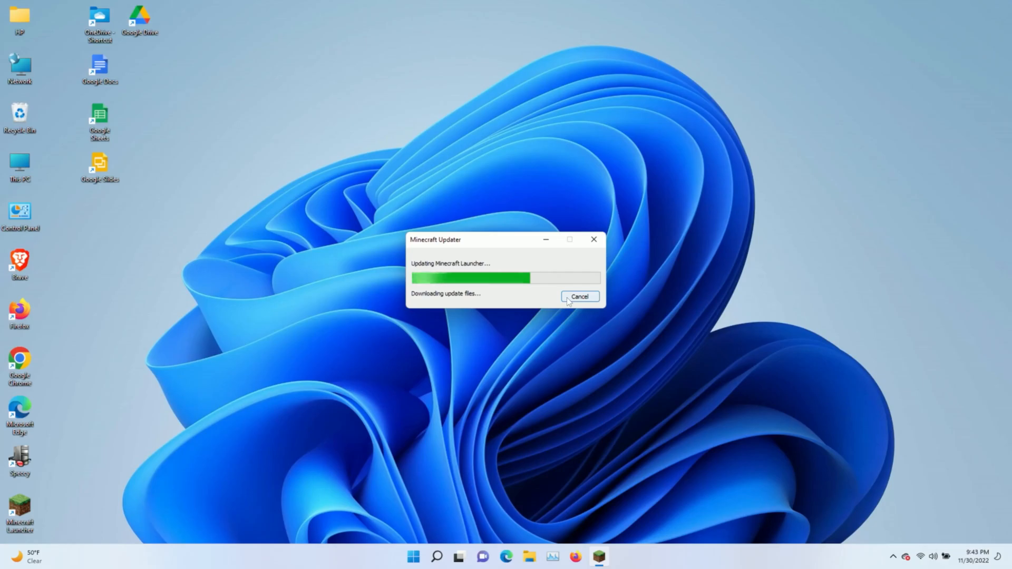
pyautogui.moveTo(476, 245)
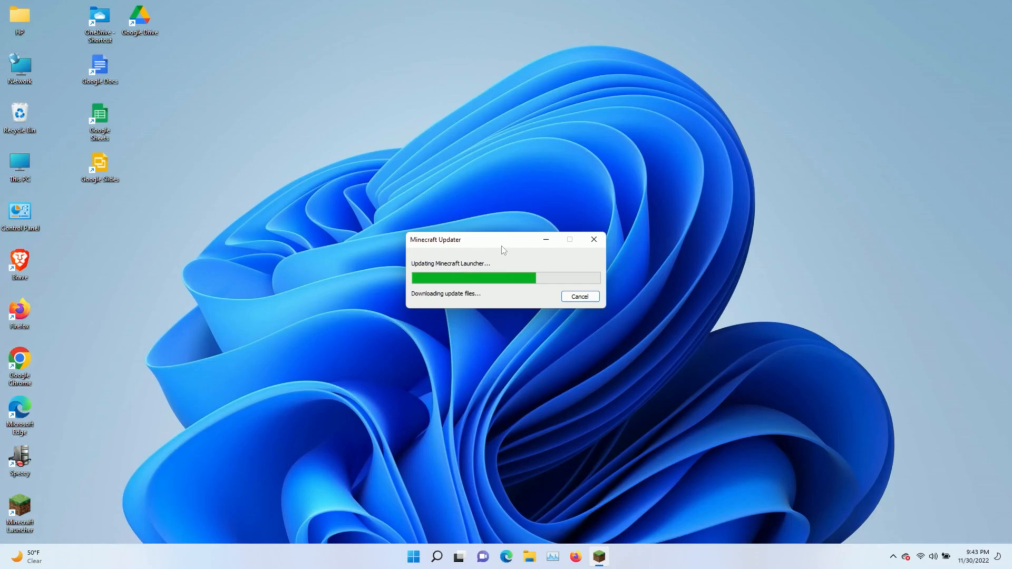
pyautogui.moveTo(509, 245)
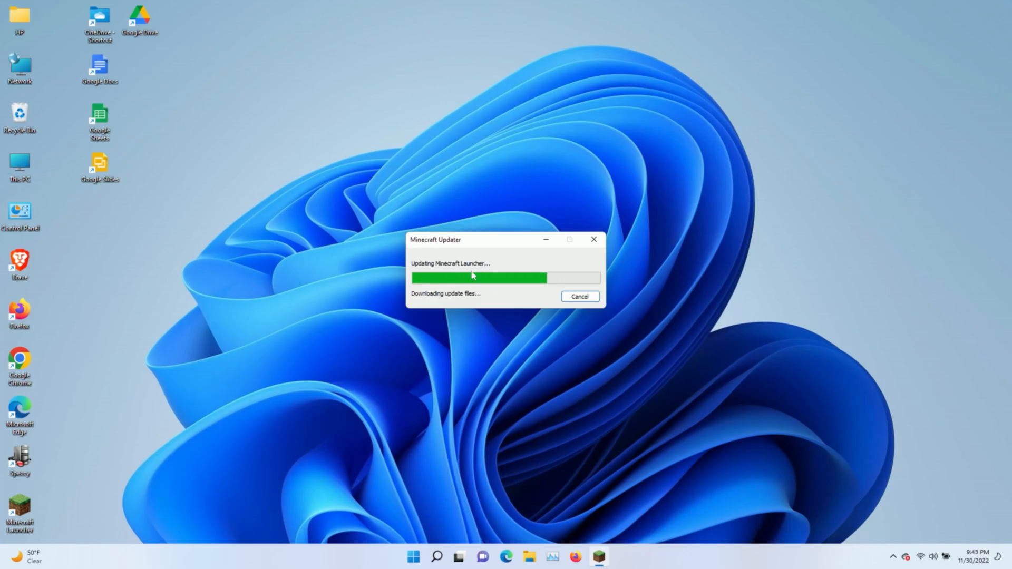
pyautogui.moveTo(573, 202)
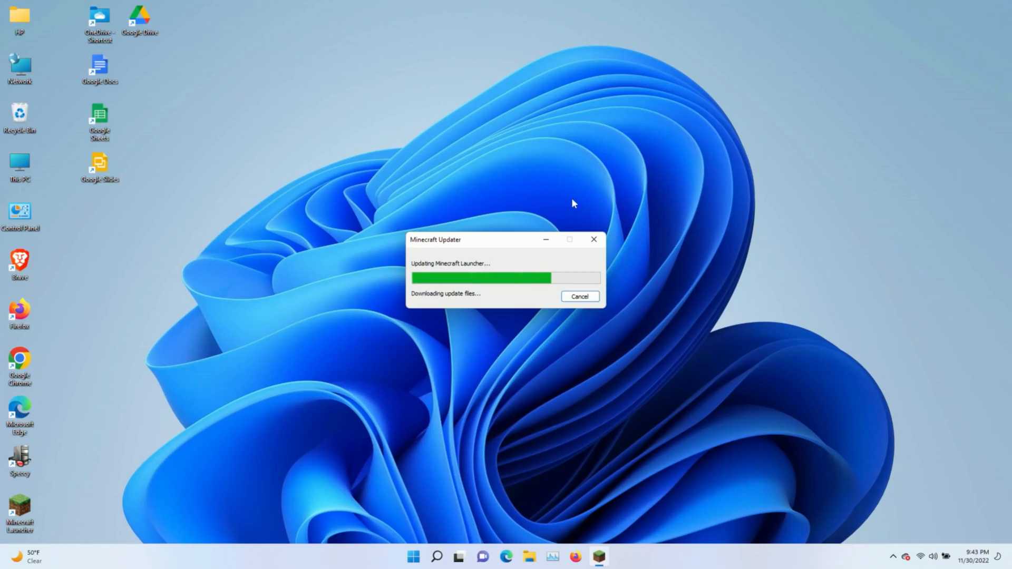
pyautogui.moveTo(415, 130)
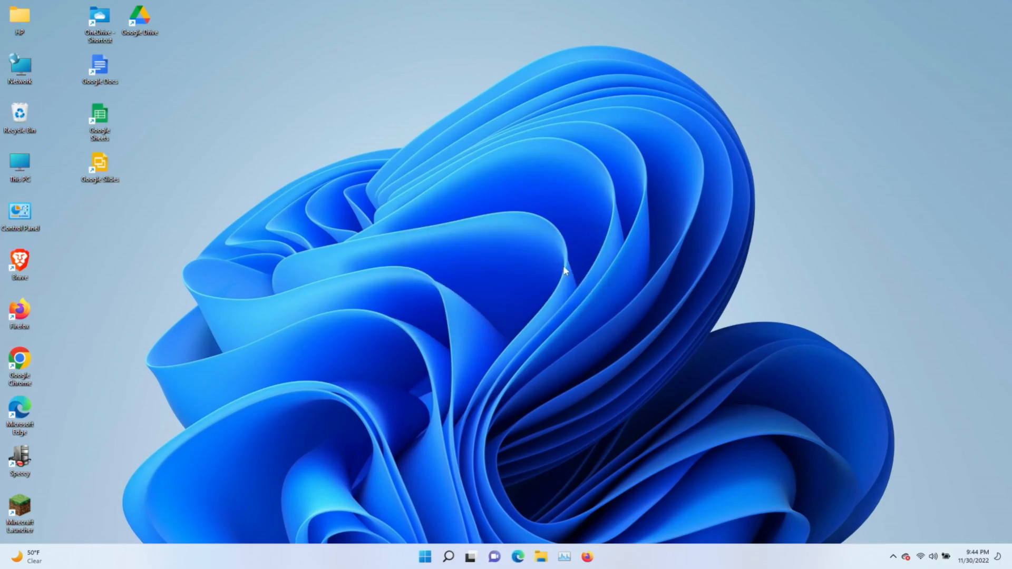
# Reopen the Minecraft Launcher and start the Latest release 1.19.2
pyautogui.doubleClick(19, 510)
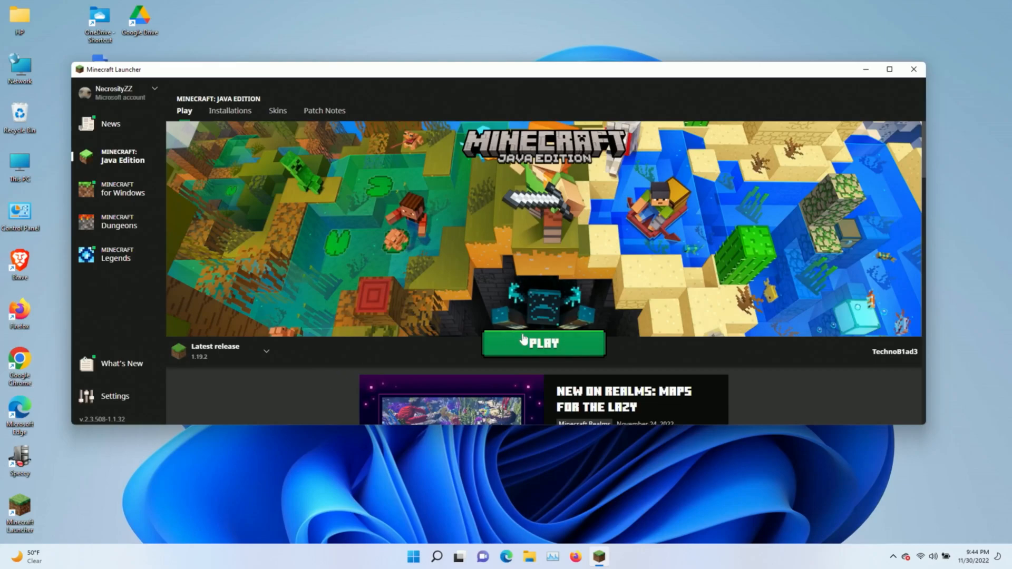
pyautogui.moveTo(523, 342)
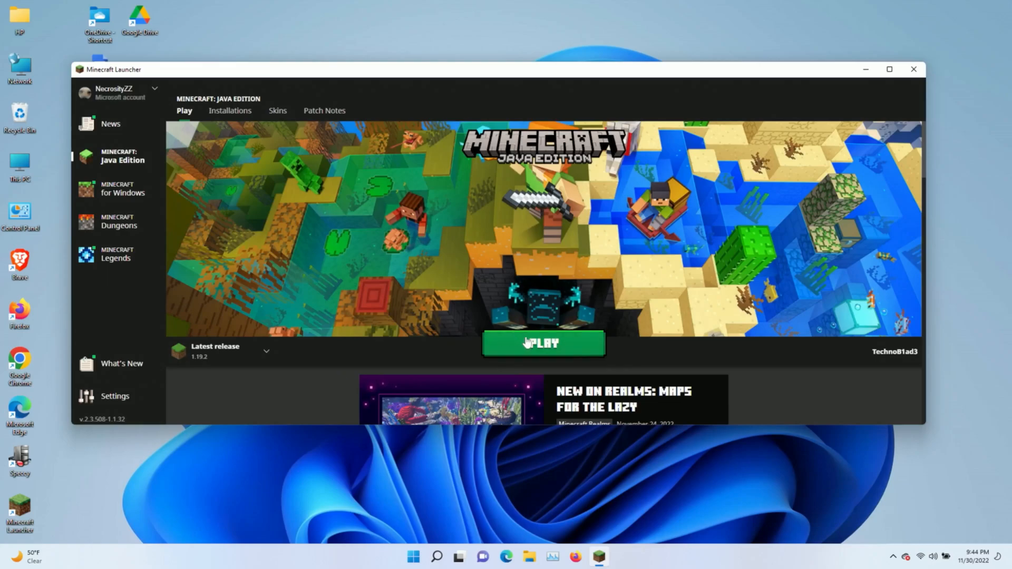
pyautogui.moveTo(524, 349)
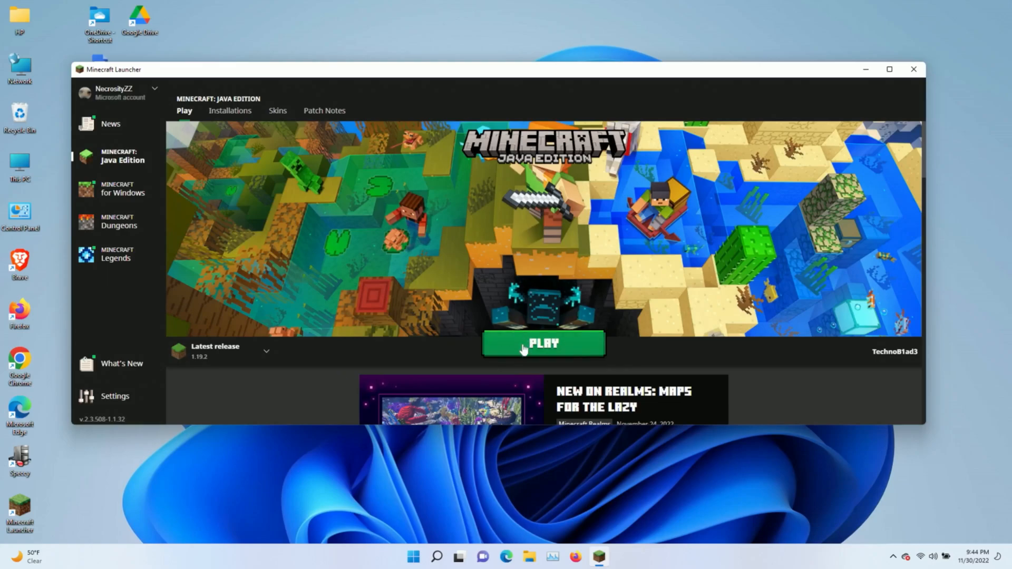
pyautogui.click(542, 342)
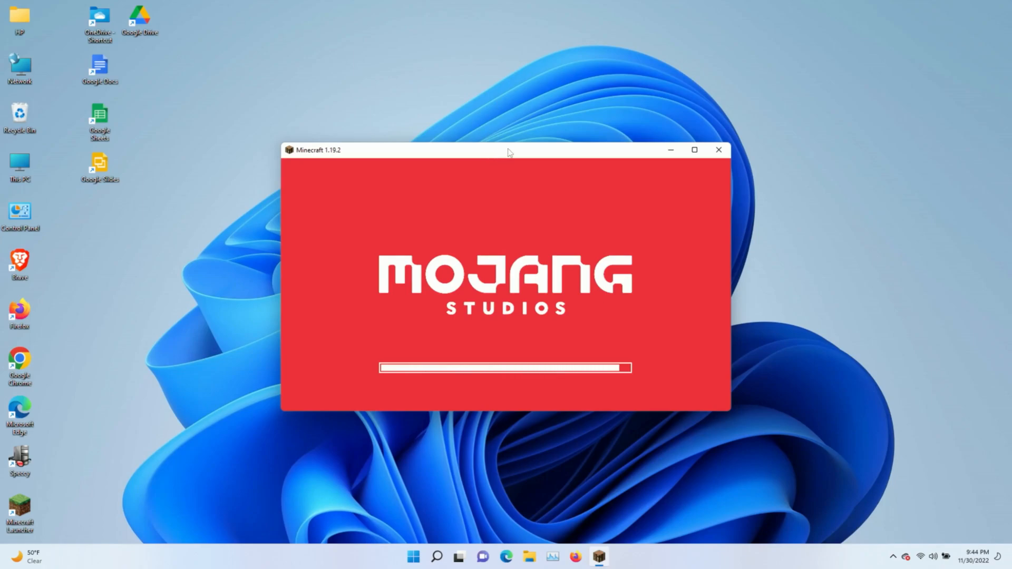
pyautogui.moveTo(544, 162)
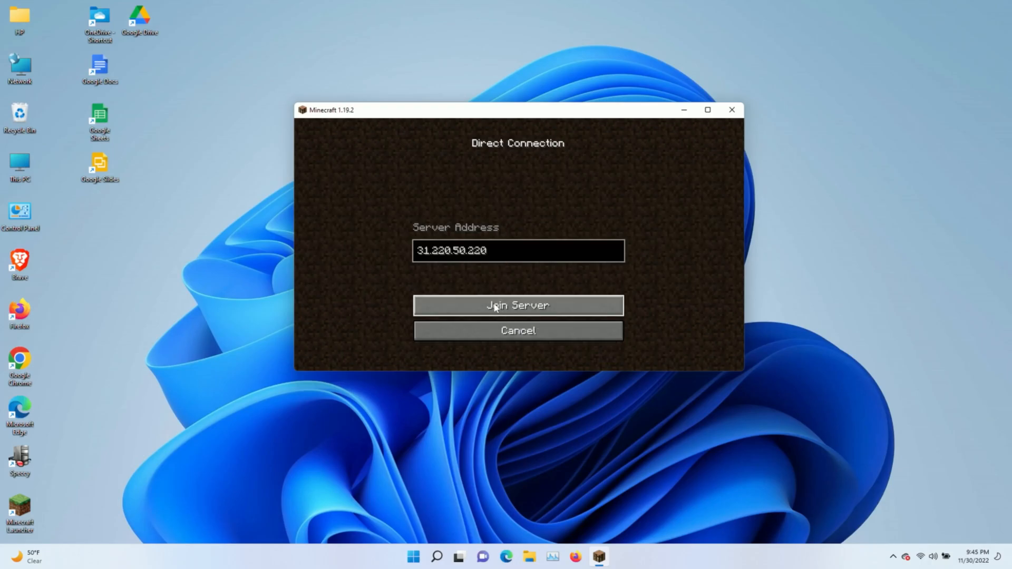
pyautogui.moveTo(6, 241)
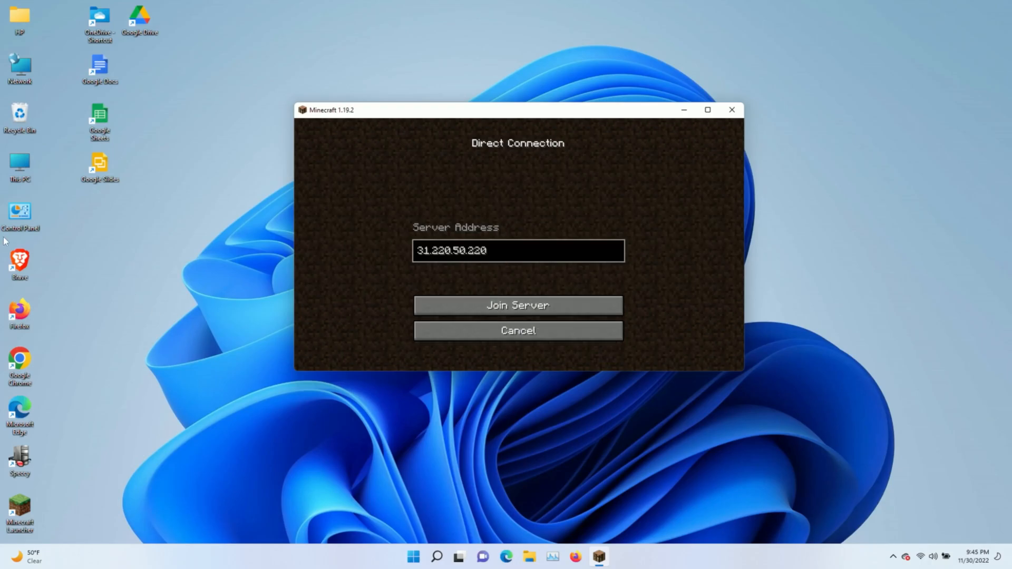
pyautogui.moveTo(546, 207)
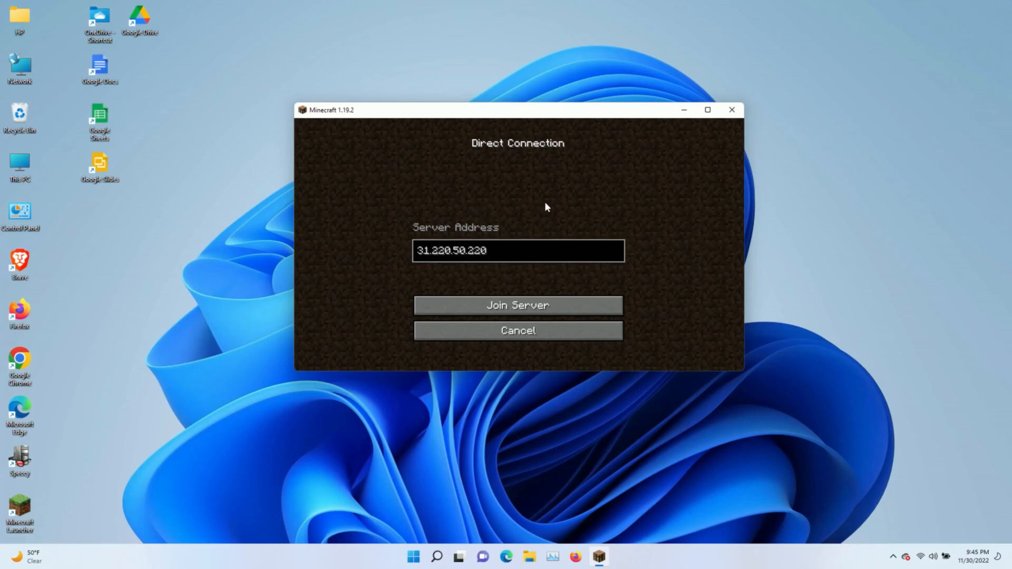
pyautogui.moveTo(767, 277)
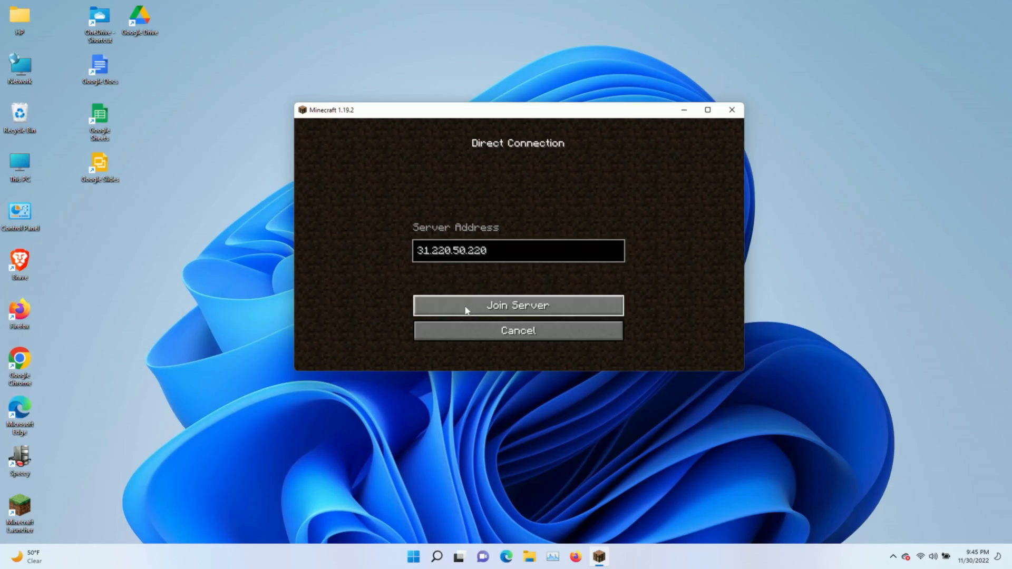
# Join the server at 31.220.50.220 from the Direct Connection screen
pyautogui.click(516, 305)
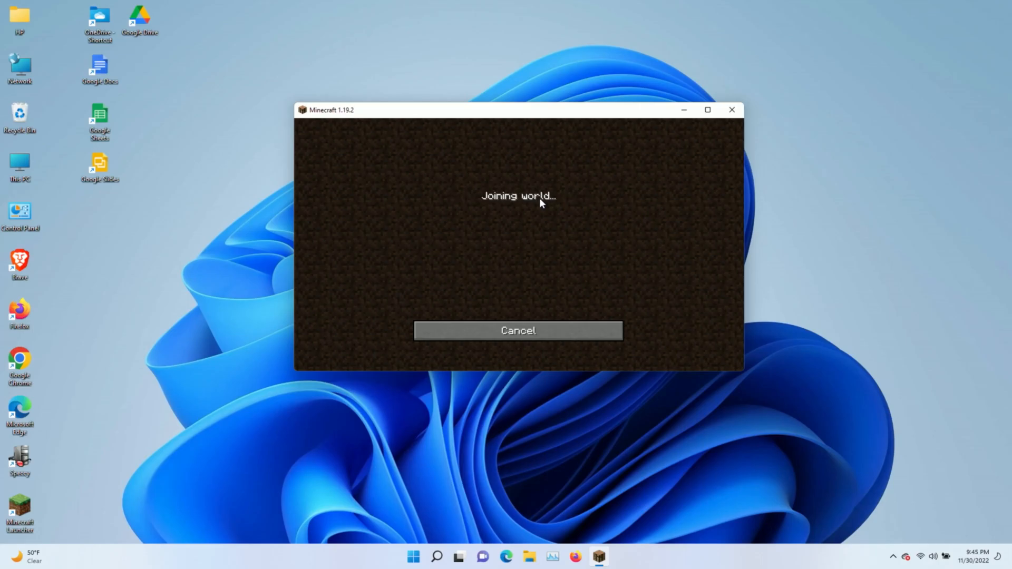
pyautogui.moveTo(563, 208)
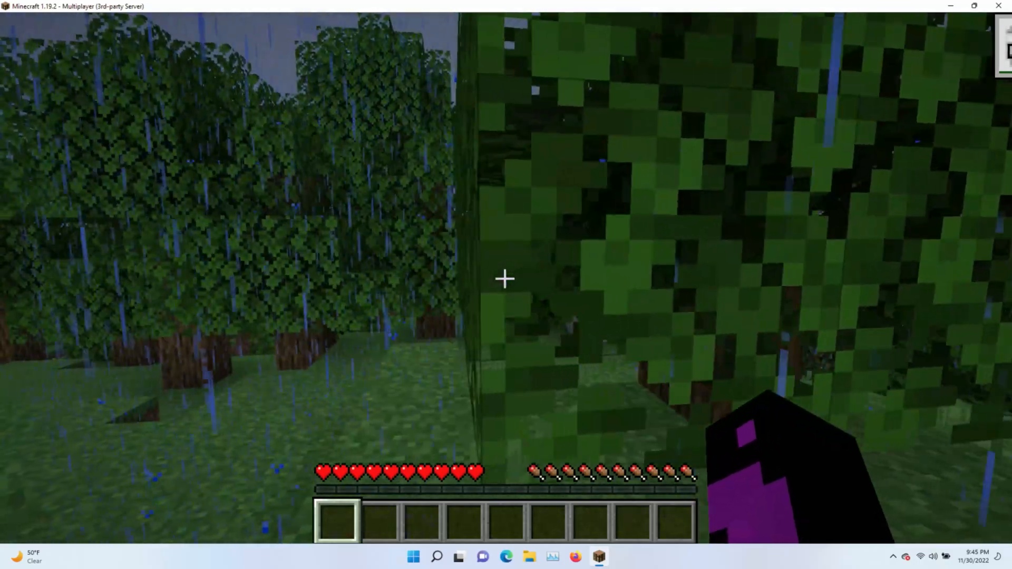
pyautogui.moveTo(505, 278)
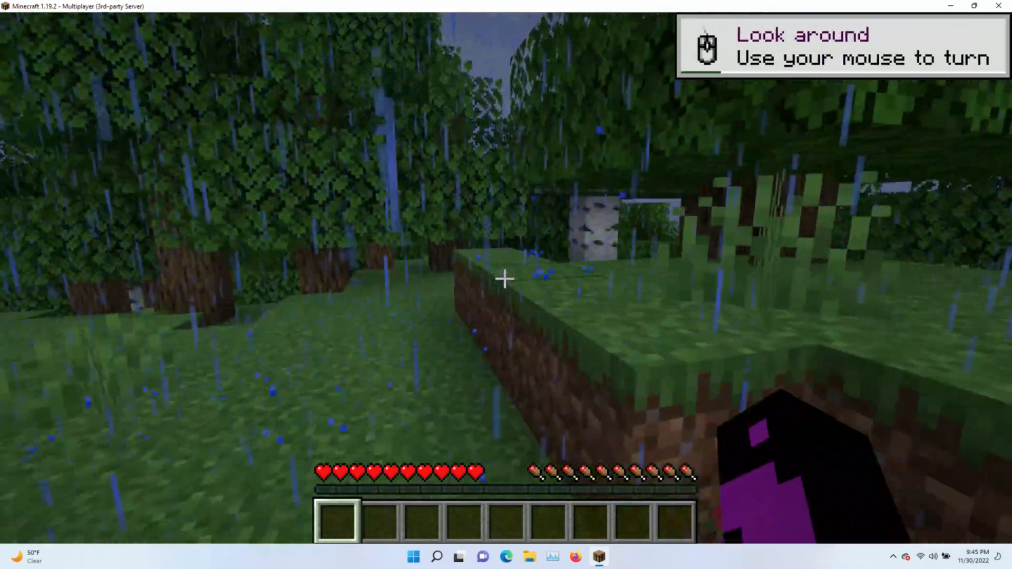
pyautogui.moveTo(506, 278)
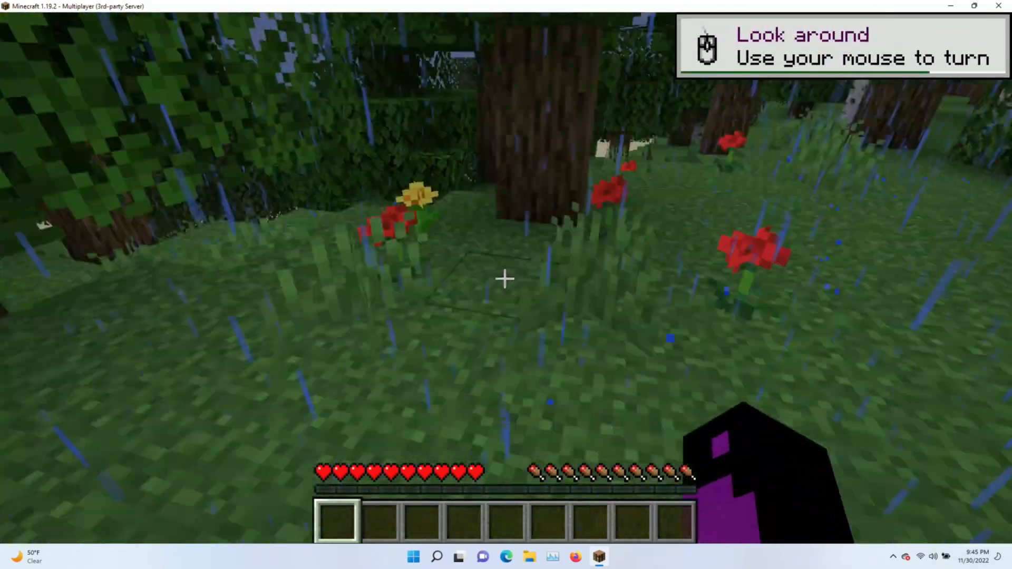
pyautogui.moveTo(506, 280)
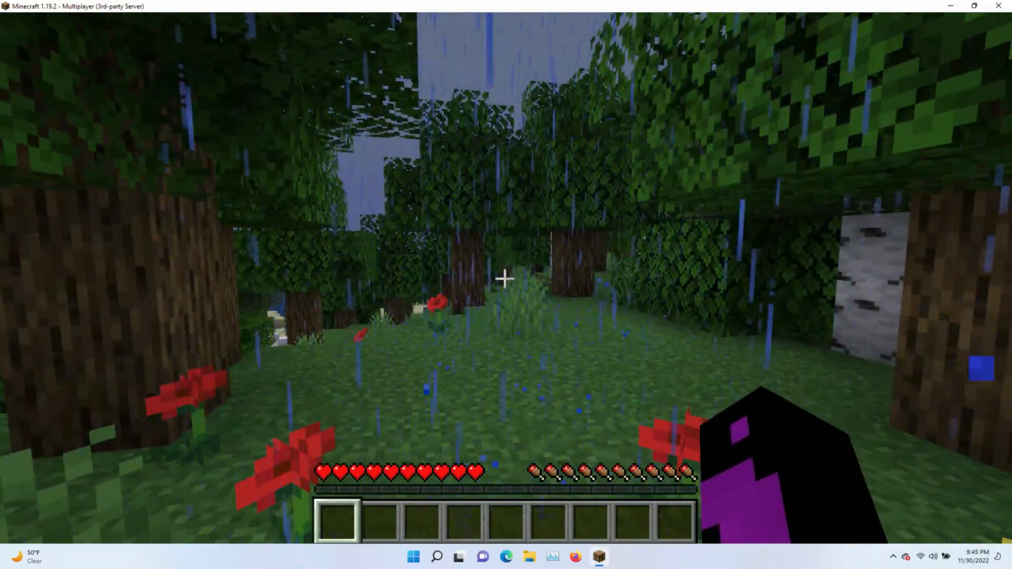
# Review the vanilla Video Settings twice without changes and return to the Game Menu
pyautogui.press('Escape')
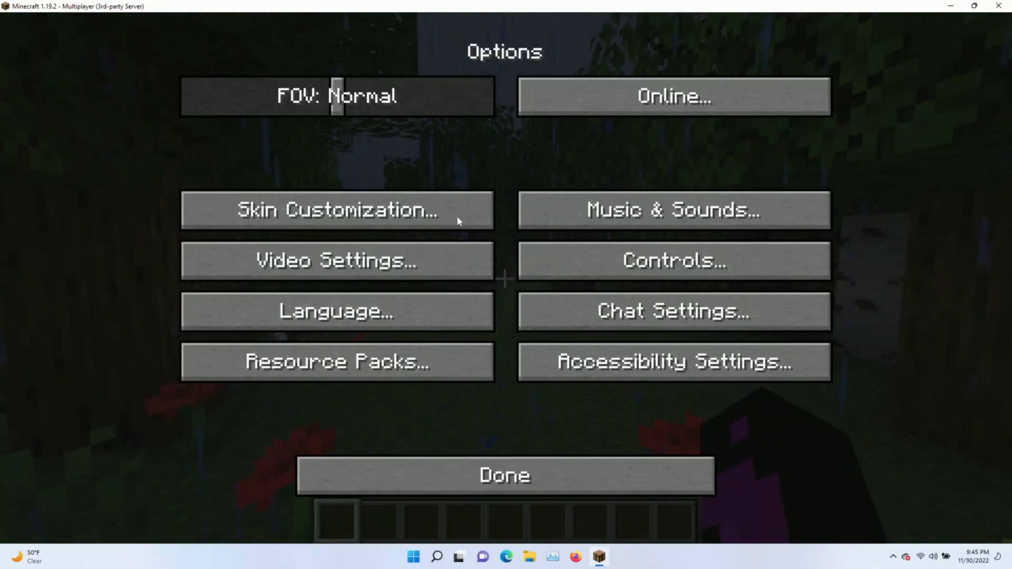
pyautogui.click(336, 260)
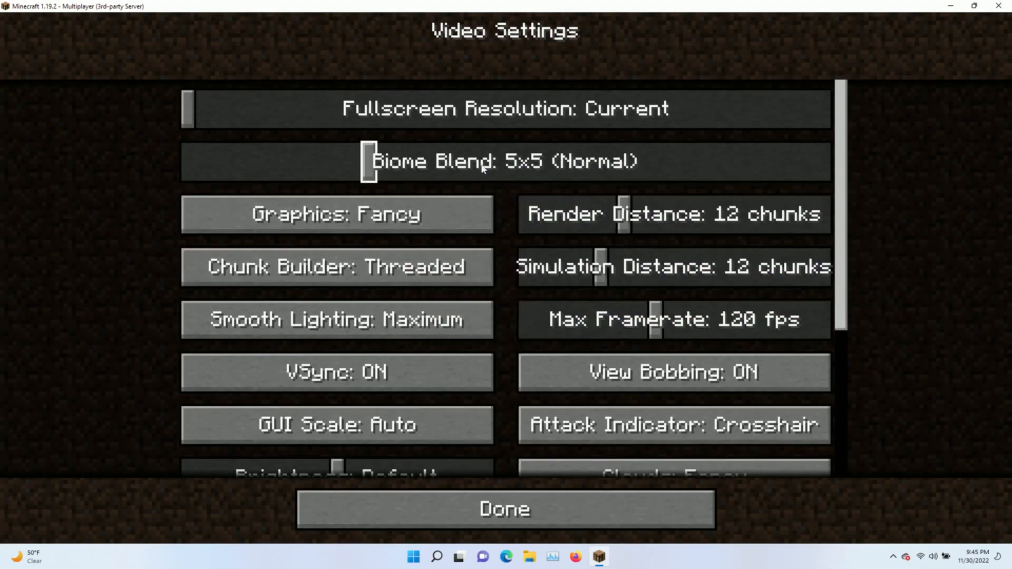
pyautogui.scroll(-3)
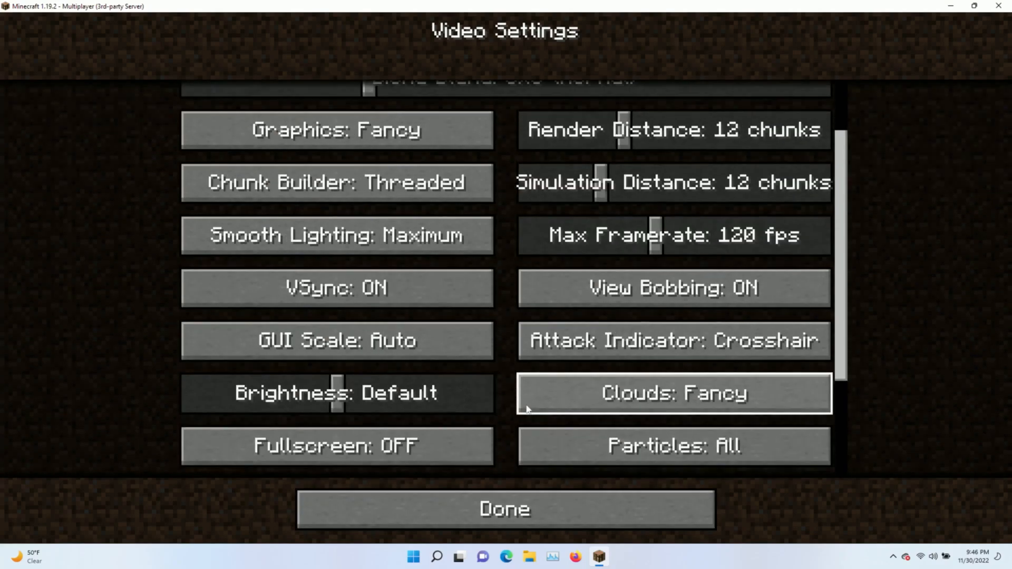
pyautogui.scroll(3)
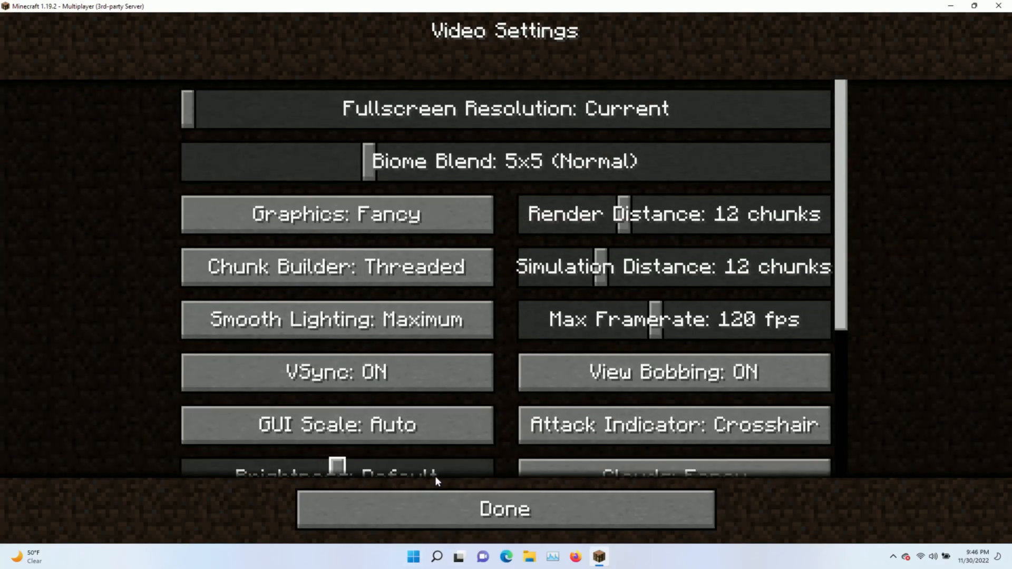
pyautogui.click(504, 508)
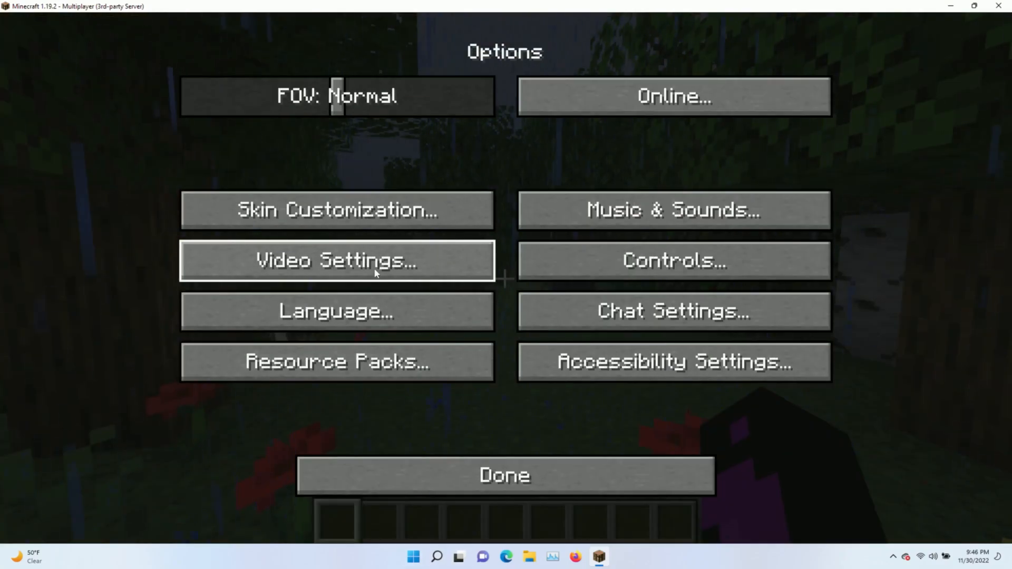
pyautogui.click(335, 260)
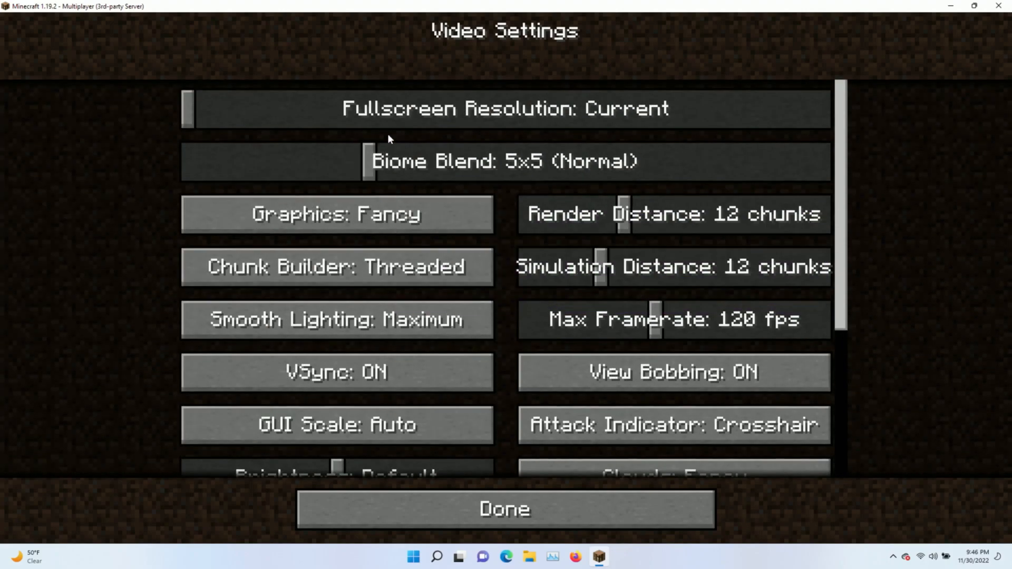
pyautogui.scroll(-3)
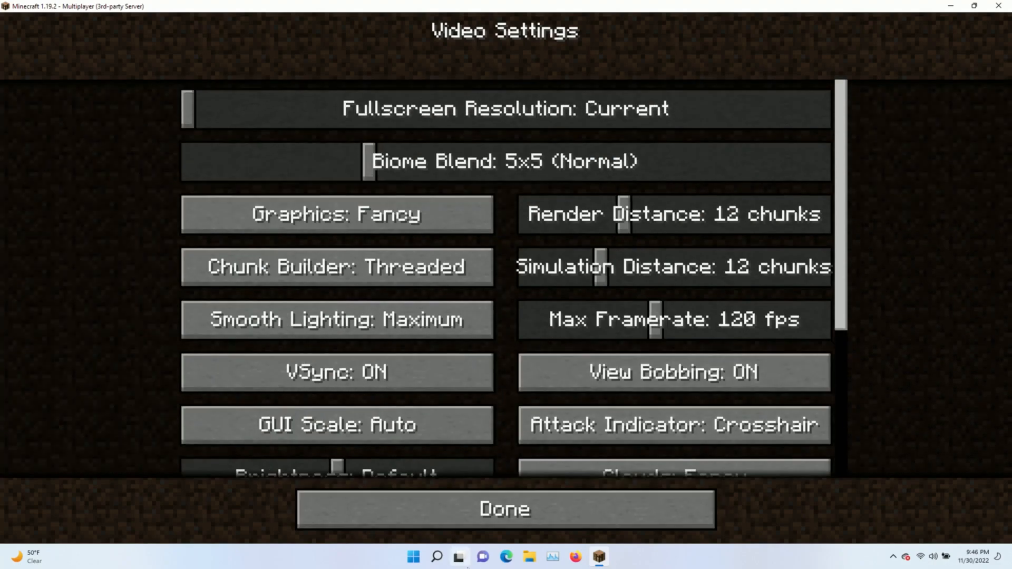
pyautogui.click(504, 508)
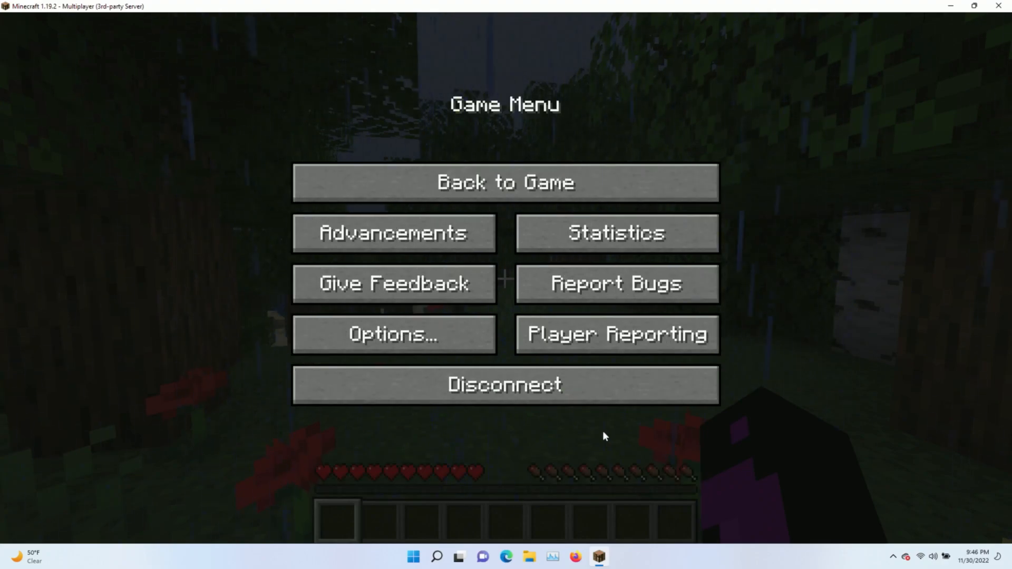
# Disconnect from the server and select the OptiFine 1.19.2 installation in the launcher
pyautogui.click(505, 385)
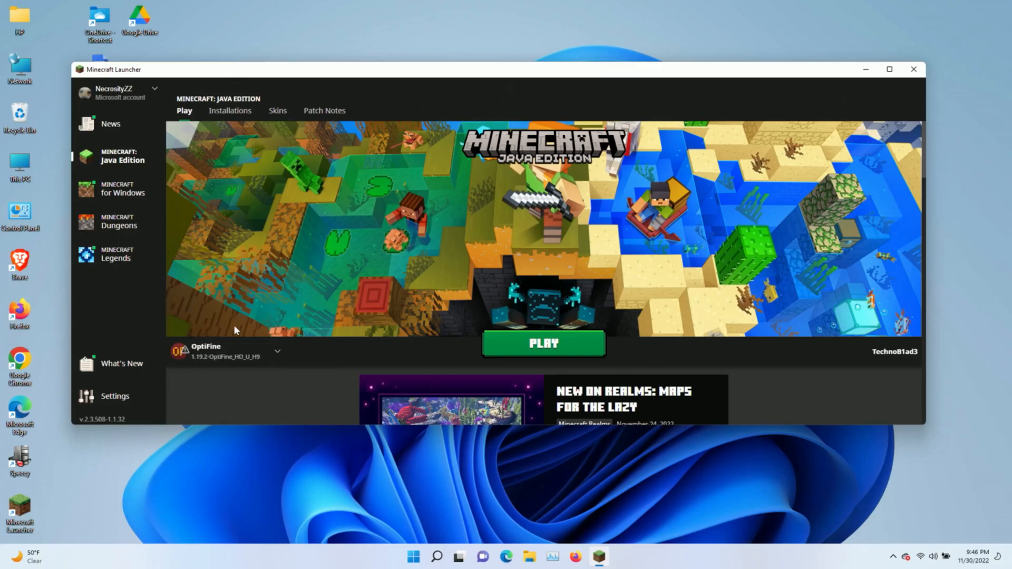
pyautogui.click(278, 351)
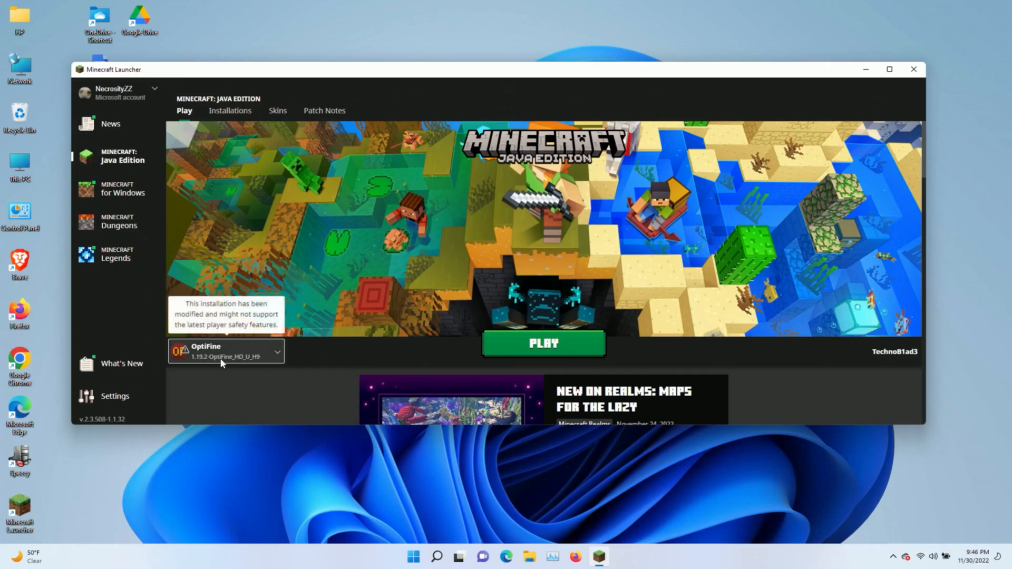
pyautogui.click(276, 351)
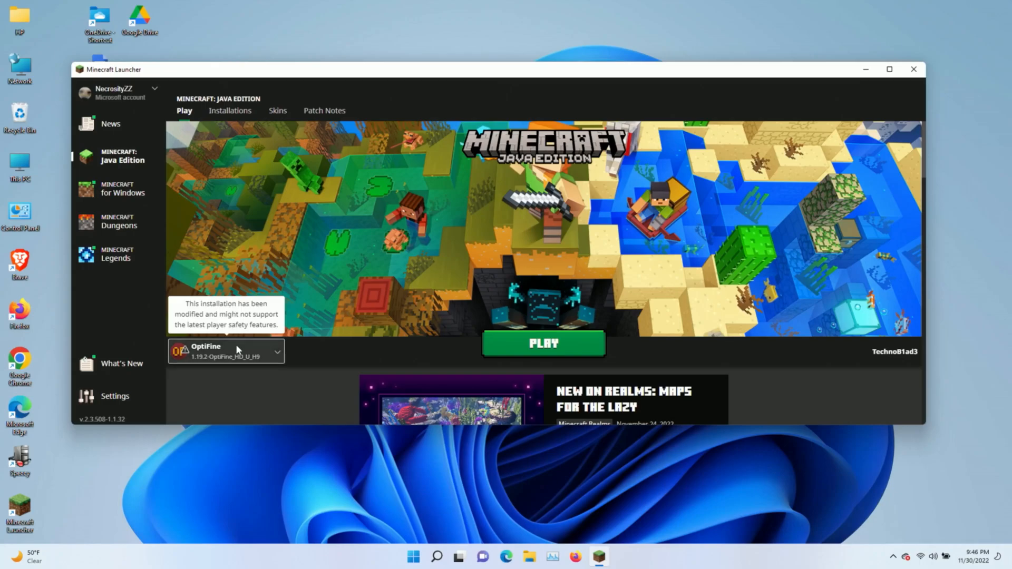
pyautogui.moveTo(500, 330)
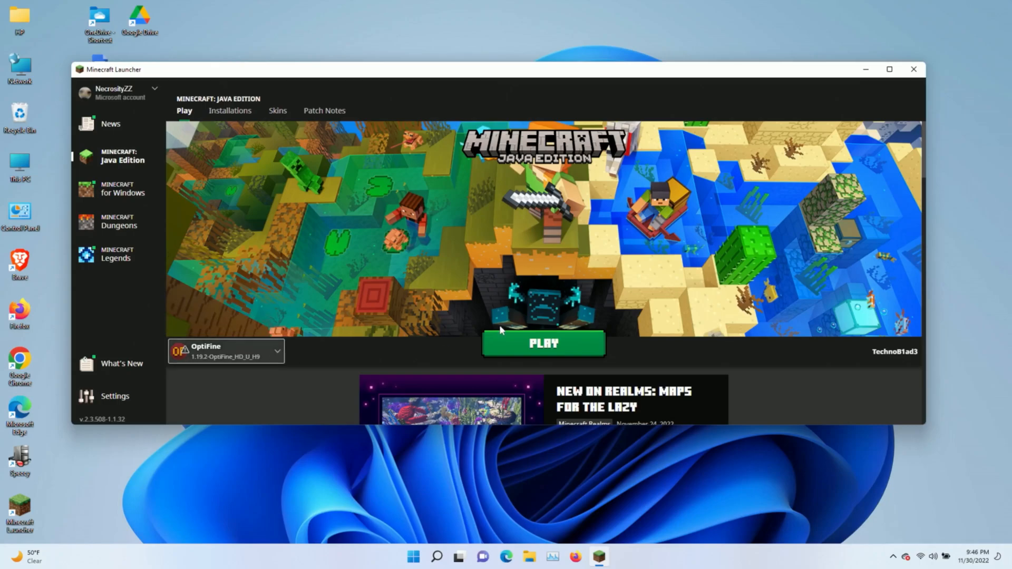
# Launch the OptiFine profile, accepting the modified-installation risks so the warning stops appearing
pyautogui.click(543, 342)
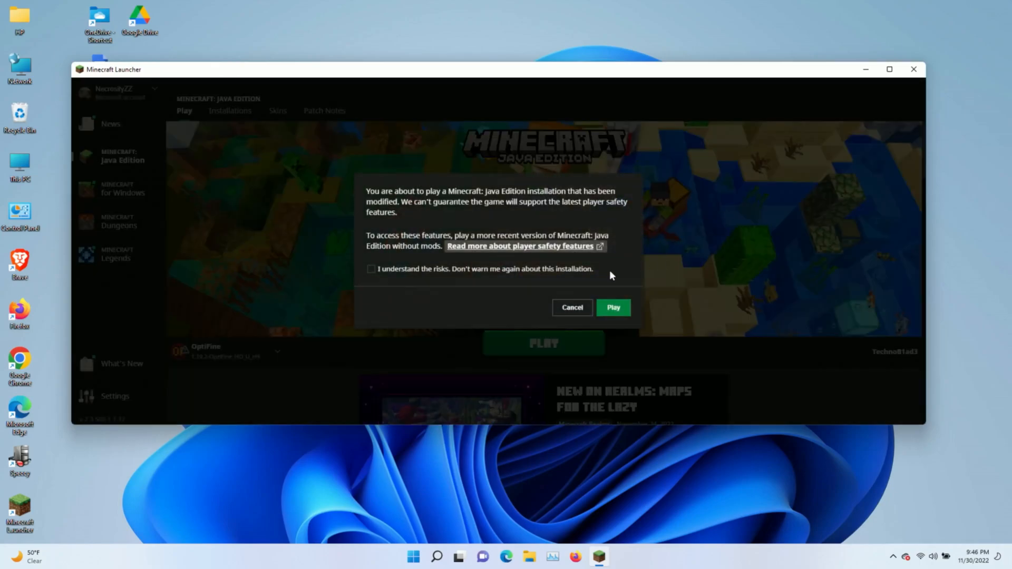
pyautogui.click(371, 268)
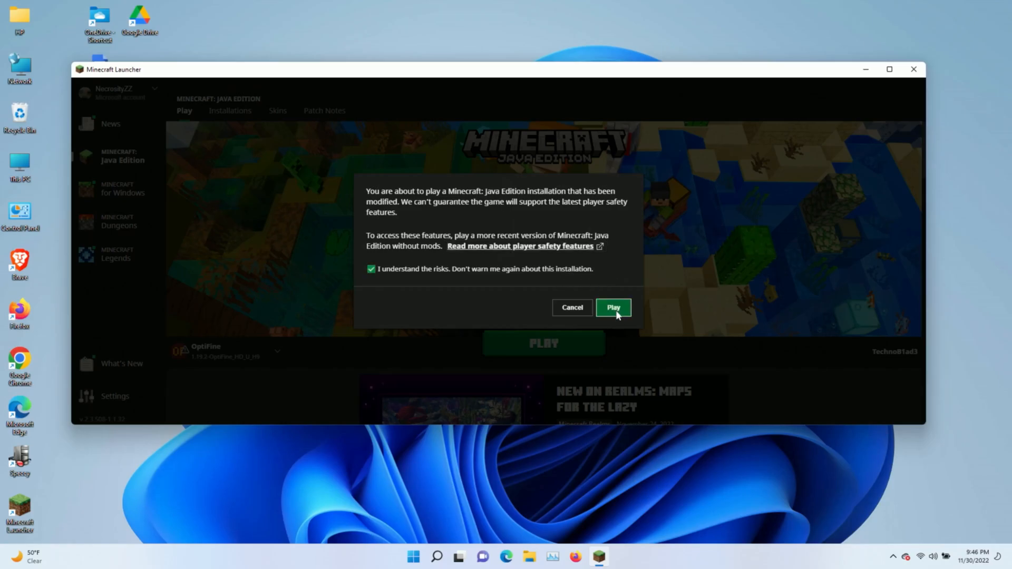
pyautogui.click(611, 306)
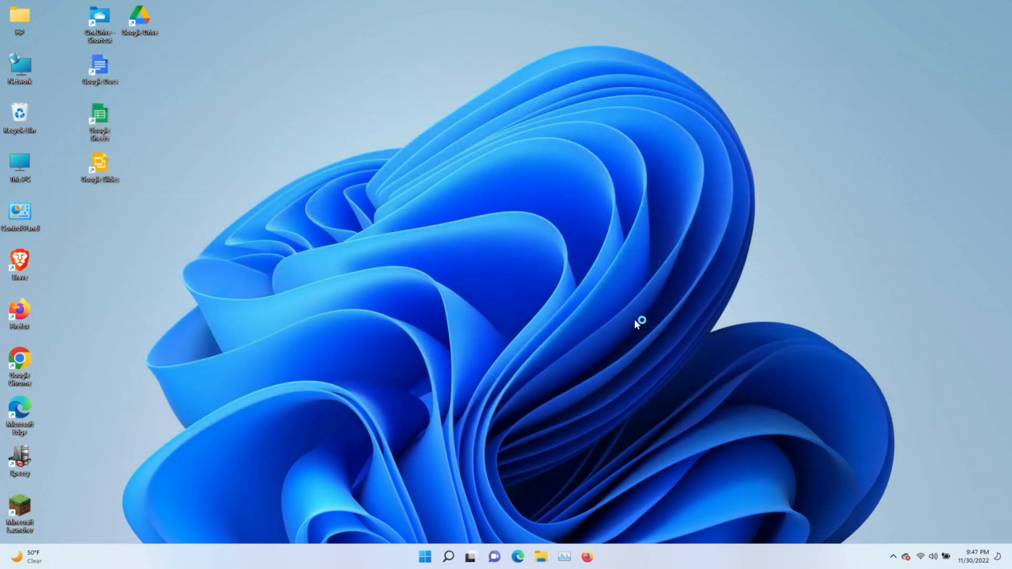
pyautogui.moveTo(542, 177)
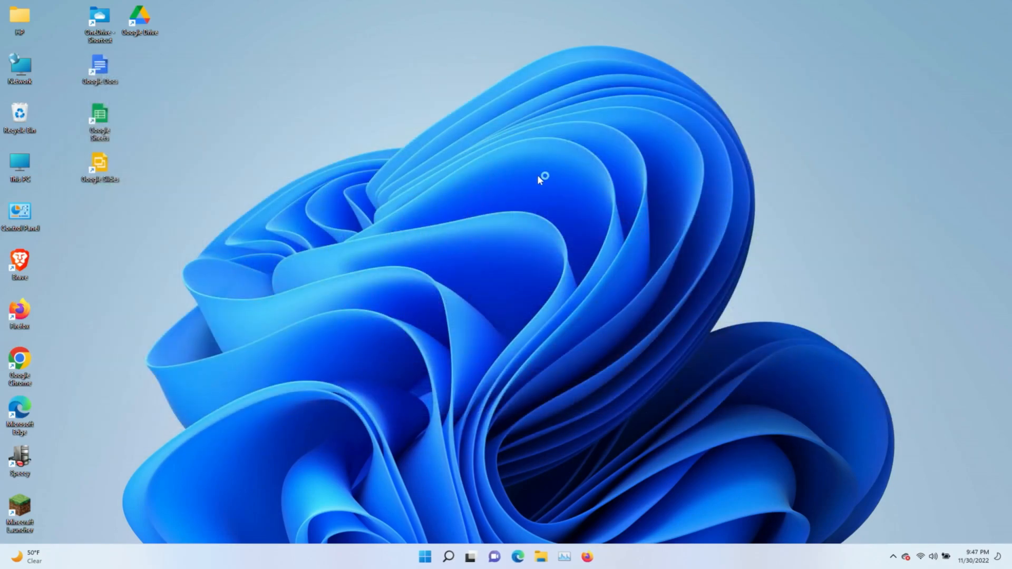
pyautogui.moveTo(558, 325)
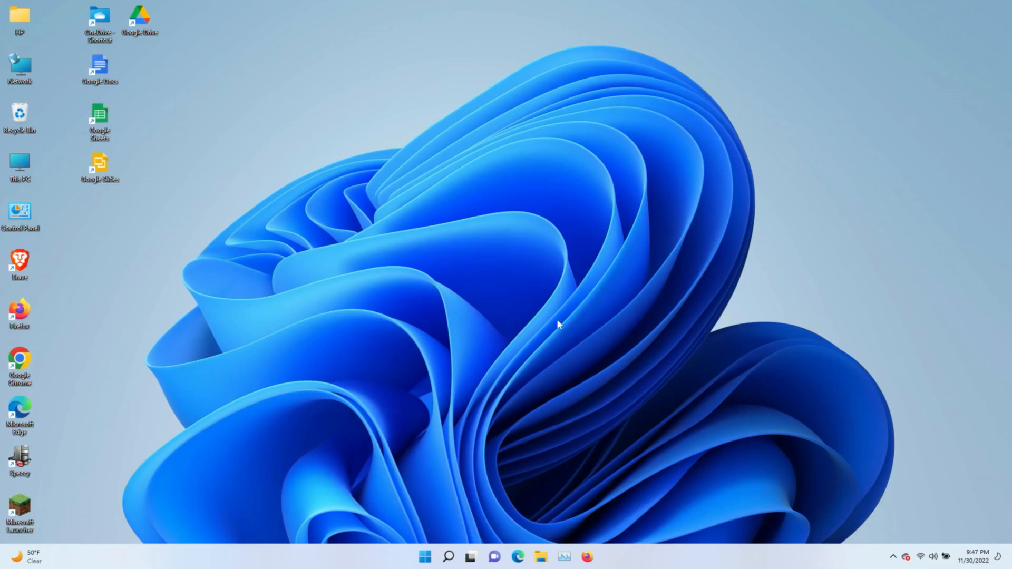
# Maximize the game, use Multiplayer Direct Connection and join the server at 31.220.50.220
pyautogui.doubleClick(19, 510)
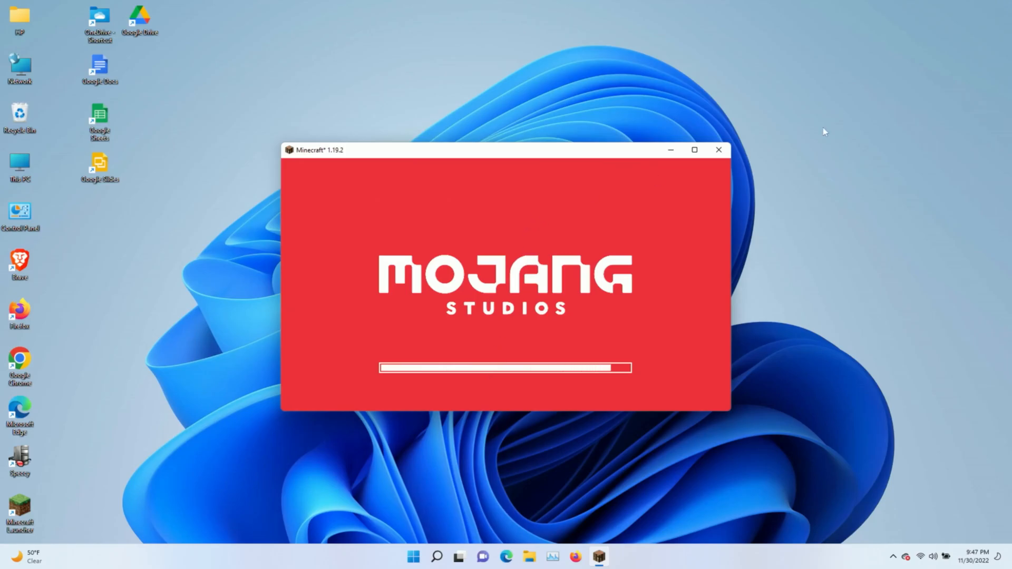
pyautogui.click(695, 149)
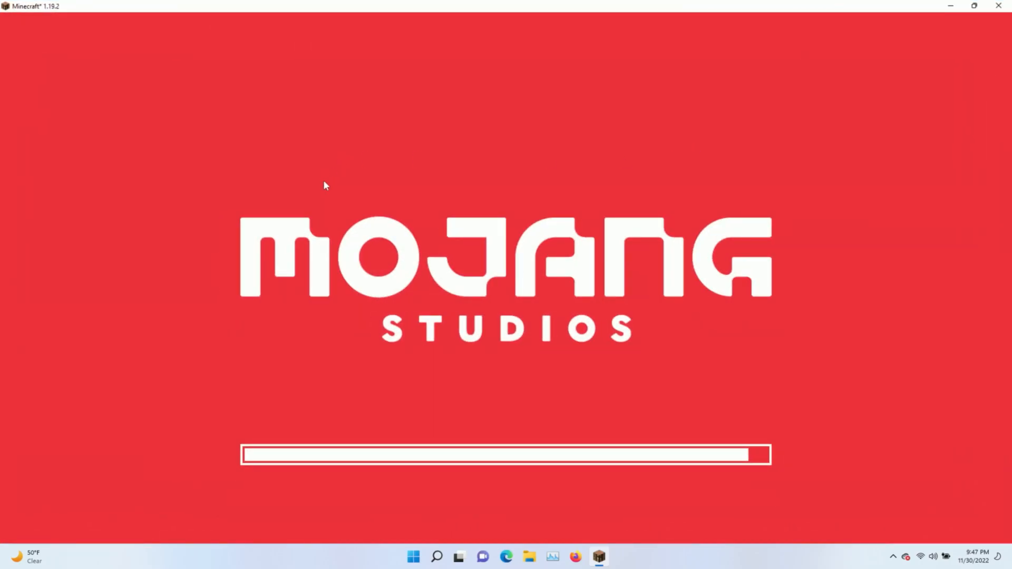
pyautogui.moveTo(380, 202)
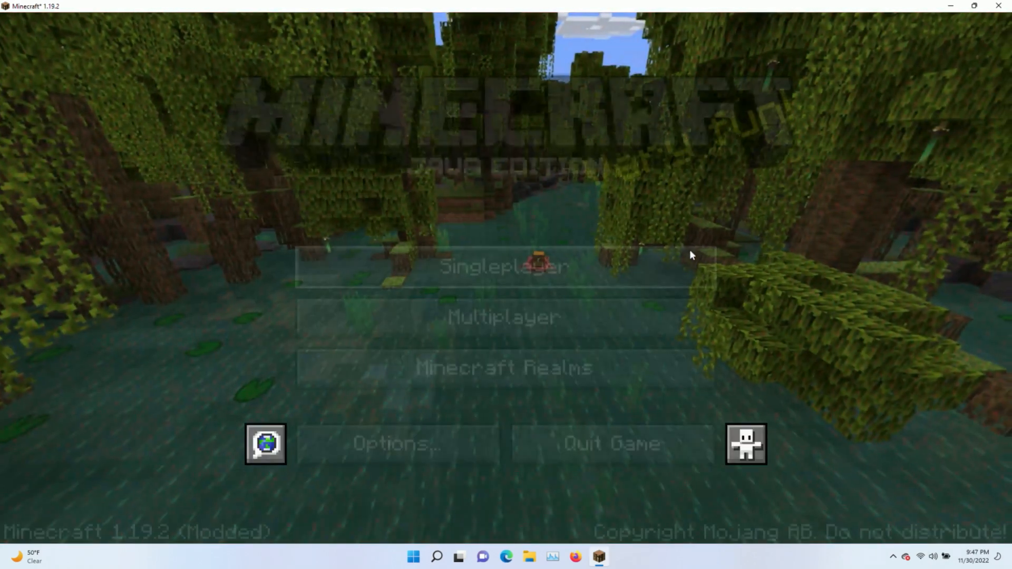
pyautogui.click(503, 316)
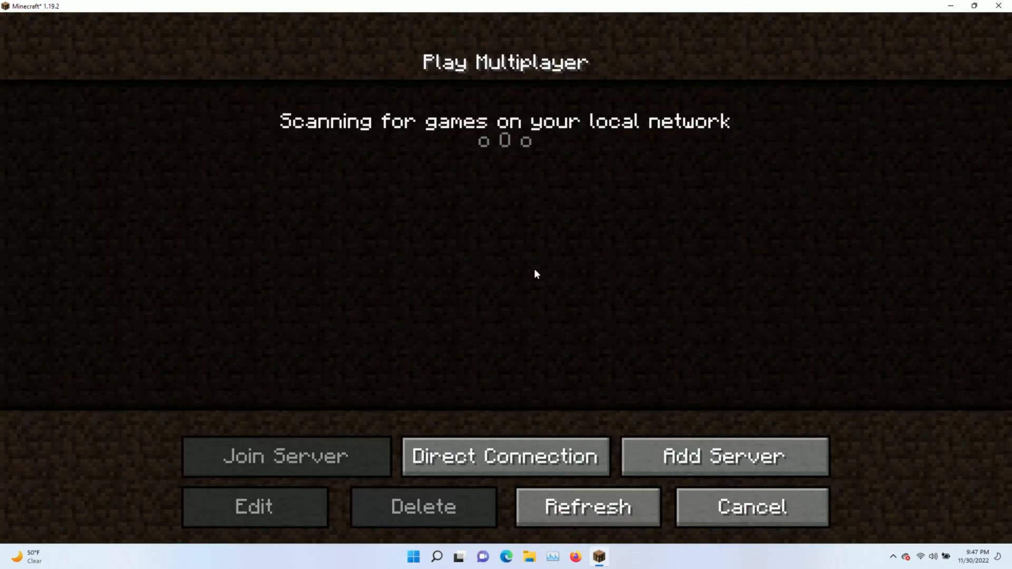
pyautogui.click(505, 456)
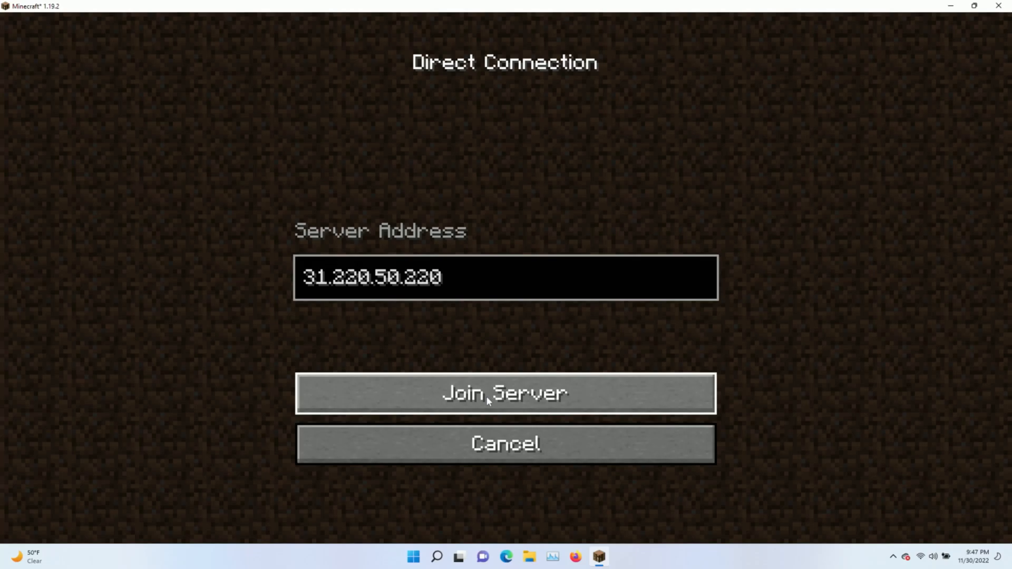
pyautogui.click(505, 393)
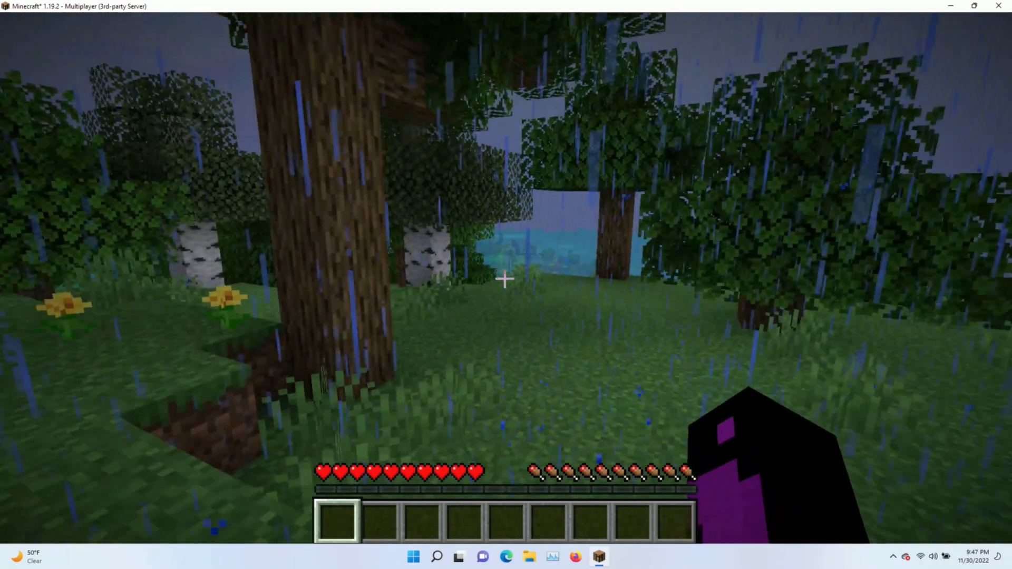
# Reach OptiFine Video Settings from the pause menu, leaving dynamic lights off after cycling it
pyautogui.press('Escape')
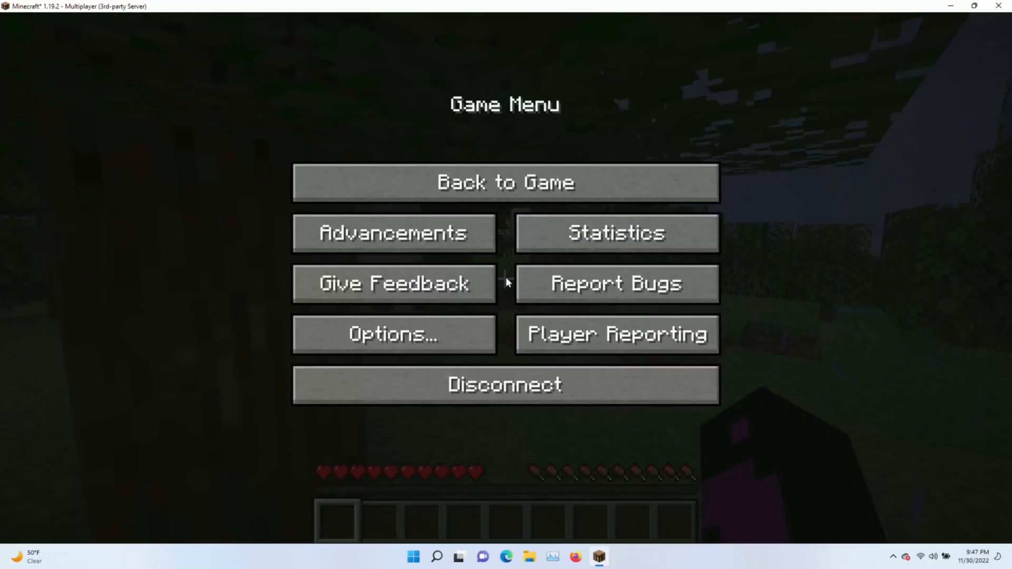
pyautogui.moveTo(616, 283)
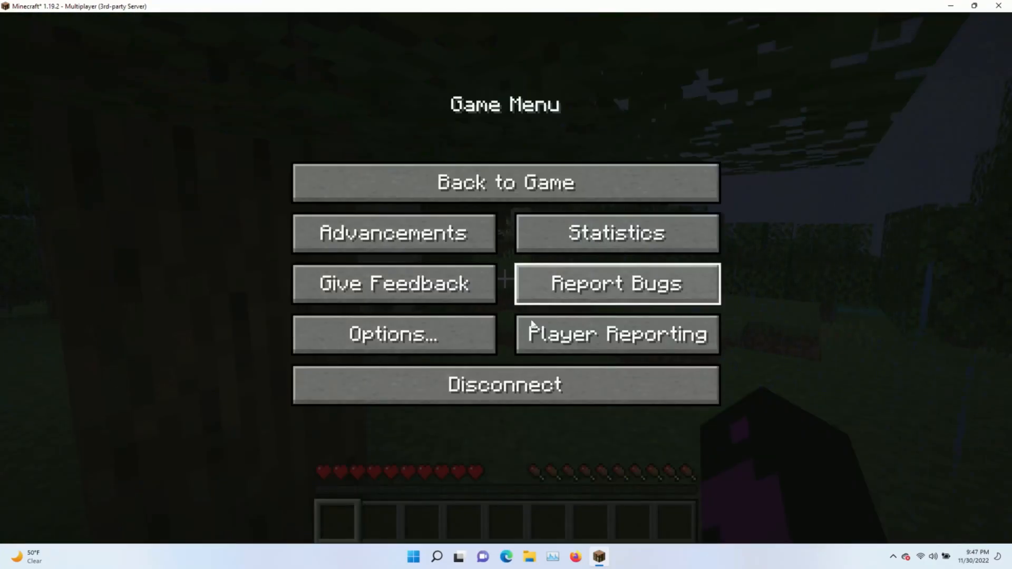
pyautogui.click(393, 334)
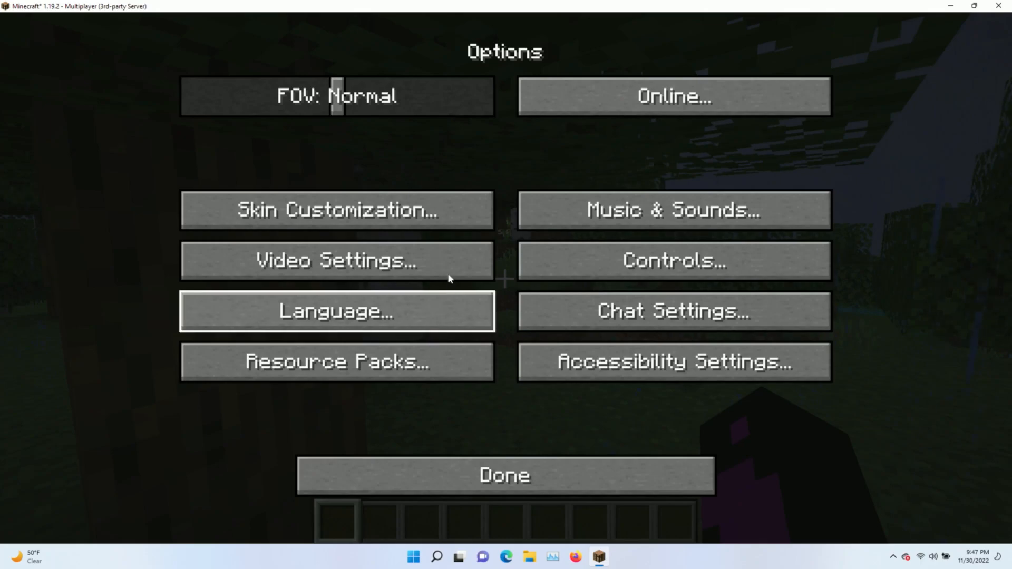
pyautogui.click(336, 260)
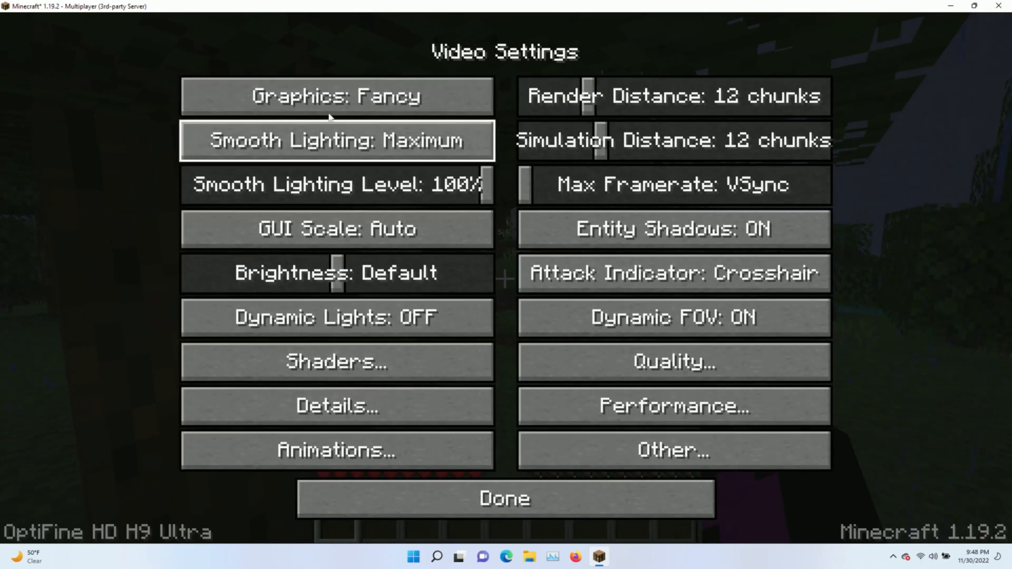
pyautogui.click(336, 317)
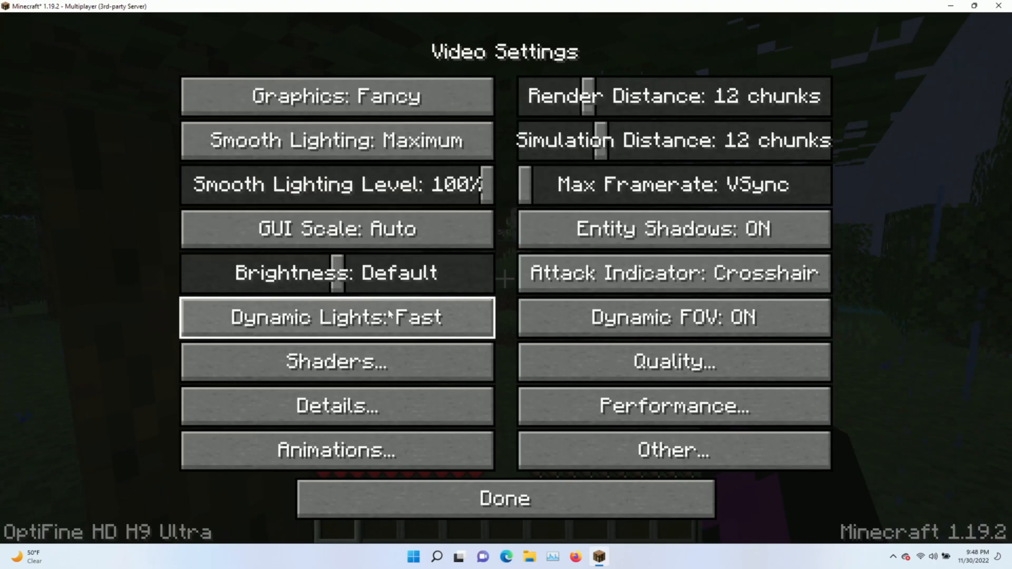
pyautogui.click(335, 318)
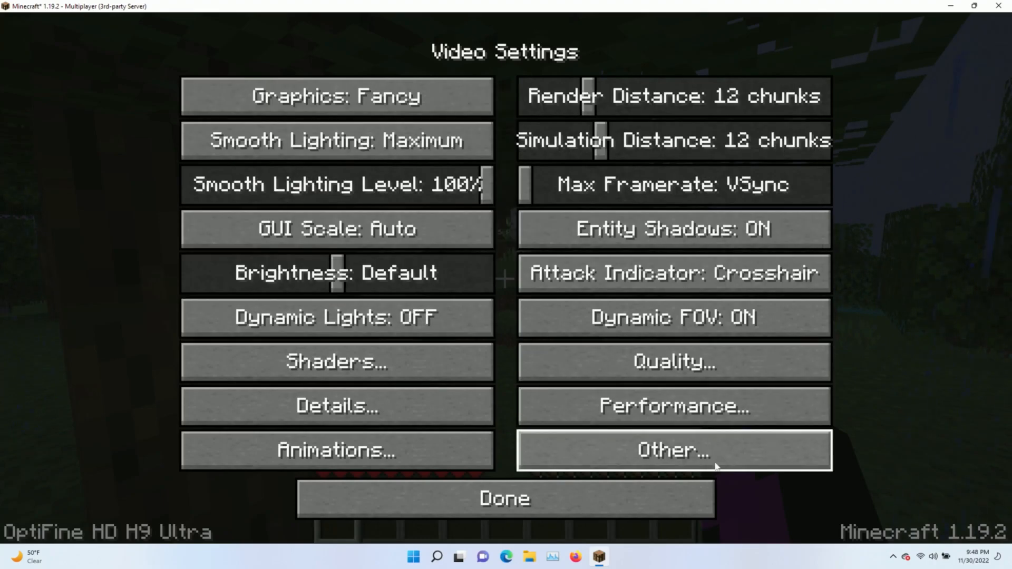
# In Other settings set Weather ON and Show FPS ON, then return to the game
pyautogui.click(672, 450)
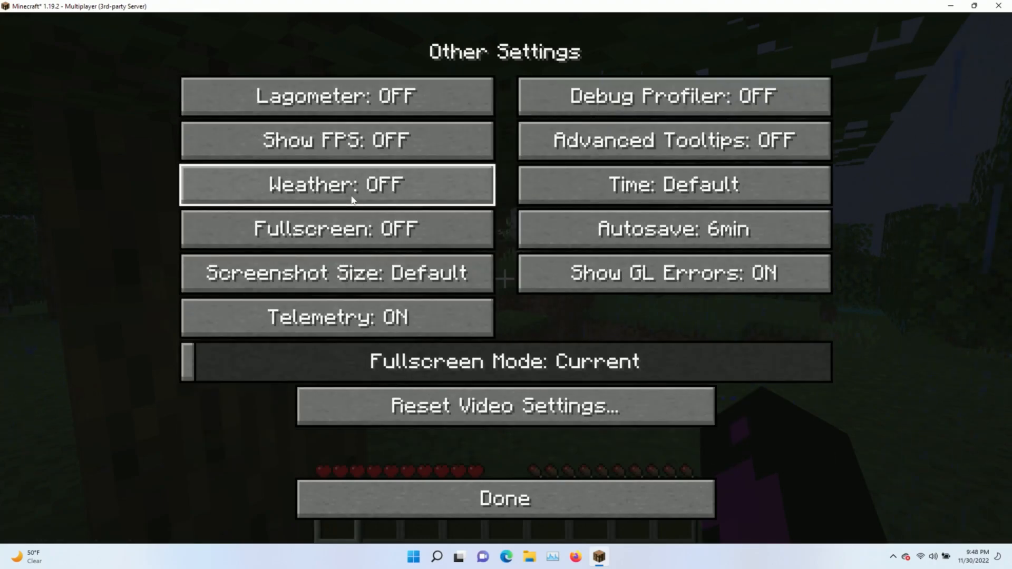
pyautogui.click(337, 184)
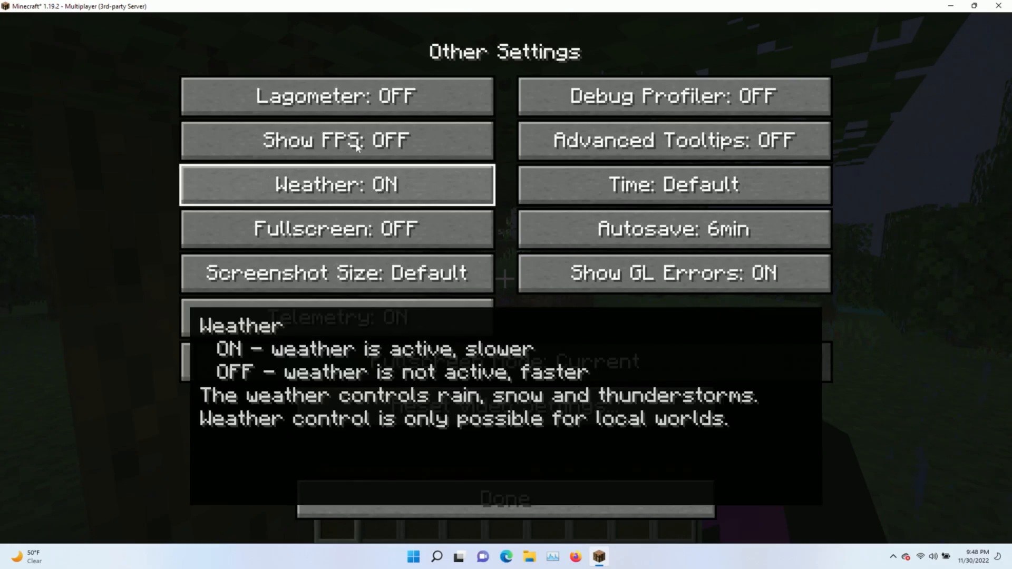
pyautogui.click(336, 140)
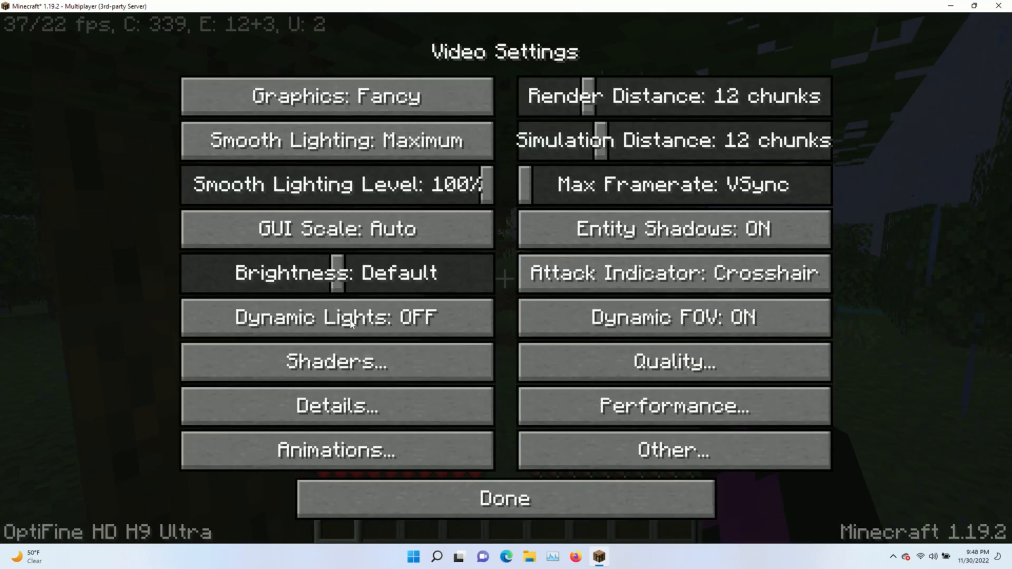
pyautogui.click(505, 497)
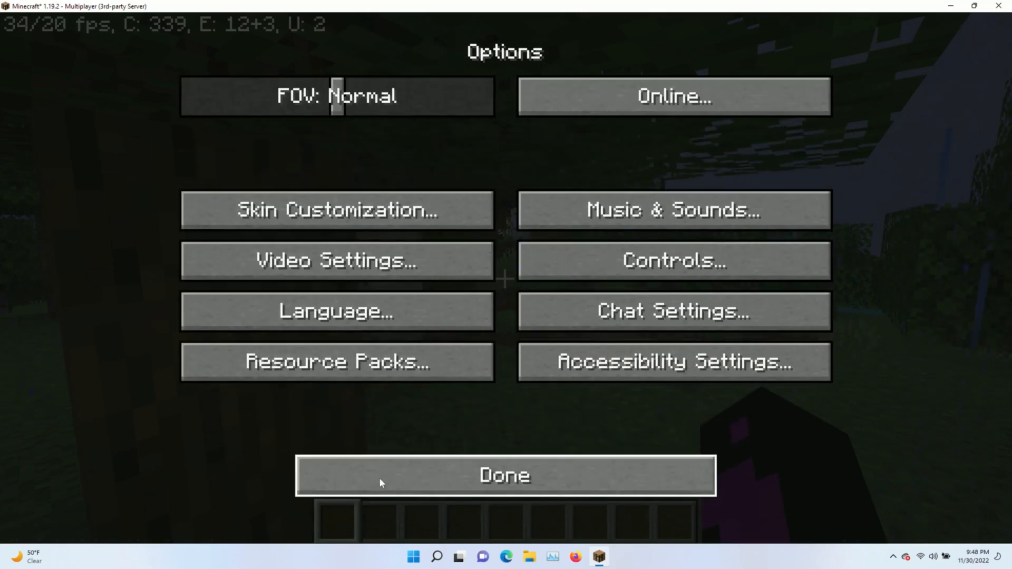
pyautogui.click(505, 476)
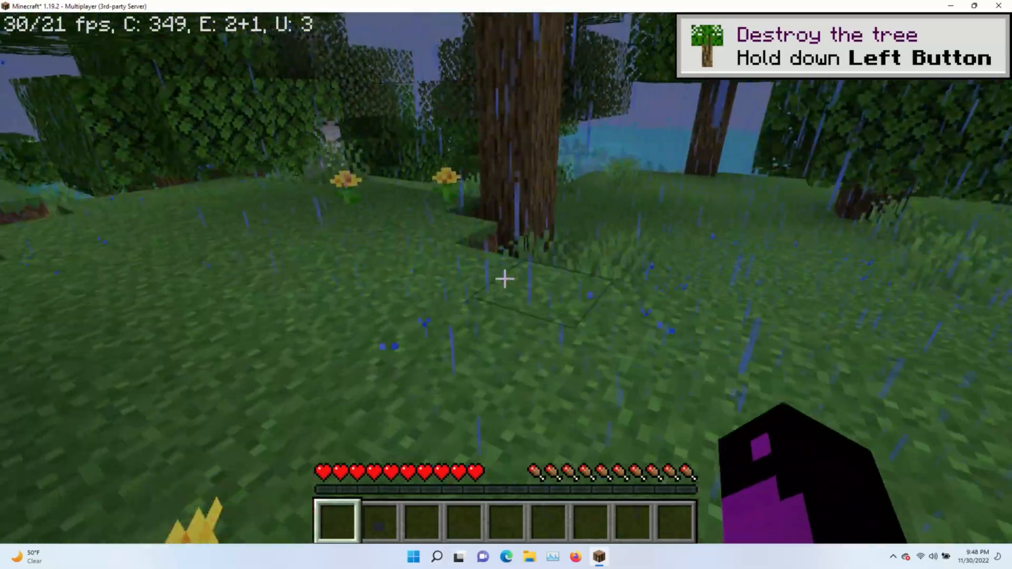
pyautogui.moveTo(506, 284)
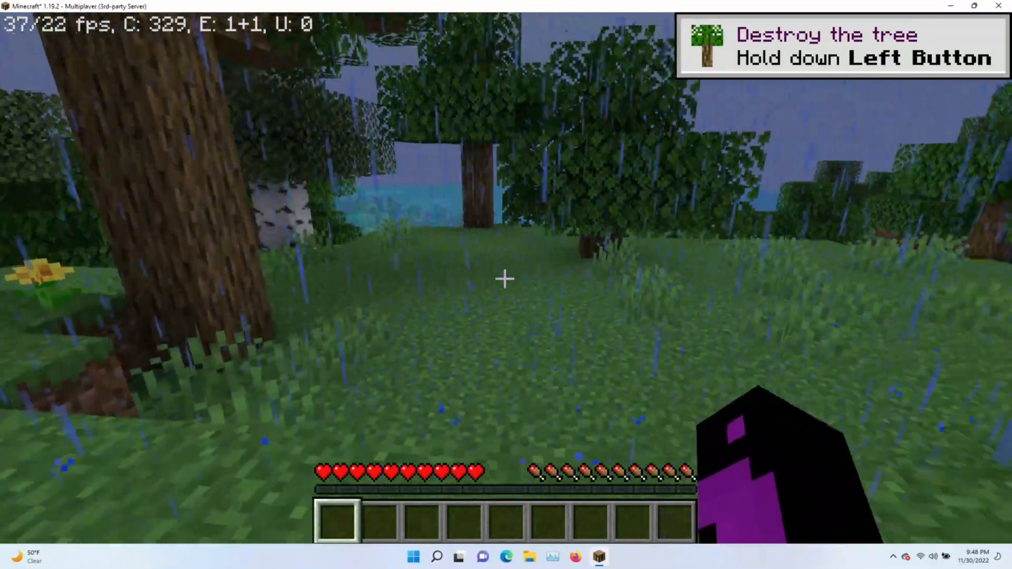
pyautogui.press('Escape')
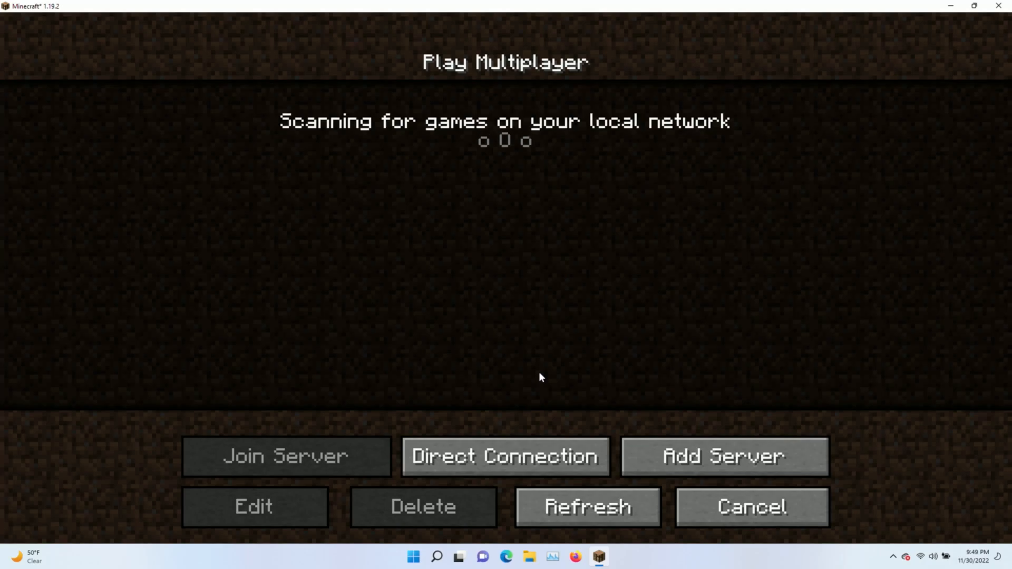
pyautogui.moveTo(637, 412)
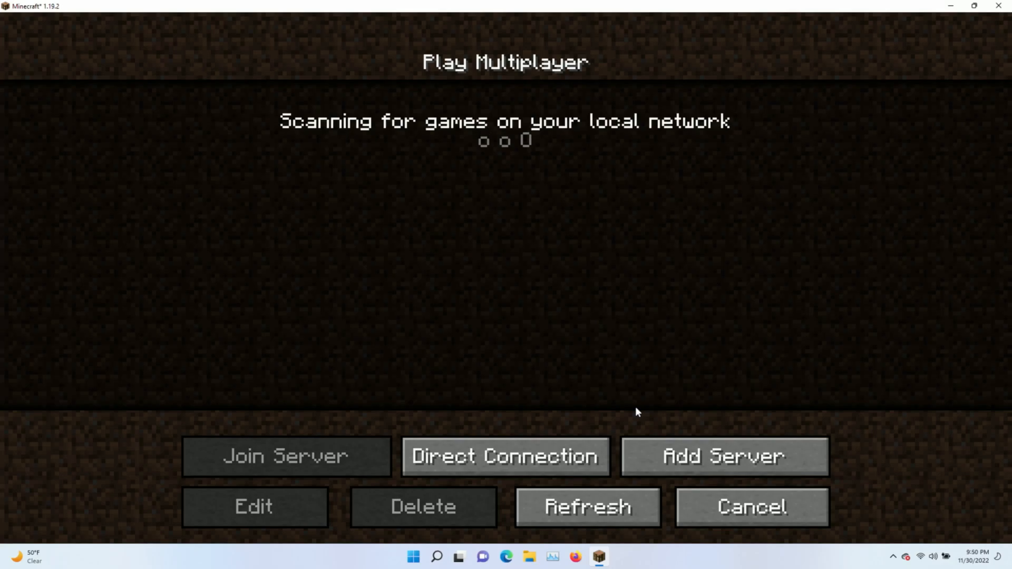
pyautogui.moveTo(851, 452)
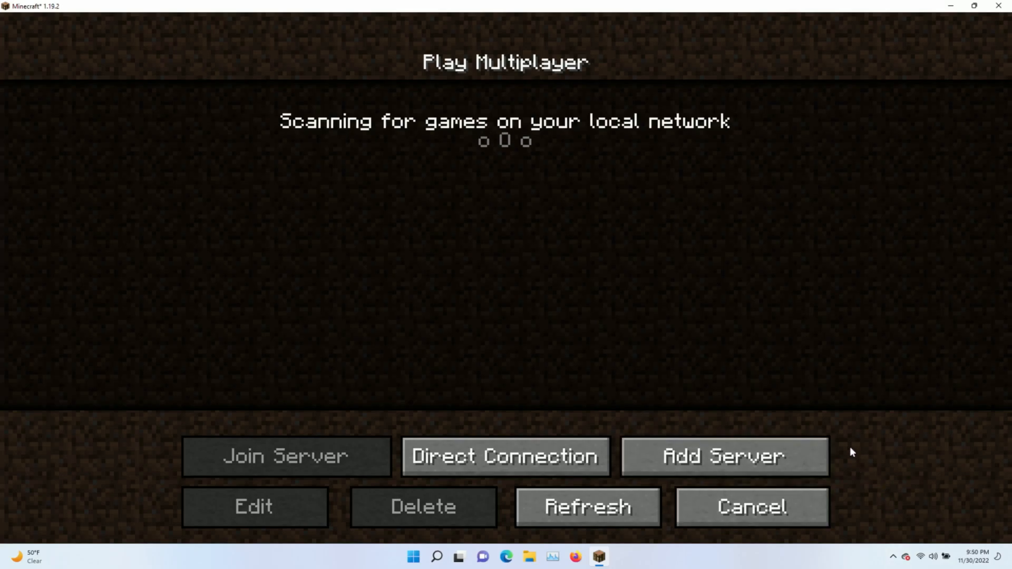